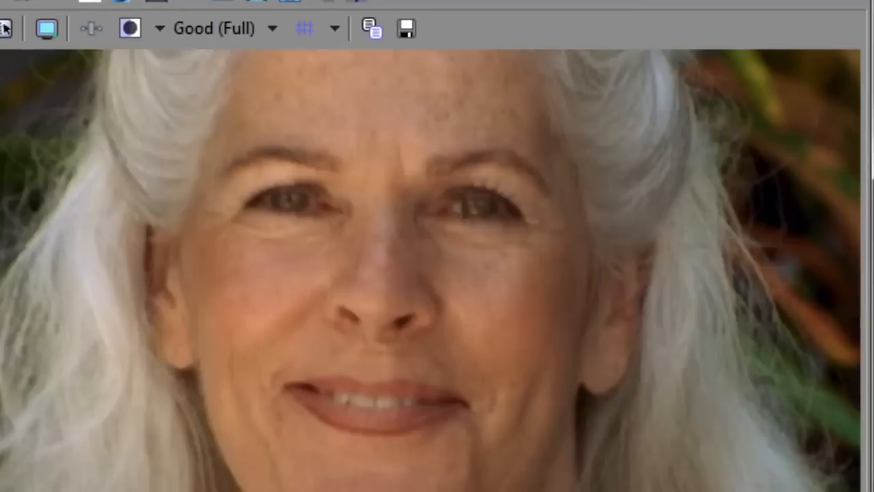
pyautogui.moveTo(328, 297)
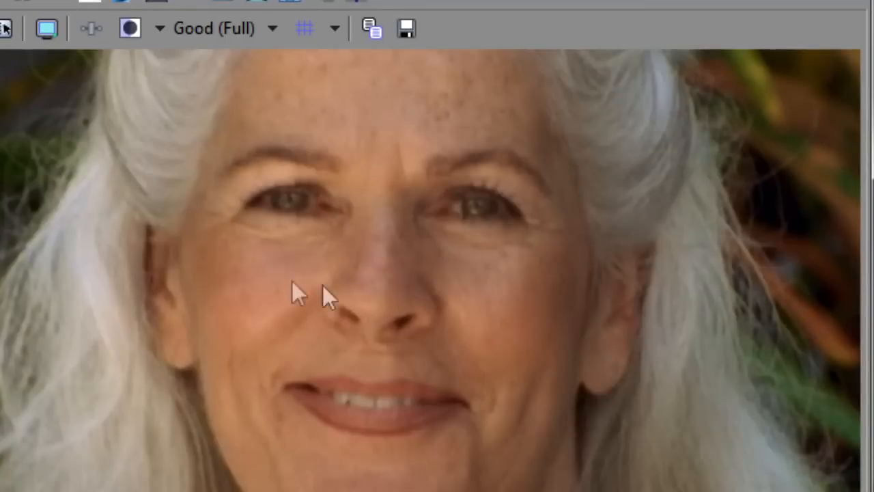
pyautogui.moveTo(253, 297)
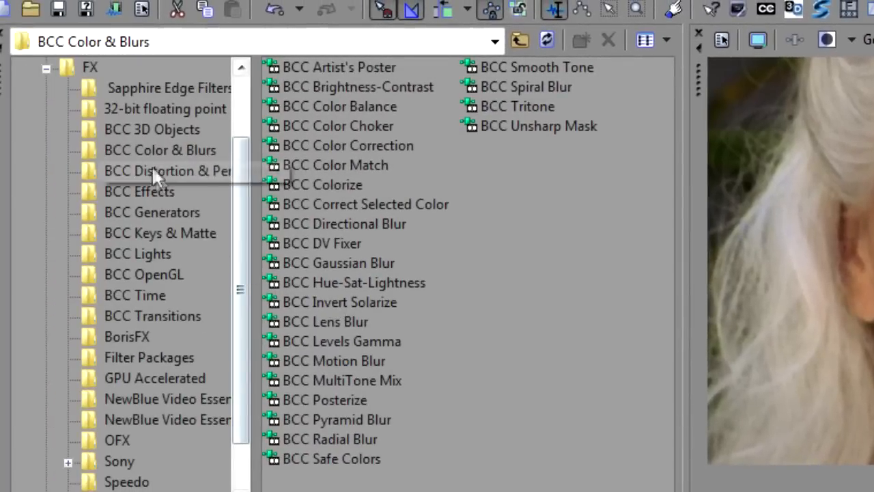
# - Add BCC Smooth Tone from the BCC Color & Blurs group to the clip
pyautogui.click(161, 149)
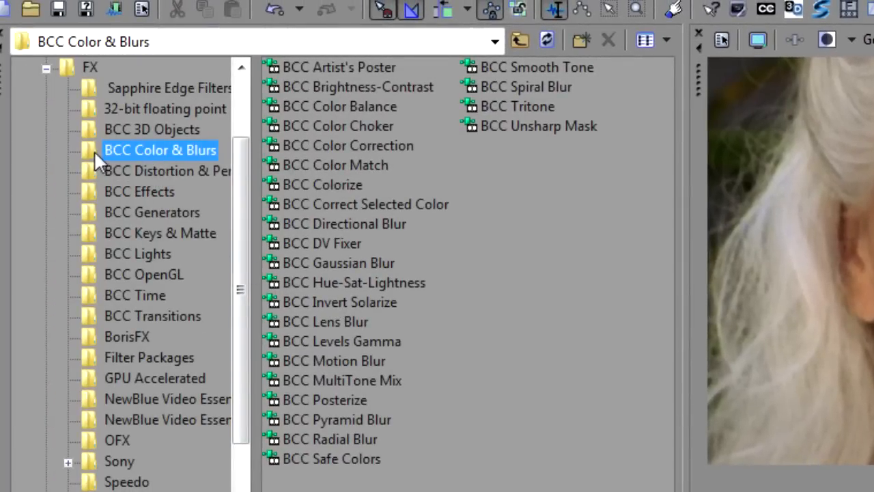
pyautogui.moveTo(517, 75)
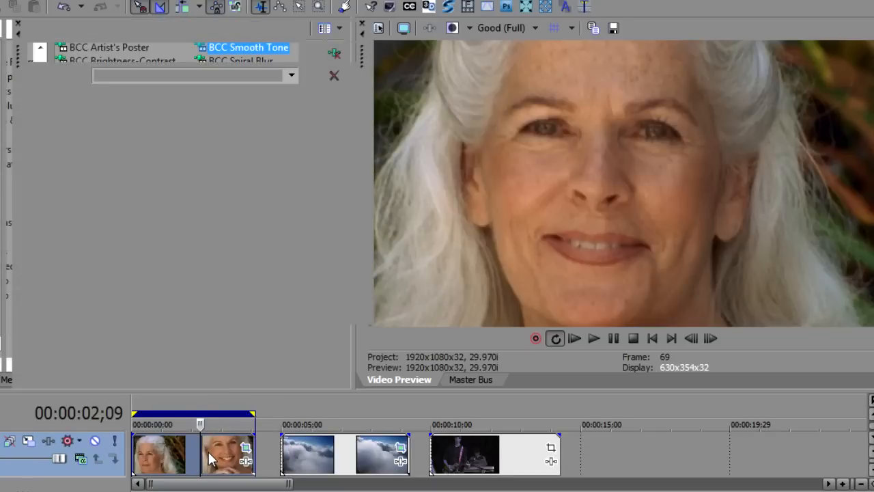
pyautogui.doubleClick(248, 47)
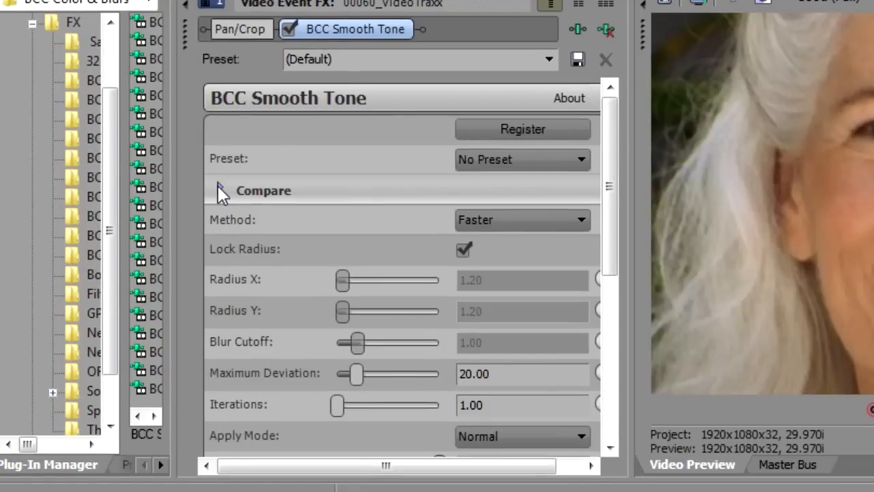
# - Set the Smooth Tone Compare Mode to Side By Side
pyautogui.click(220, 191)
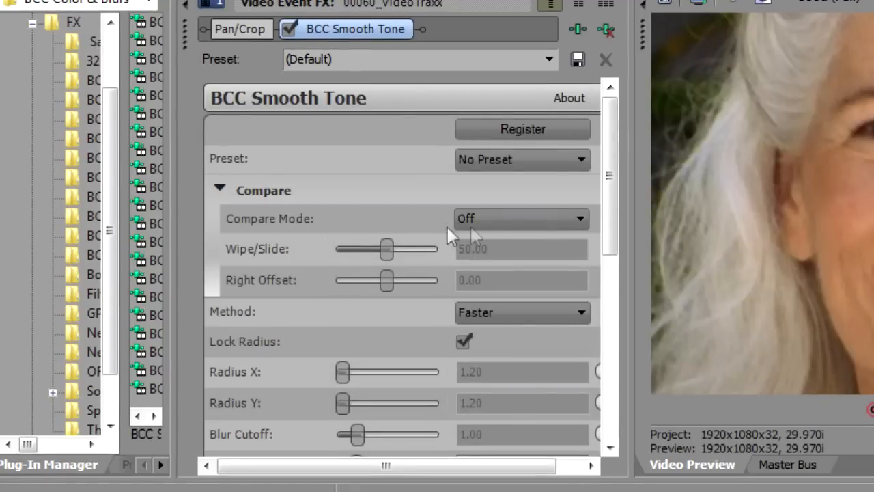
pyautogui.click(522, 219)
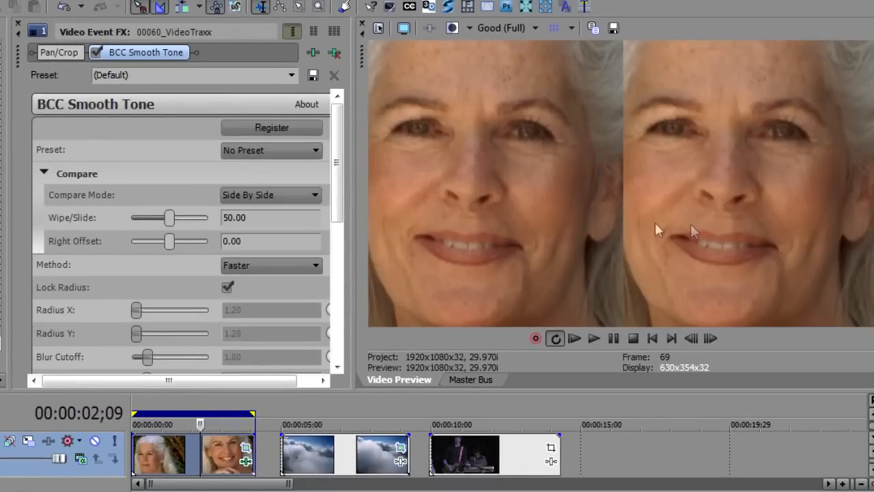
pyautogui.moveTo(533, 199)
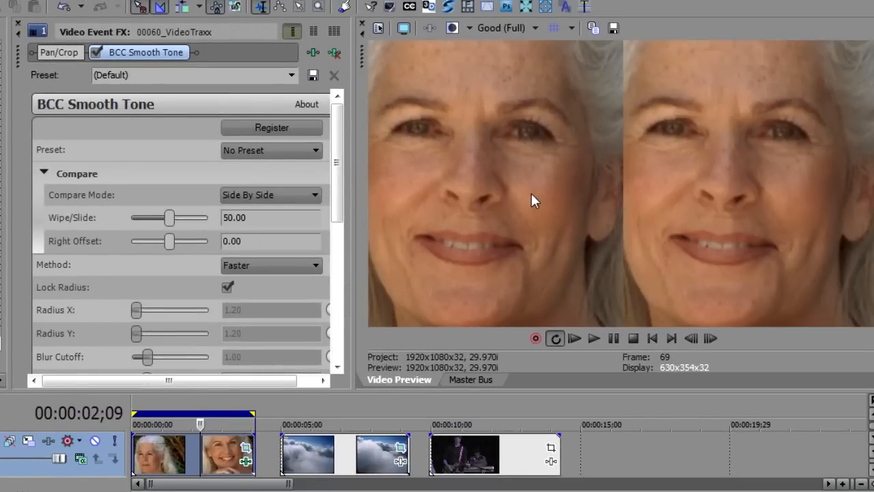
pyautogui.moveTo(731, 199)
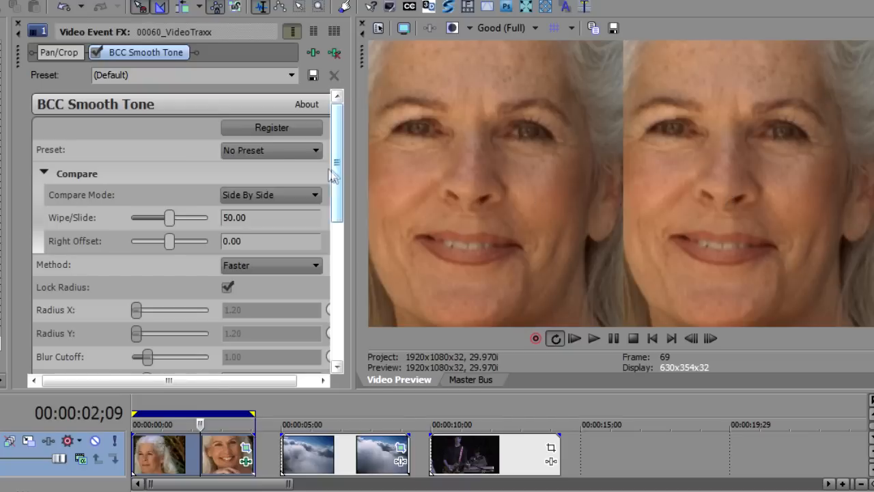
# - Load the LessDetailSmoother, MaxDetailSmoother and Smoother presets in turn, ending on Default
pyautogui.click(270, 149)
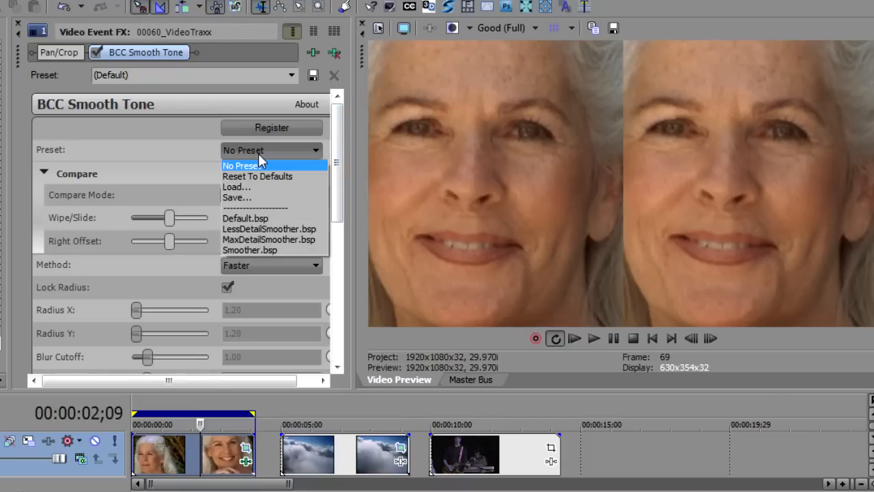
pyautogui.click(268, 229)
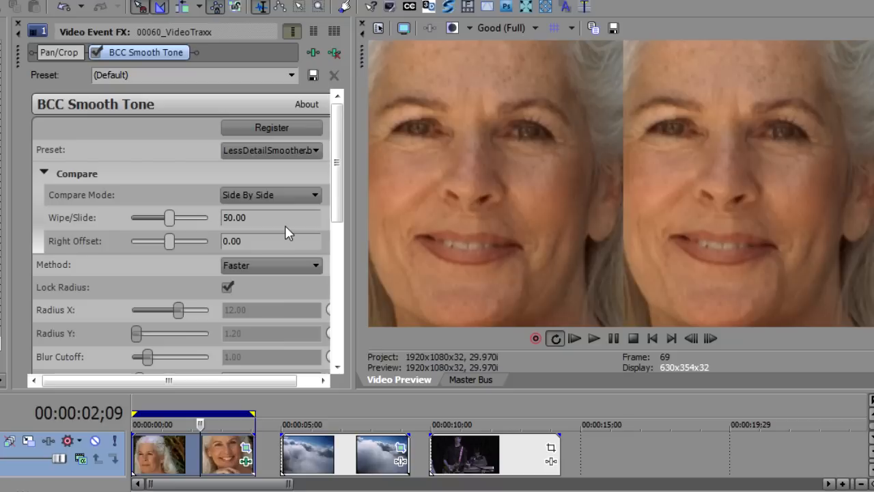
pyautogui.click(315, 150)
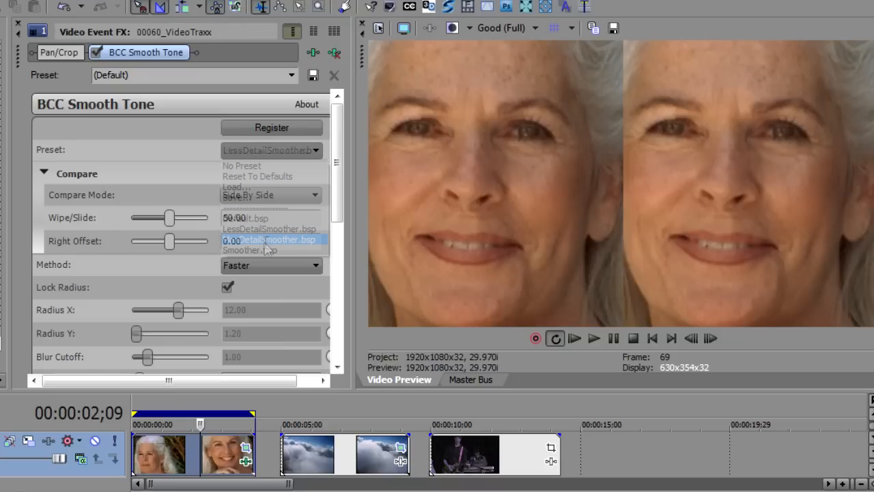
pyautogui.click(271, 240)
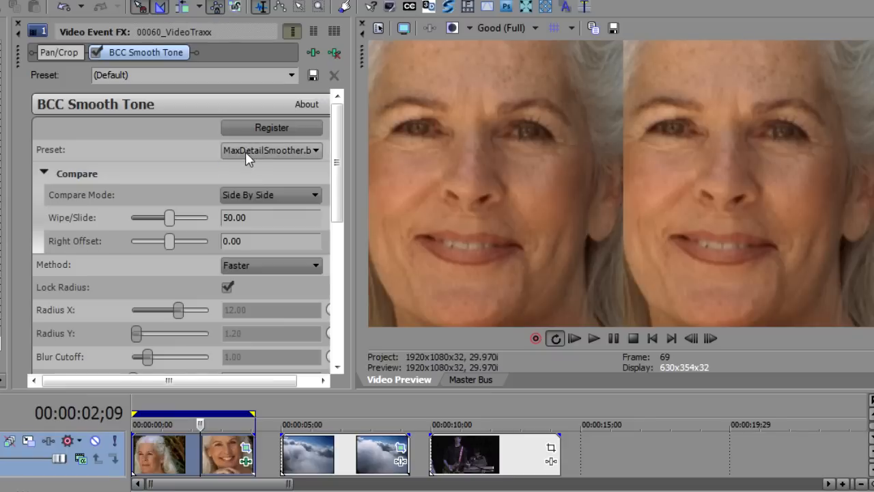
pyautogui.click(270, 151)
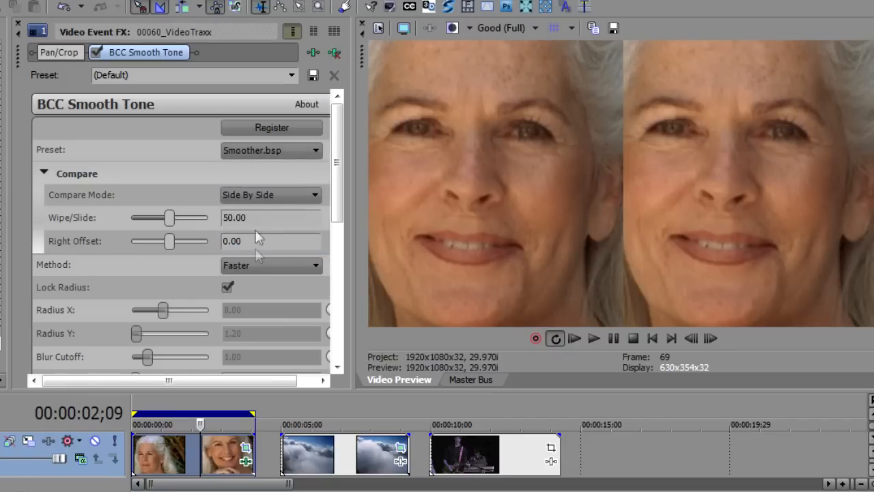
pyautogui.click(271, 149)
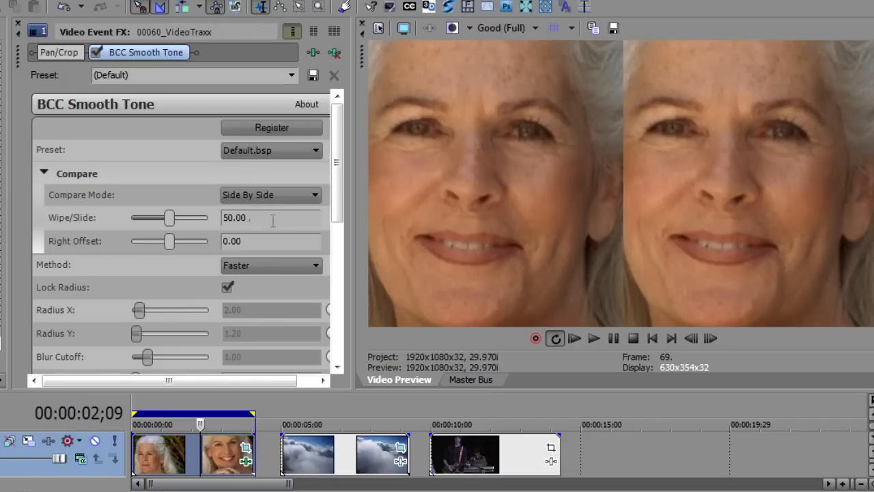
pyautogui.scroll(-3)
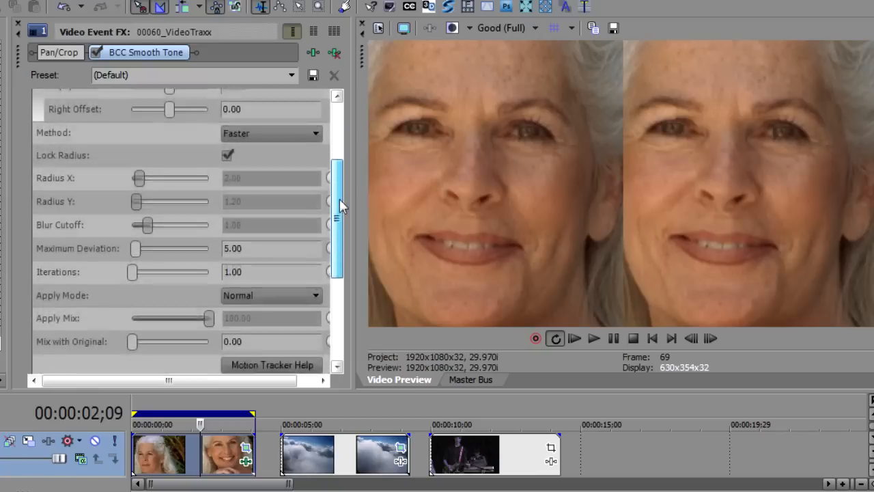
pyautogui.scroll(-3)
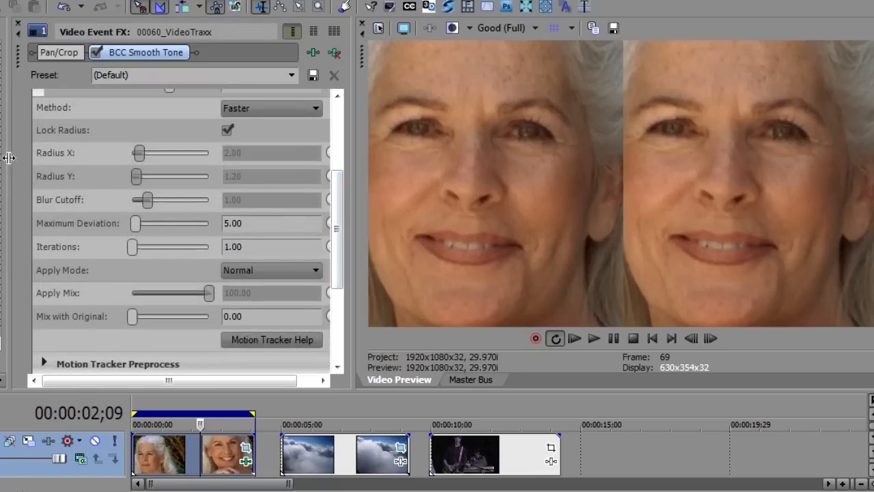
# - Set the smoothing Method to Smoother, toggling Lock Radius off and back on
pyautogui.click(270, 107)
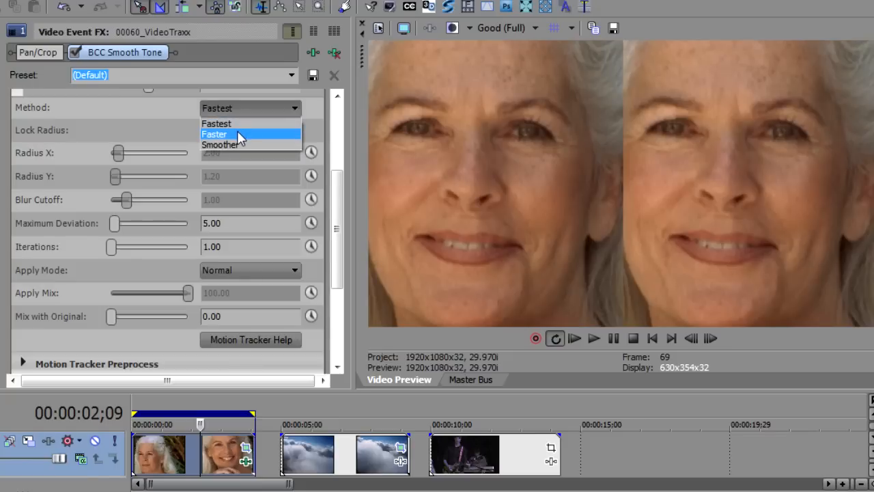
pyautogui.click(215, 134)
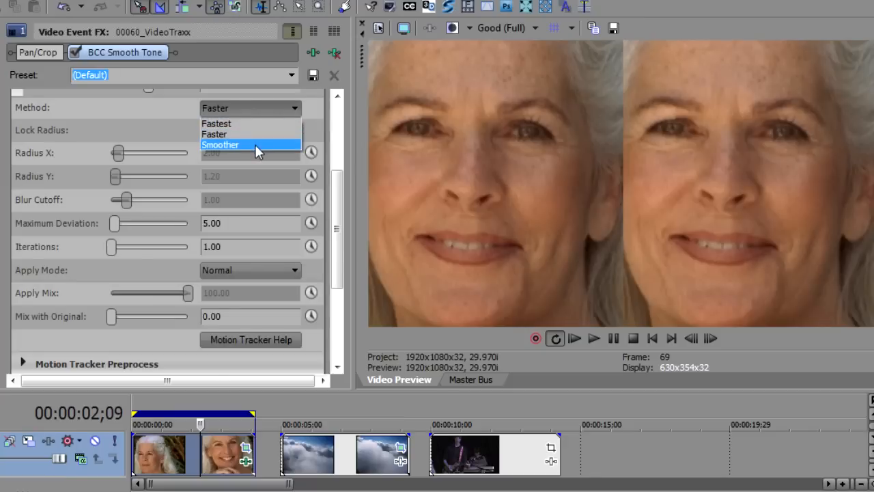
pyautogui.click(220, 145)
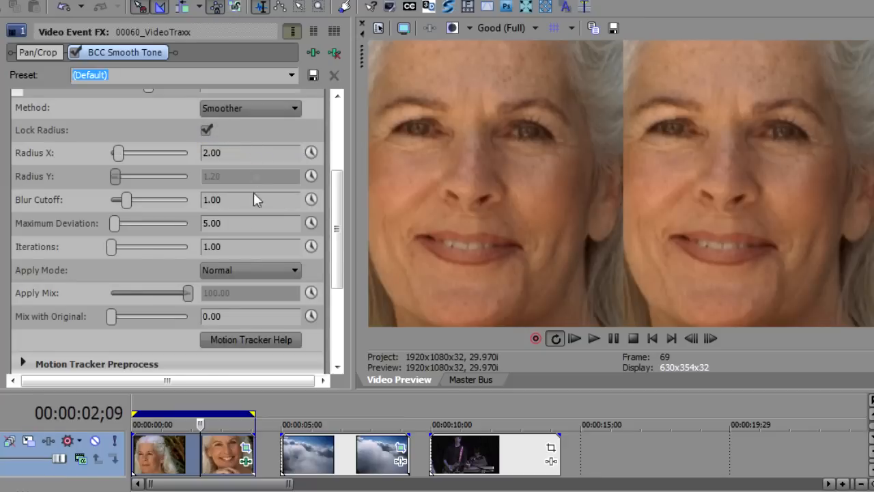
pyautogui.moveTo(257, 245)
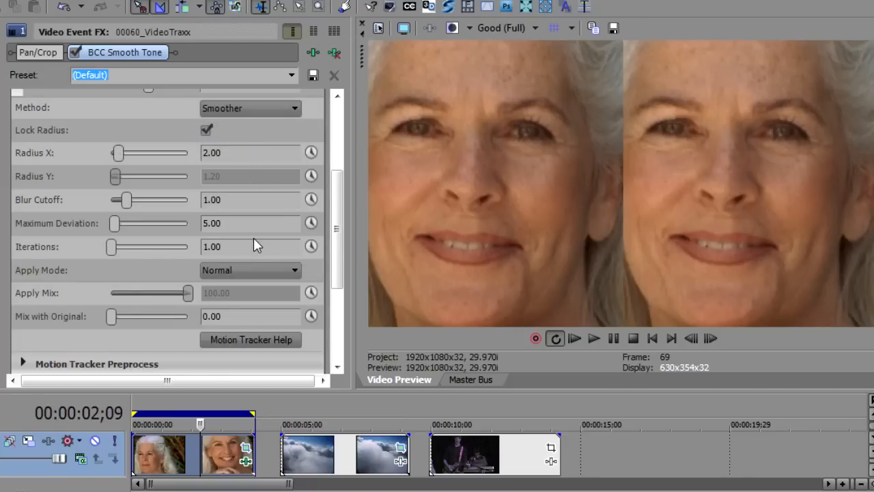
pyautogui.moveTo(117, 170)
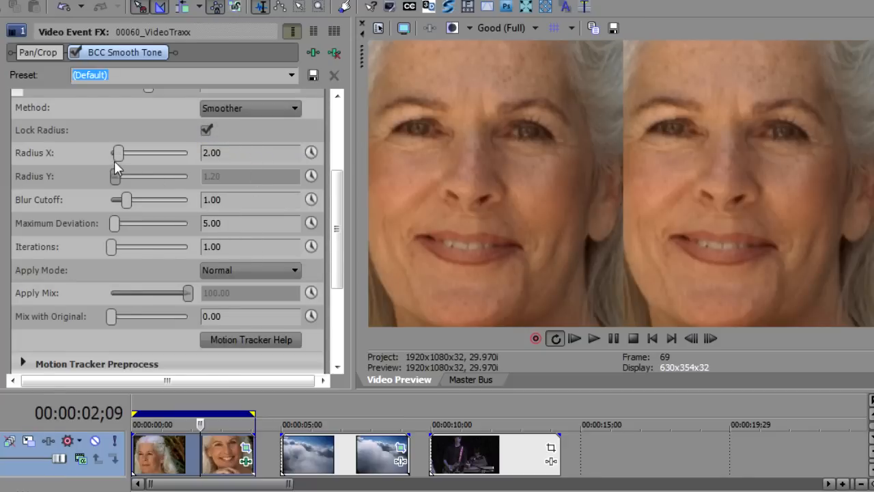
pyautogui.click(206, 130)
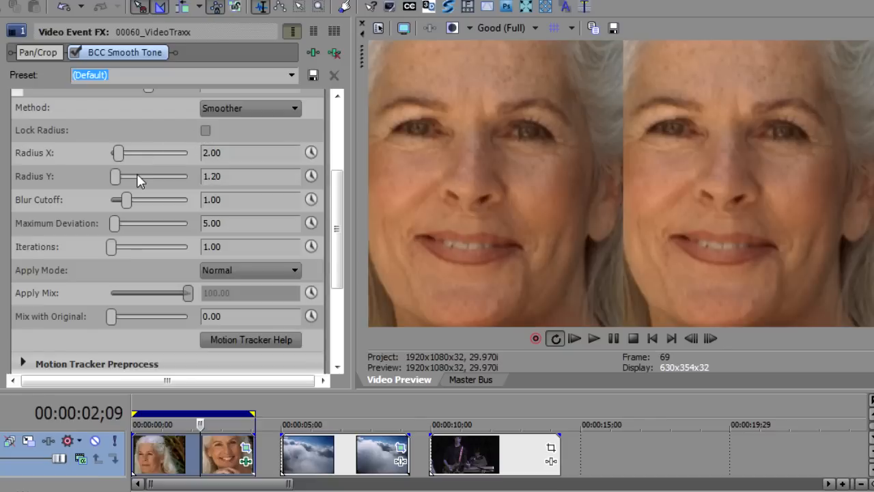
pyautogui.click(205, 130)
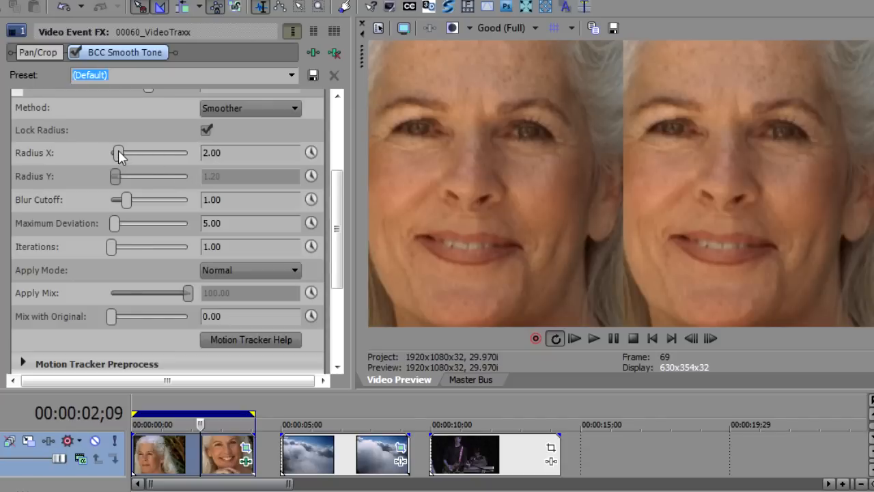
pyautogui.moveTo(185, 164)
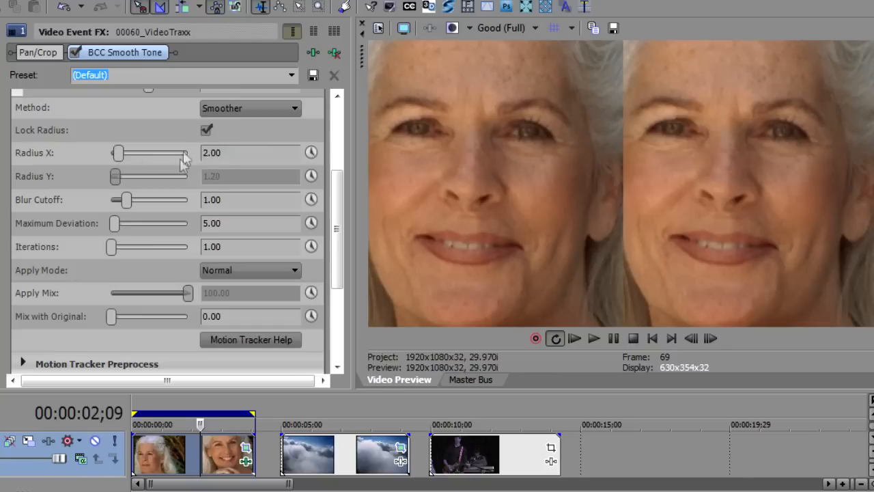
pyautogui.moveTo(123, 157)
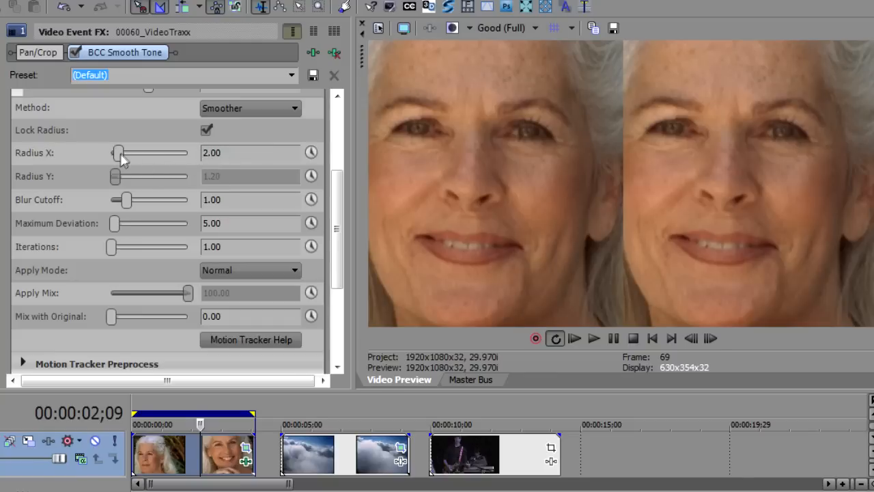
# - Raise Radius X to its maximum of 20 and Maximum Deviation to 100
pyautogui.moveTo(118, 153); pyautogui.dragTo(159, 153)
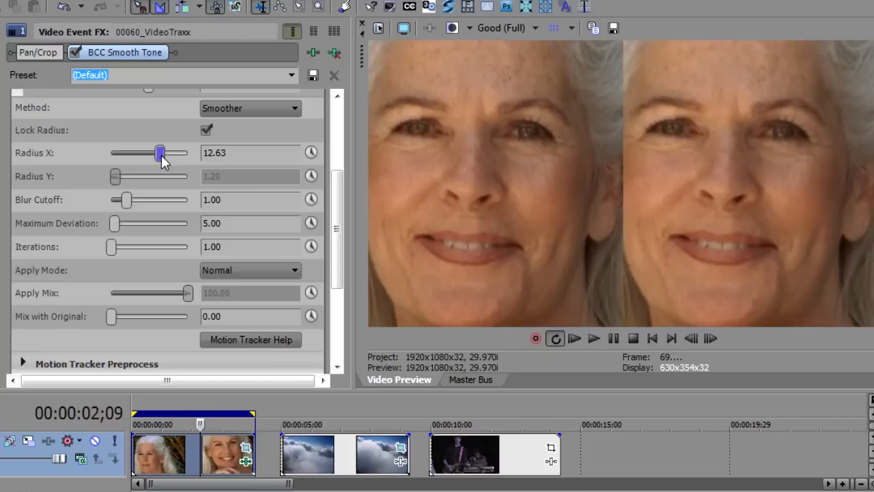
pyautogui.moveTo(676, 95)
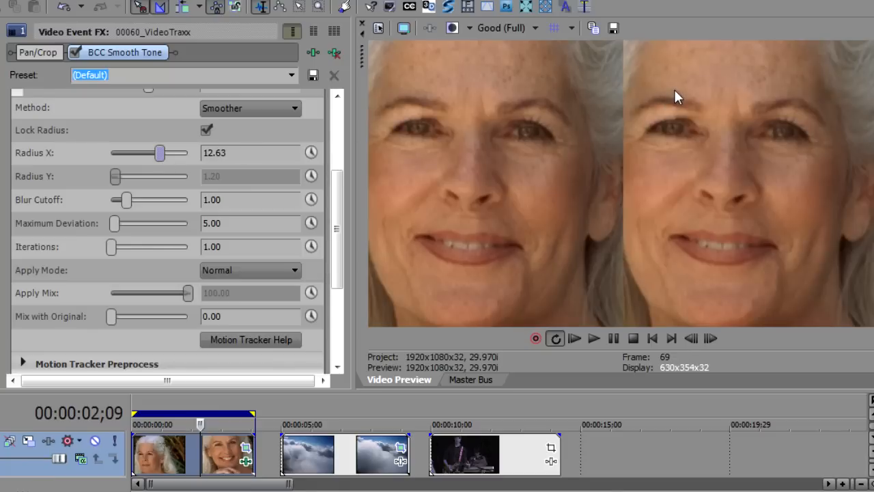
pyautogui.moveTo(161, 153)
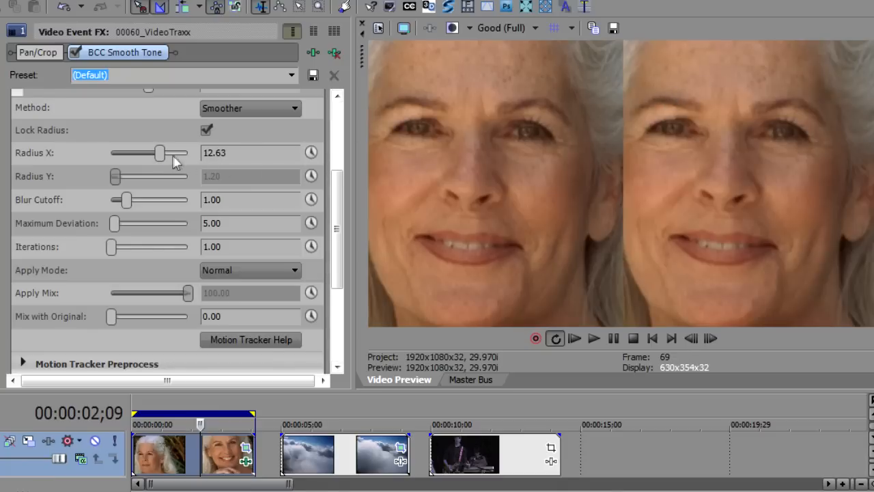
pyautogui.moveTo(158, 153); pyautogui.dragTo(169, 153)
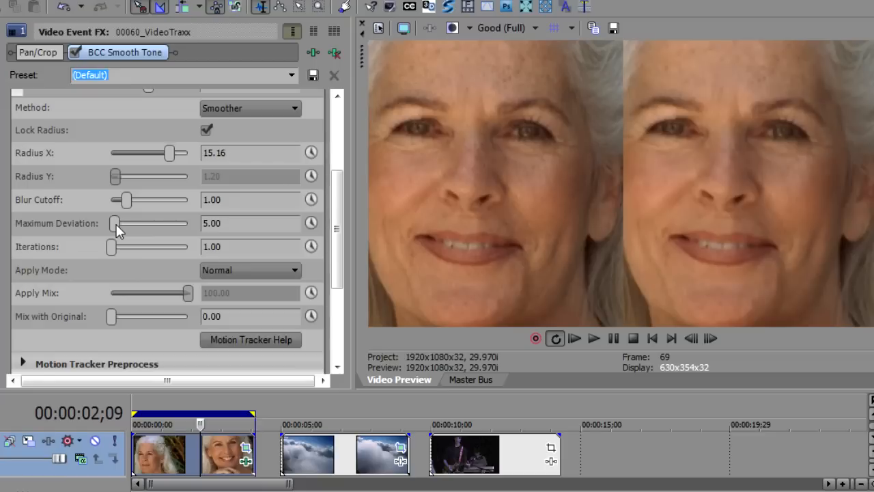
pyautogui.click(169, 153)
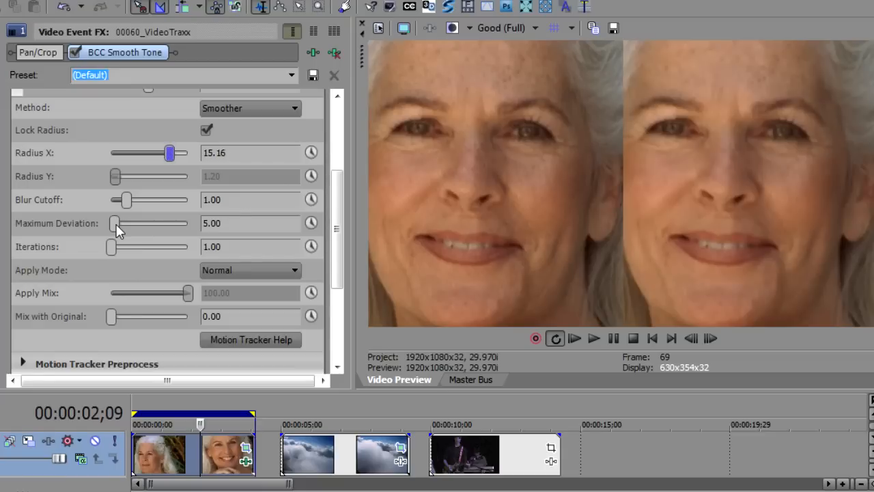
pyautogui.moveTo(114, 223); pyautogui.dragTo(123, 222)
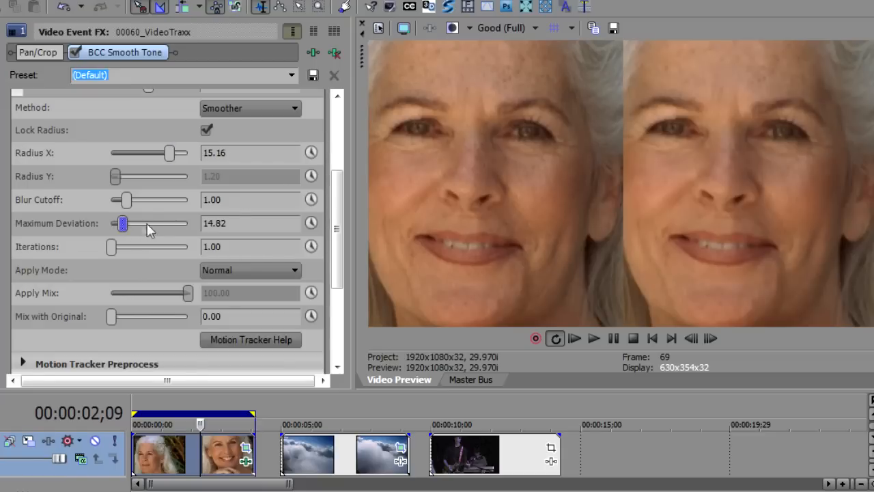
pyautogui.moveTo(123, 224); pyautogui.dragTo(185, 224)
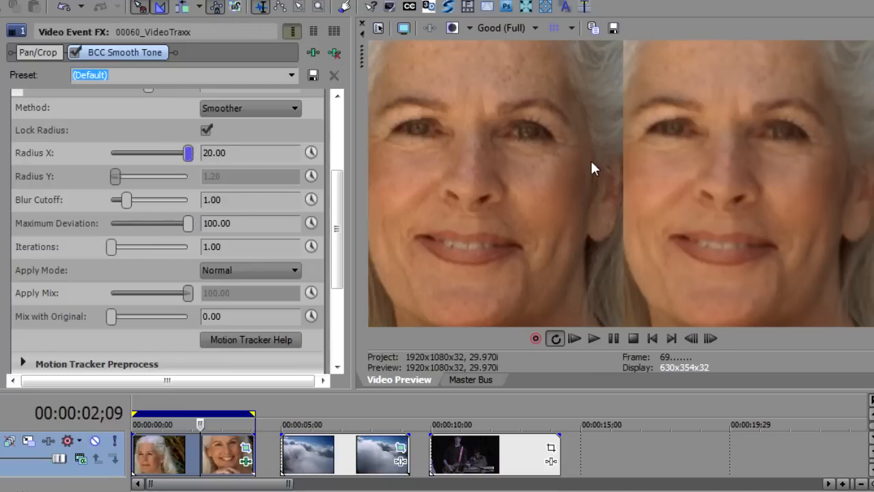
pyautogui.moveTo(676, 171)
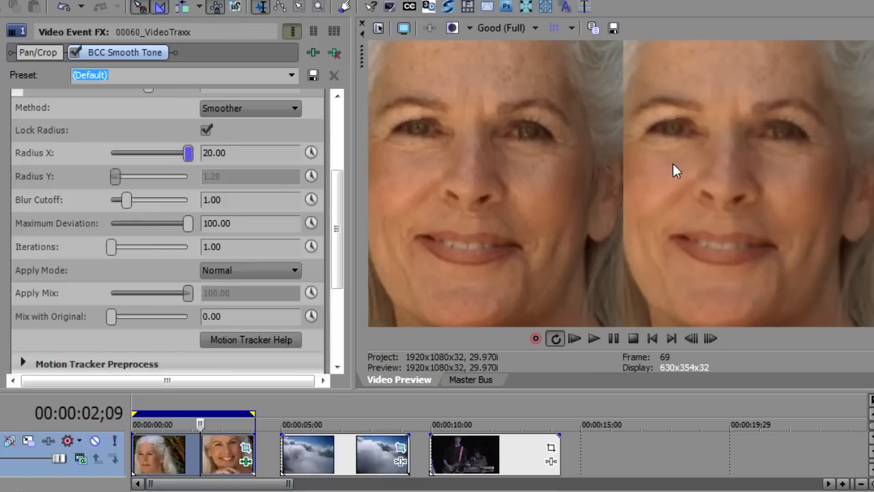
pyautogui.moveTo(514, 143)
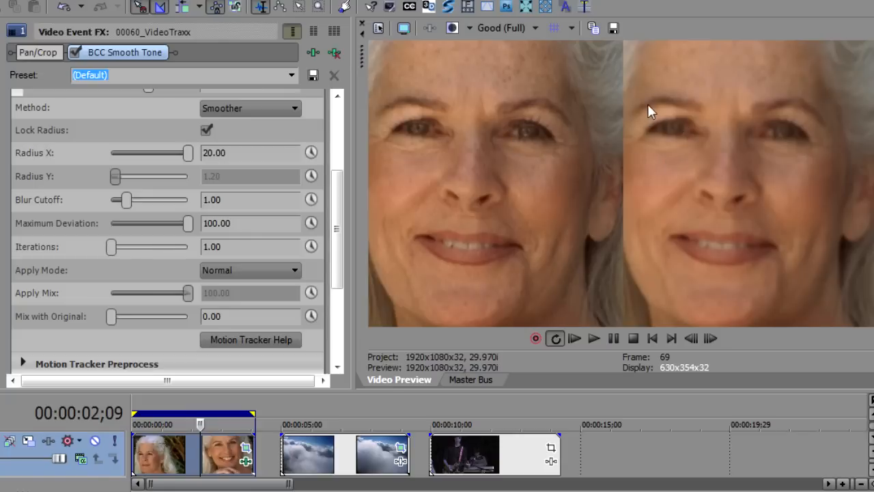
pyautogui.moveTo(189, 308)
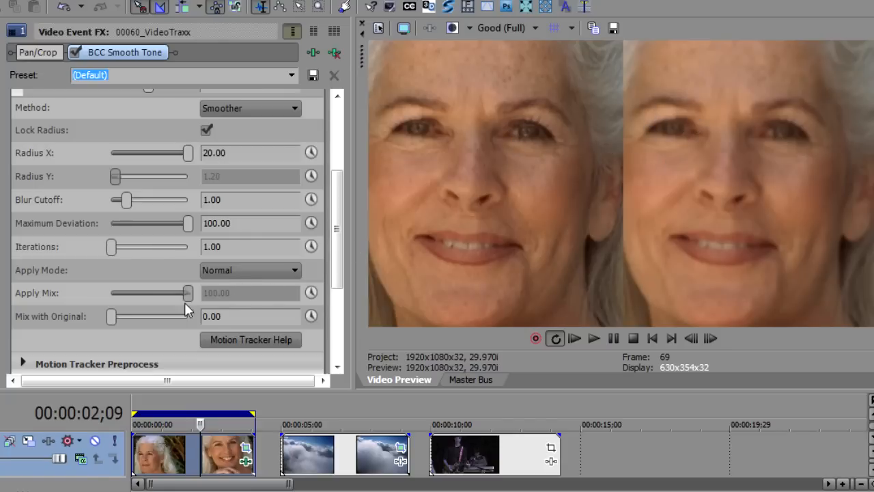
pyautogui.moveTo(98, 258)
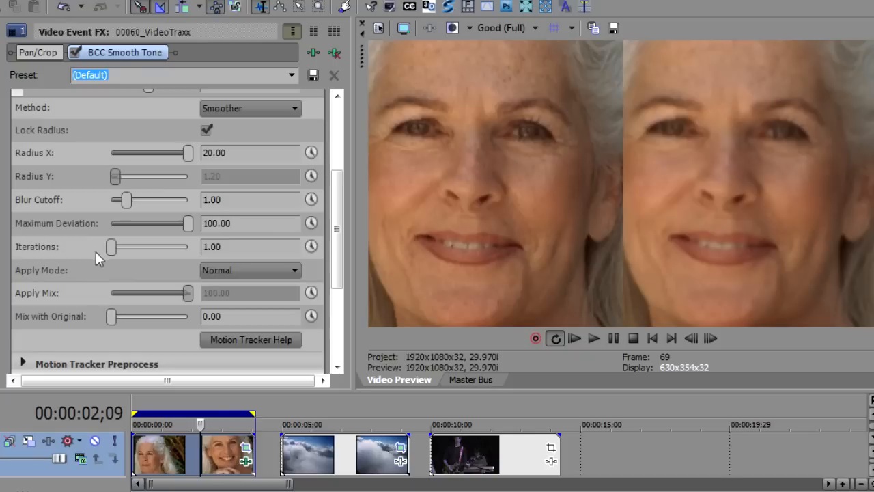
pyautogui.moveTo(203, 254)
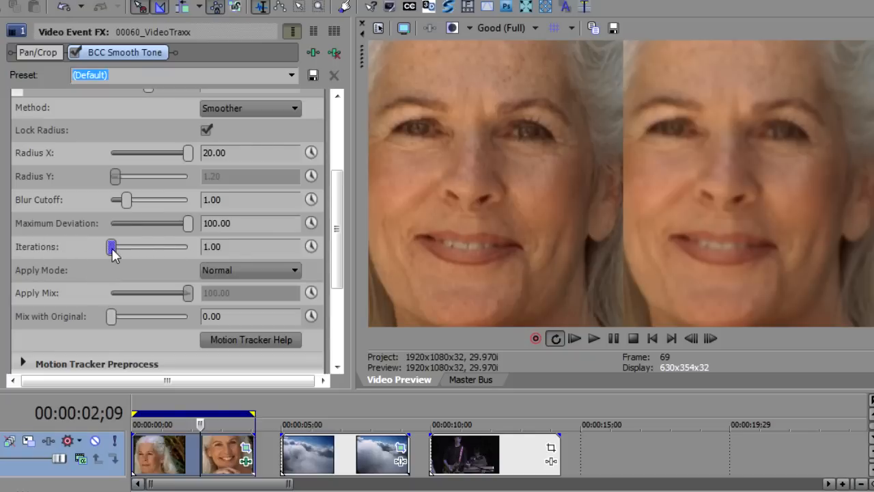
# - Raise Iterations from 1 to 10 for a heavily blurred result
pyautogui.moveTo(112, 246); pyautogui.dragTo(167, 246)
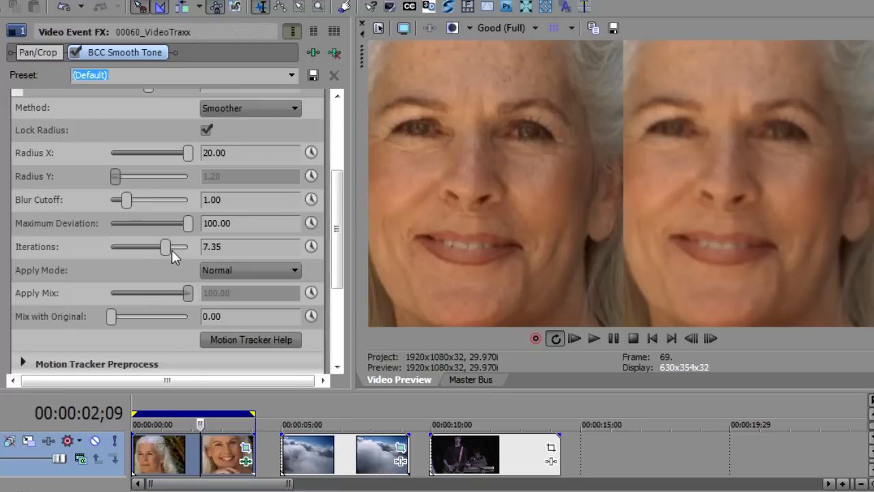
pyautogui.moveTo(191, 258)
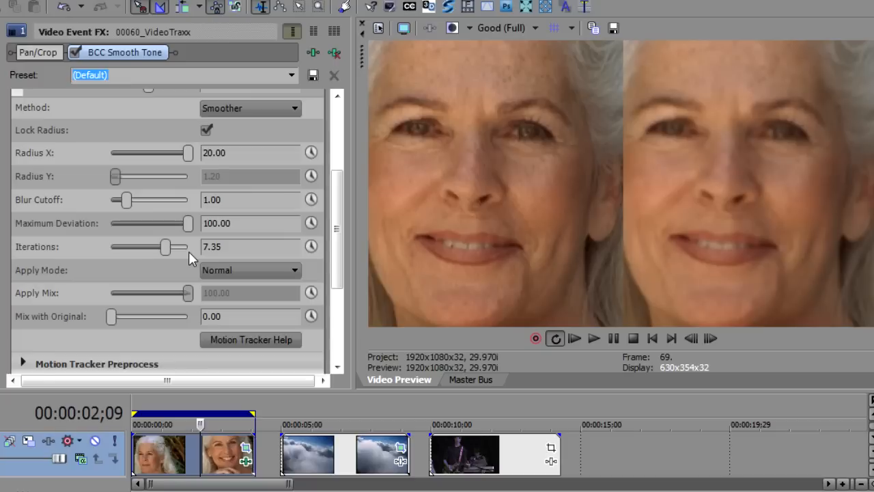
pyautogui.moveTo(164, 246); pyautogui.dragTo(188, 246)
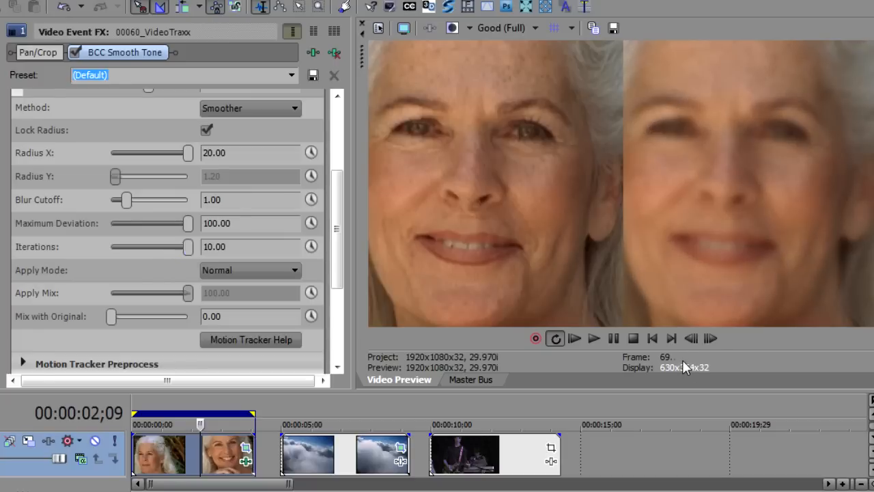
pyautogui.moveTo(692, 167)
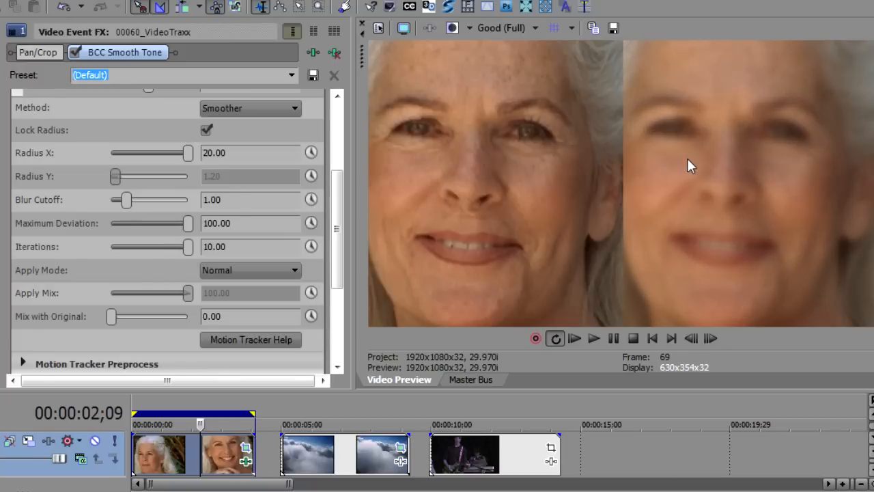
pyautogui.moveTo(697, 137)
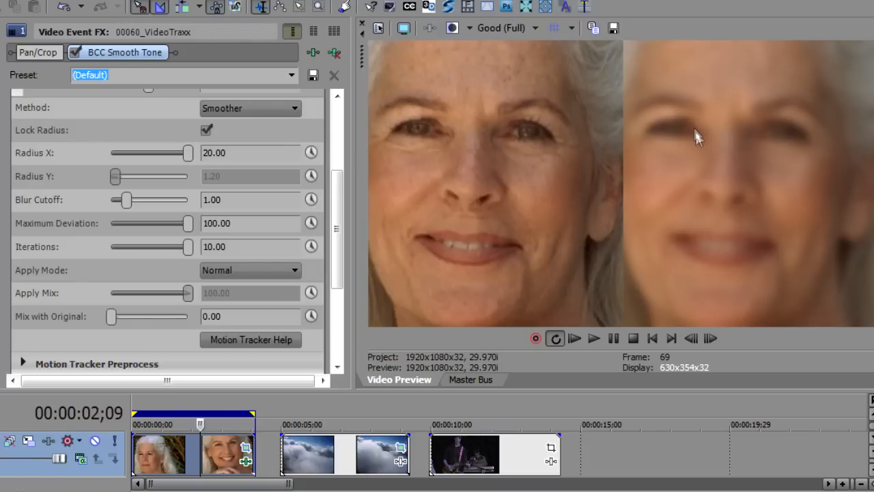
pyautogui.moveTo(647, 134)
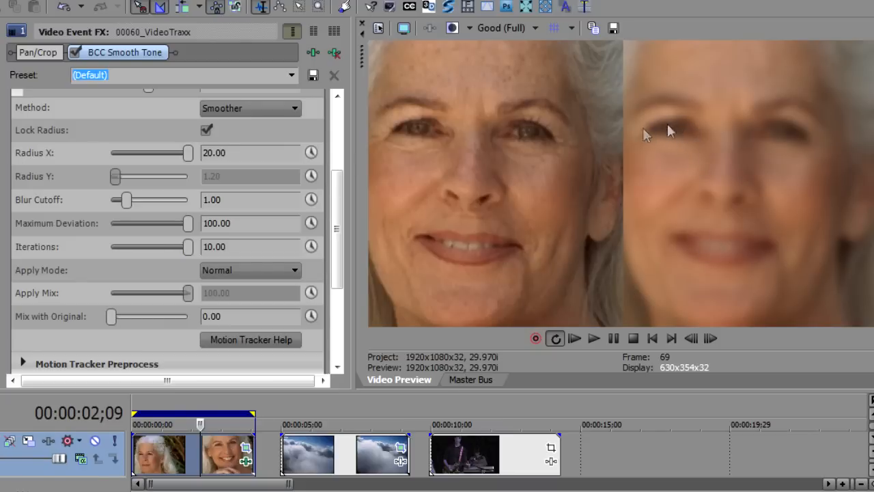
pyautogui.moveTo(516, 252)
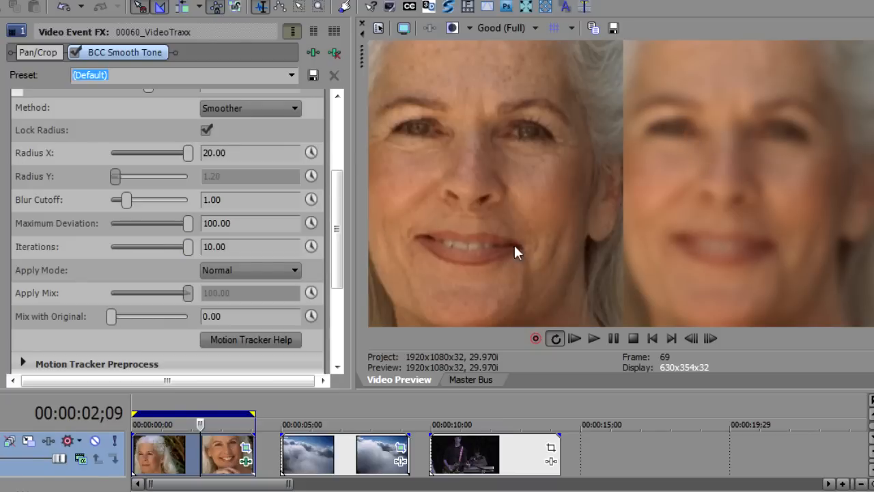
pyautogui.moveTo(587, 240)
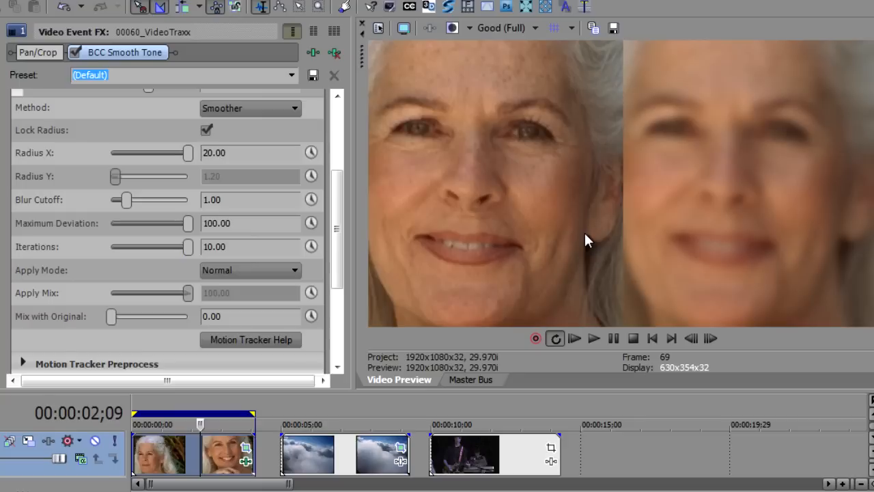
pyautogui.moveTo(188, 265)
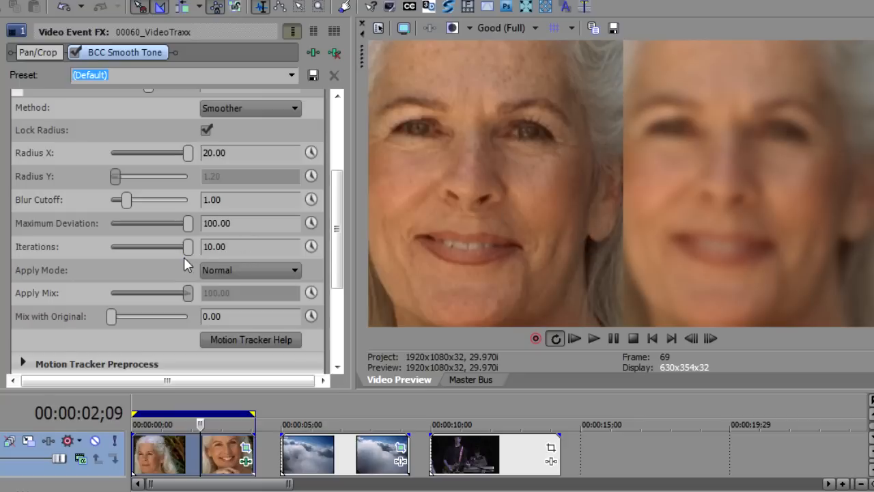
# - Return Iterations to 1, then raise Radius X to about 8 and Maximum Deviation to about 25
pyautogui.moveTo(189, 246); pyautogui.dragTo(111, 246)
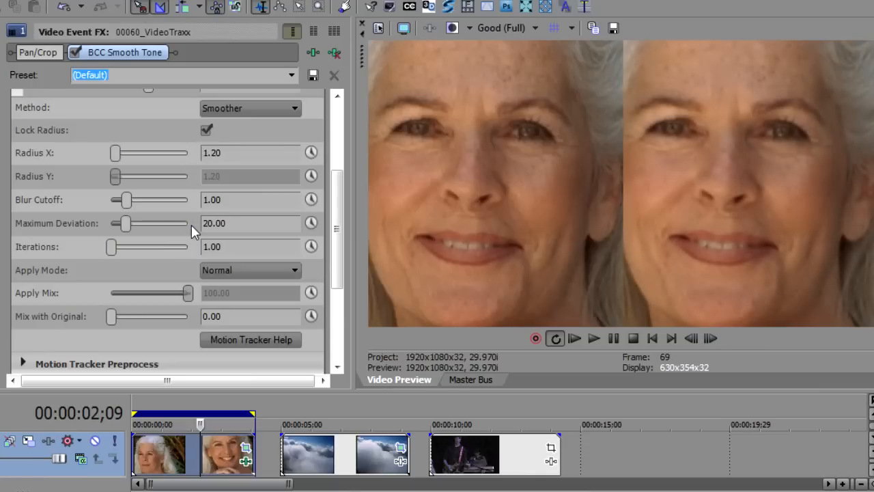
pyautogui.moveTo(115, 155)
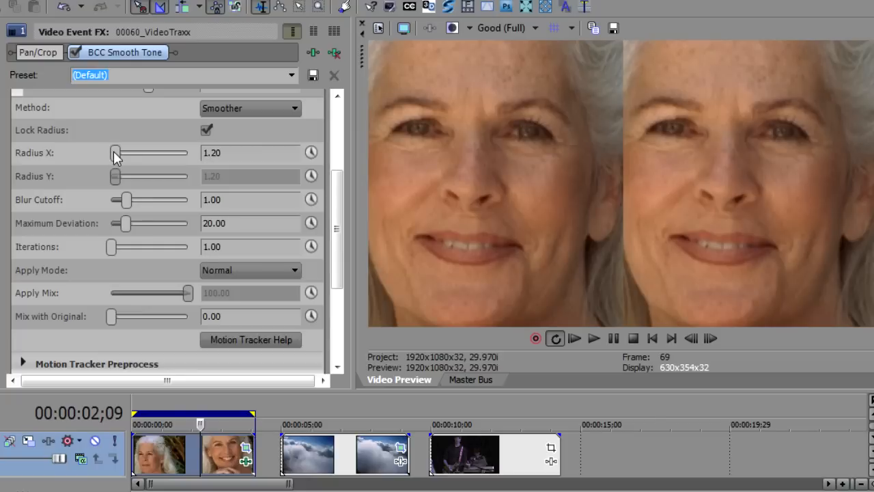
pyautogui.moveTo(115, 153); pyautogui.dragTo(137, 153)
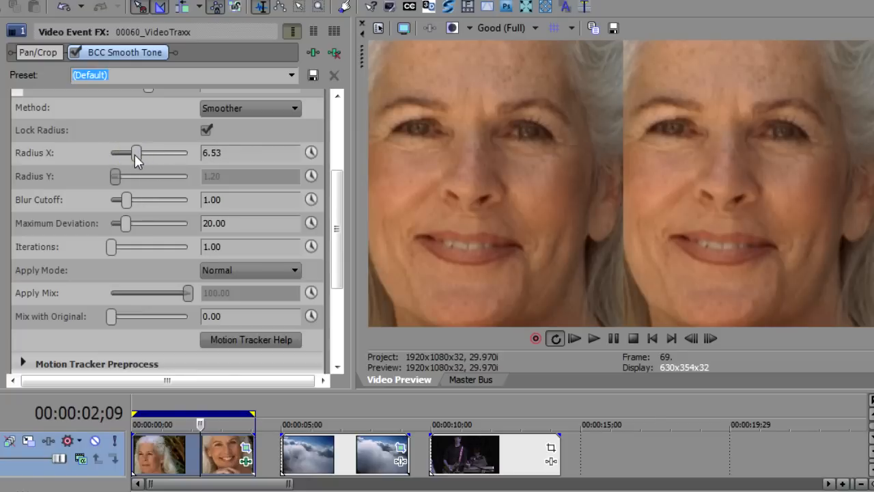
pyautogui.moveTo(128, 229)
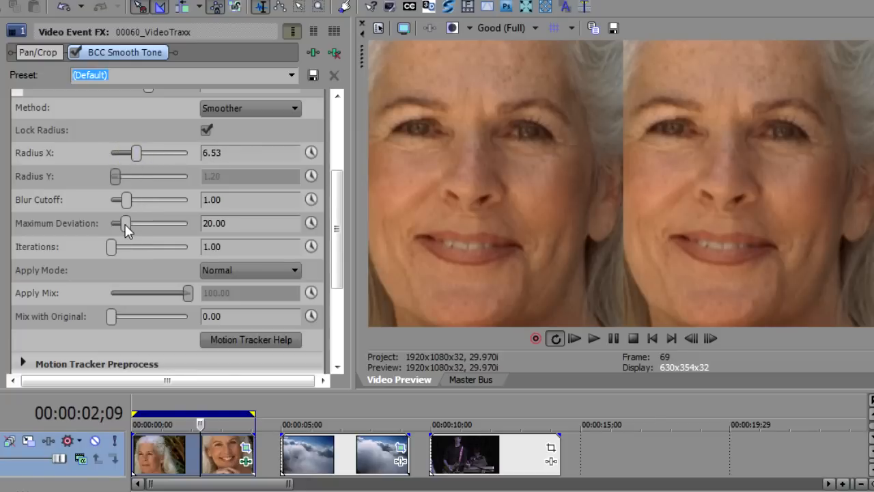
pyautogui.moveTo(126, 224); pyautogui.dragTo(125, 224)
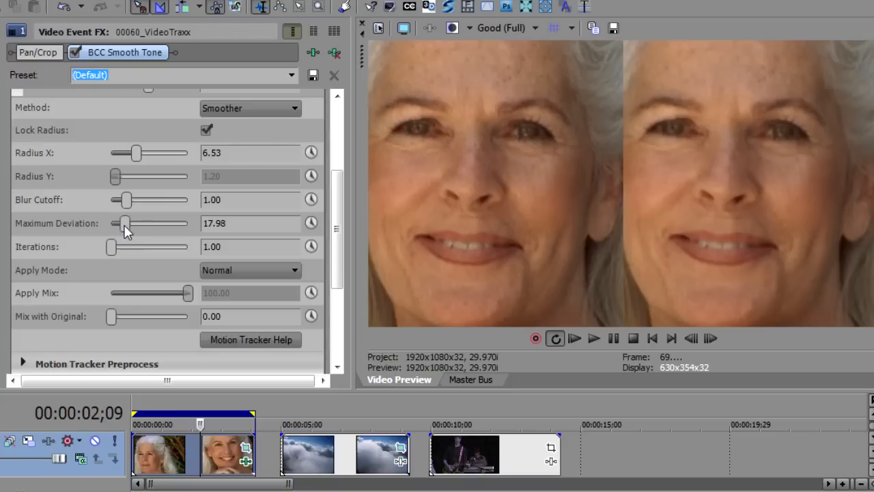
pyautogui.moveTo(123, 224); pyautogui.dragTo(131, 224)
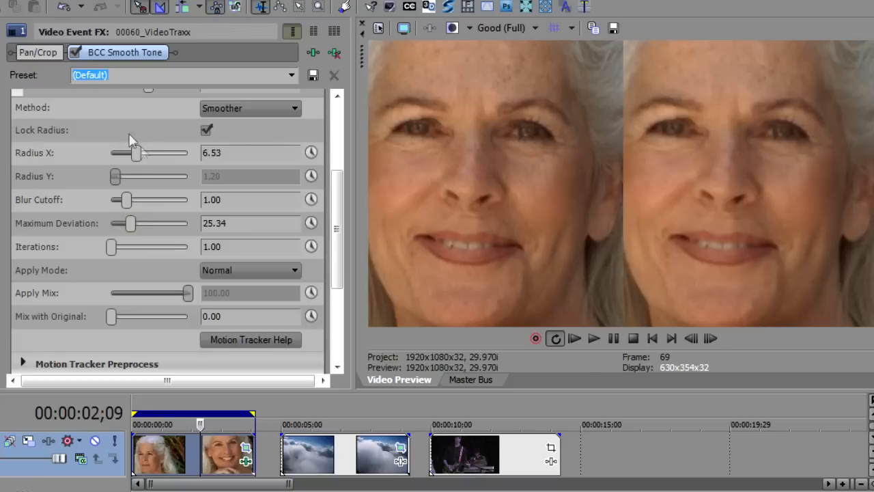
pyautogui.moveTo(137, 153); pyautogui.dragTo(142, 153)
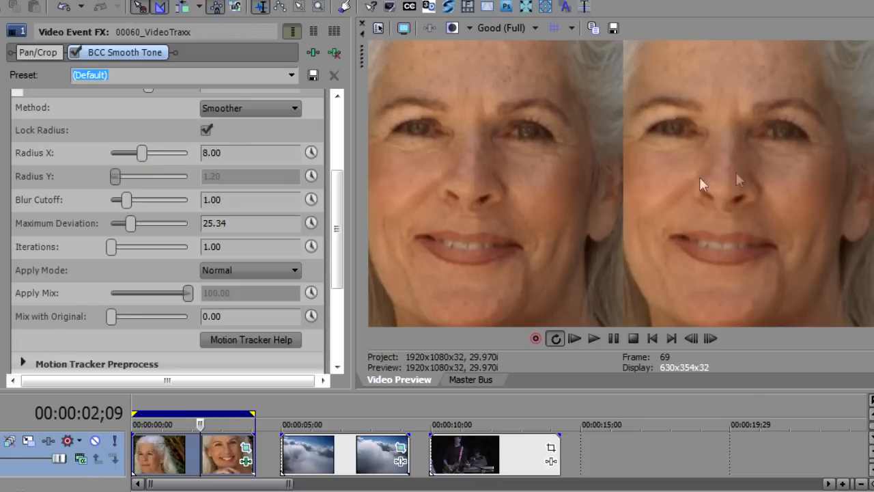
pyautogui.moveTo(749, 81)
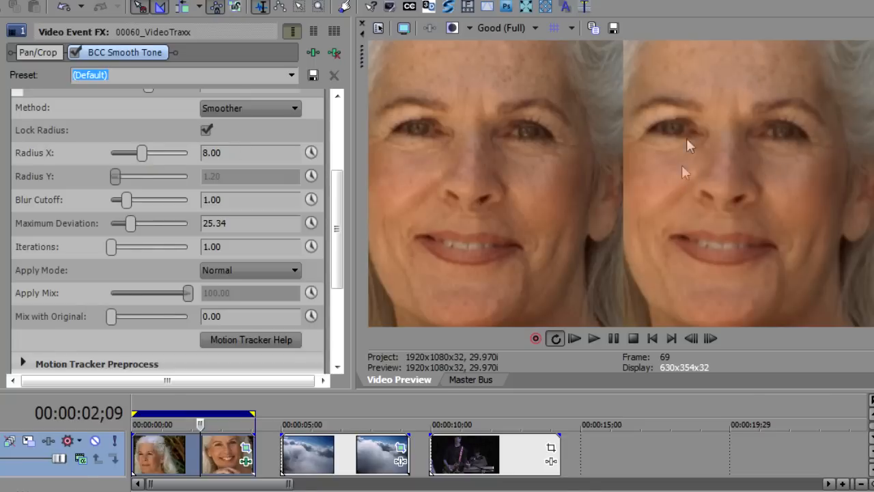
pyautogui.moveTo(571, 211)
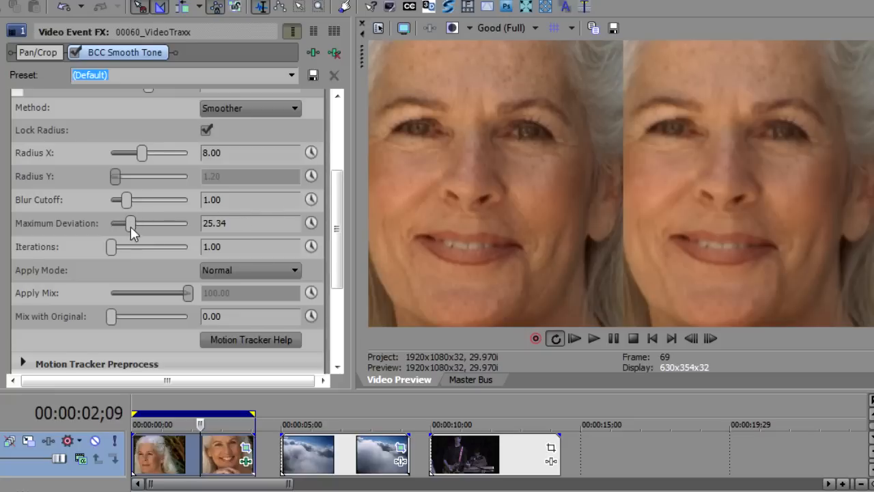
pyautogui.moveTo(126, 204)
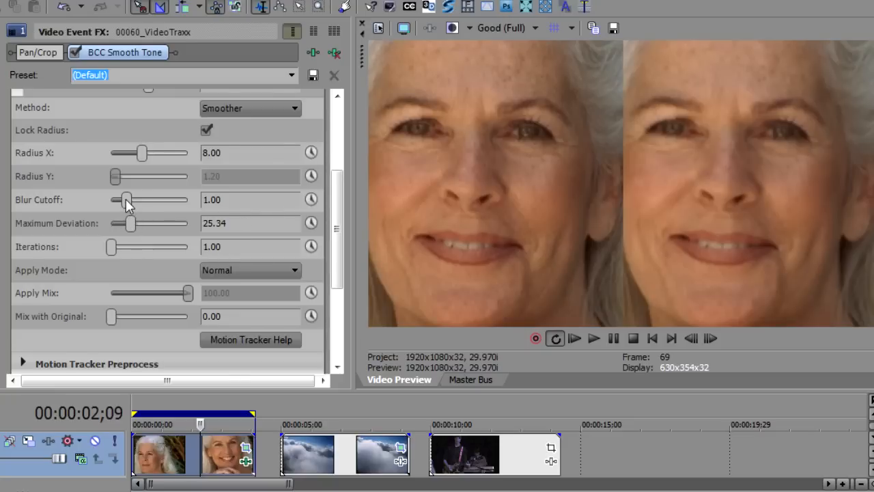
# - Settle Blur Cutoff at 1.00, Maximum Deviation at 17.98 and Radius X at 8.84
pyautogui.moveTo(125, 199); pyautogui.dragTo(152, 199)
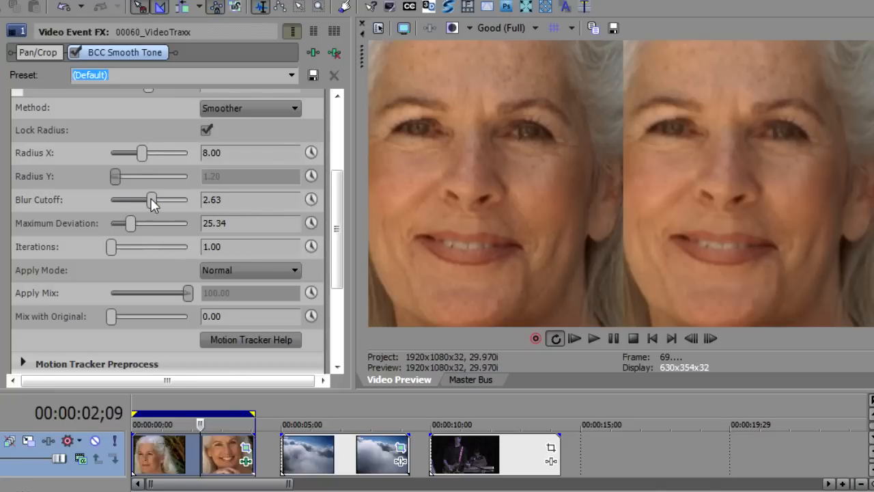
pyautogui.moveTo(150, 199); pyautogui.dragTo(110, 199)
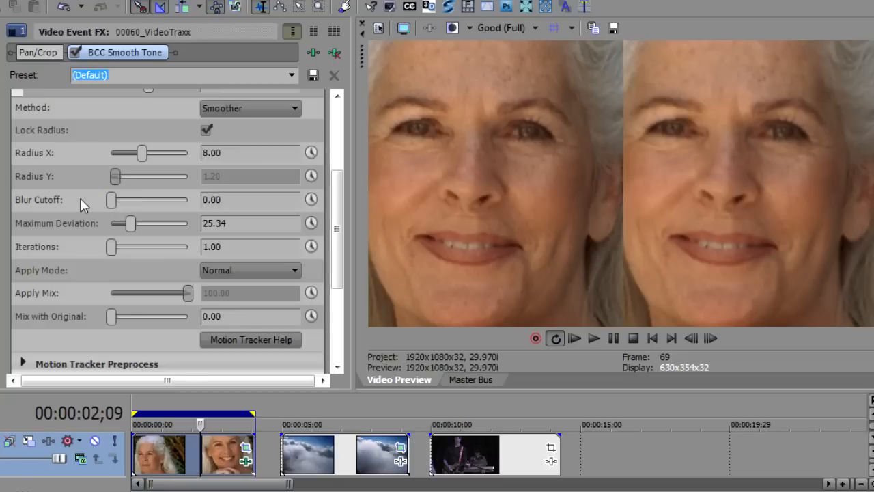
pyautogui.moveTo(112, 207)
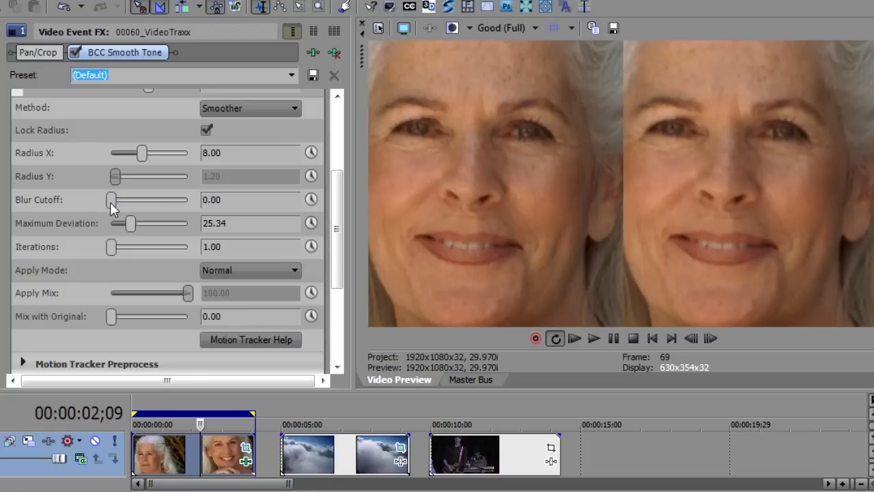
pyautogui.moveTo(112, 200); pyautogui.dragTo(125, 199)
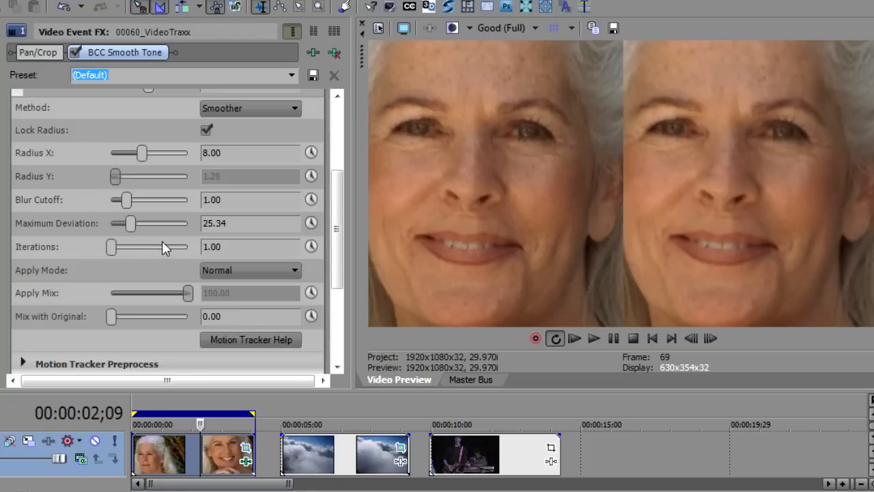
pyautogui.moveTo(131, 224); pyautogui.dragTo(128, 224)
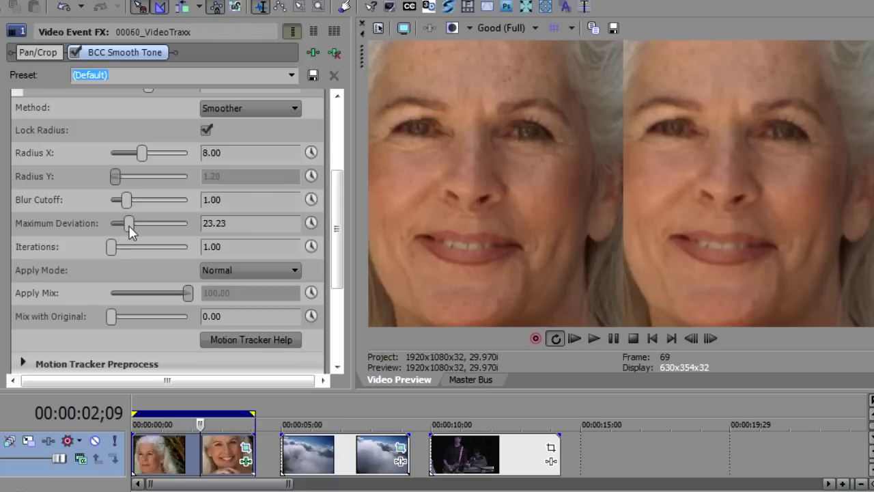
pyautogui.moveTo(128, 224); pyautogui.dragTo(124, 224)
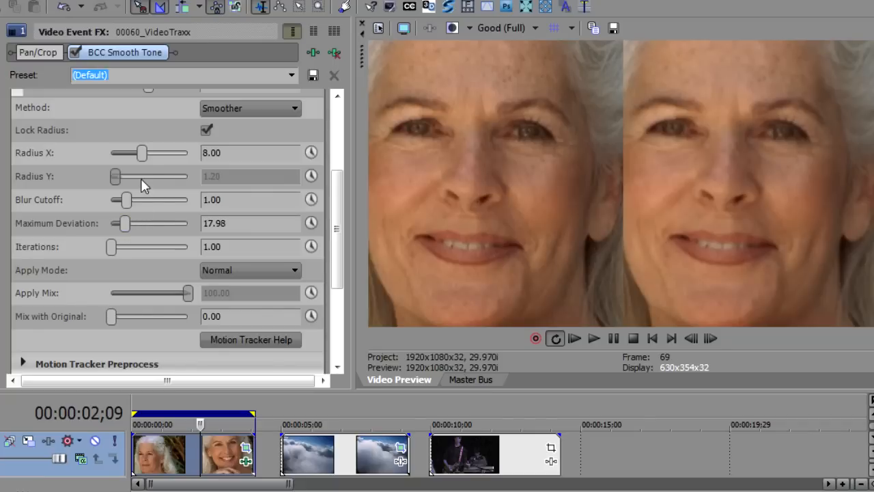
pyautogui.moveTo(142, 153); pyautogui.dragTo(145, 153)
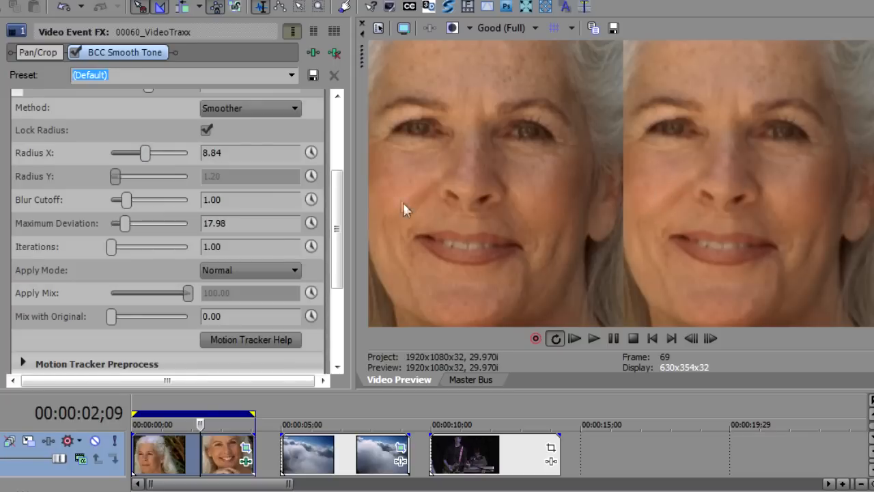
pyautogui.moveTo(781, 180)
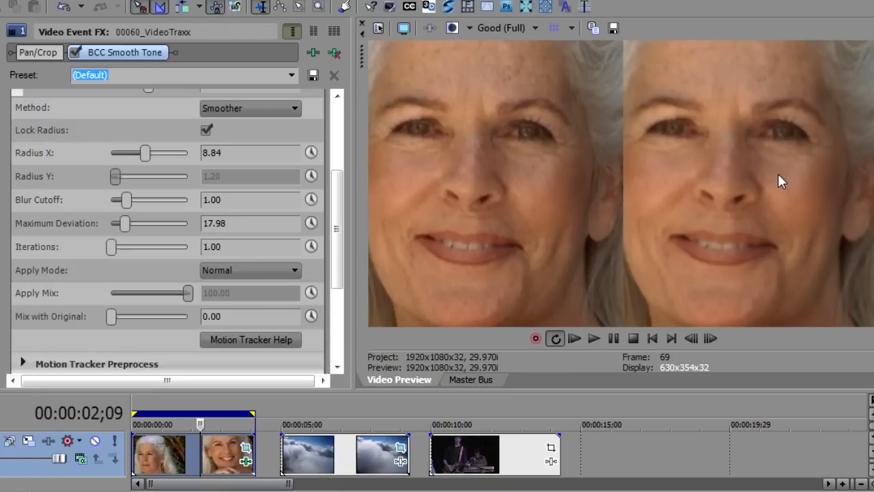
pyautogui.moveTo(444, 172)
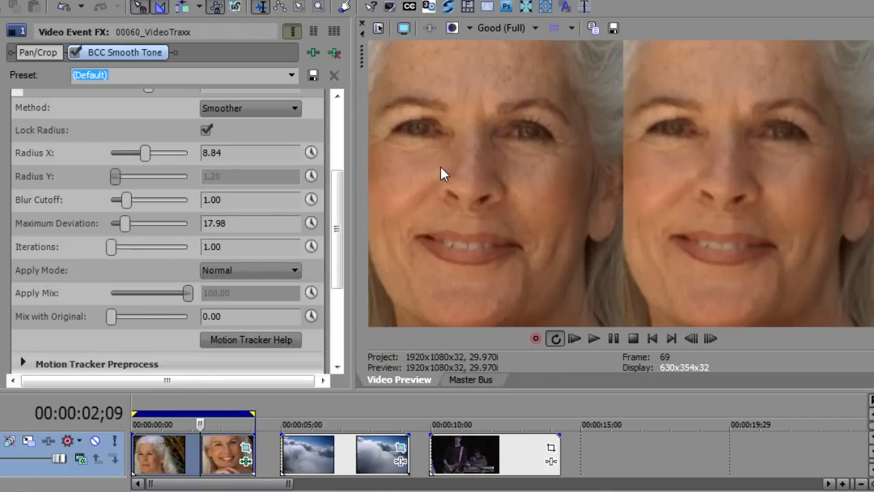
pyautogui.moveTo(267, 164)
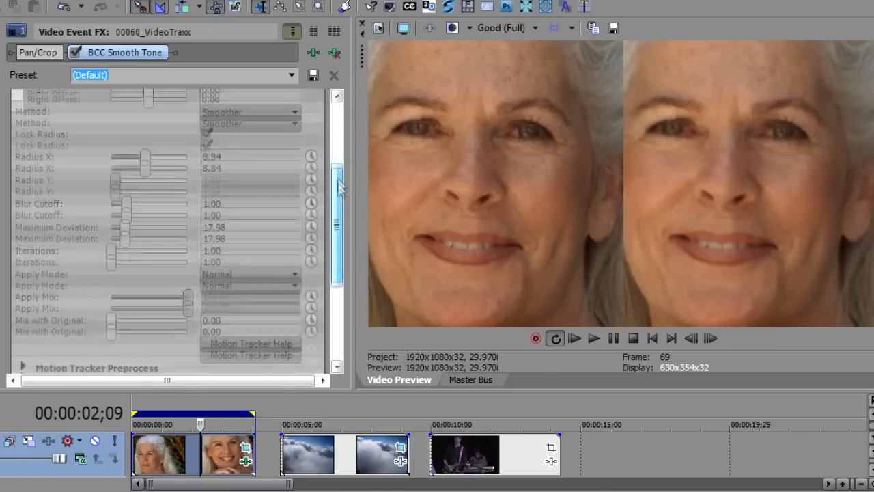
# - Set the Smooth Tone Compare Mode to Off
pyautogui.click(249, 102)
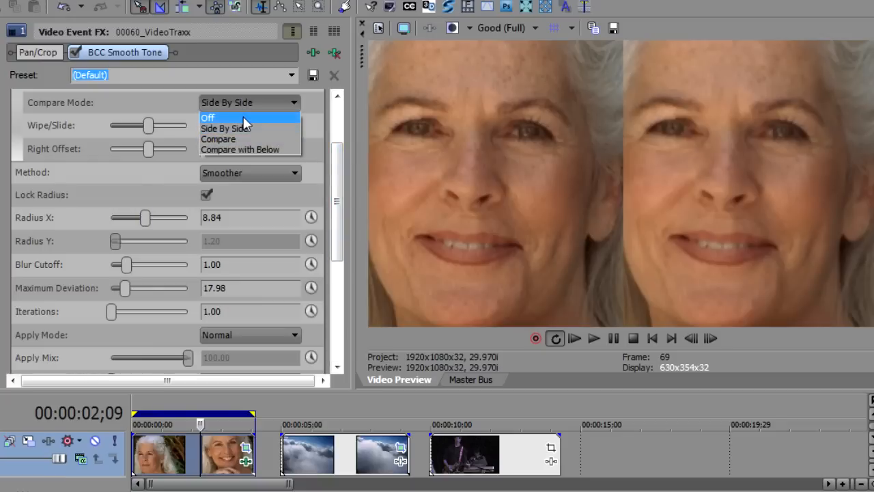
pyautogui.click(207, 117)
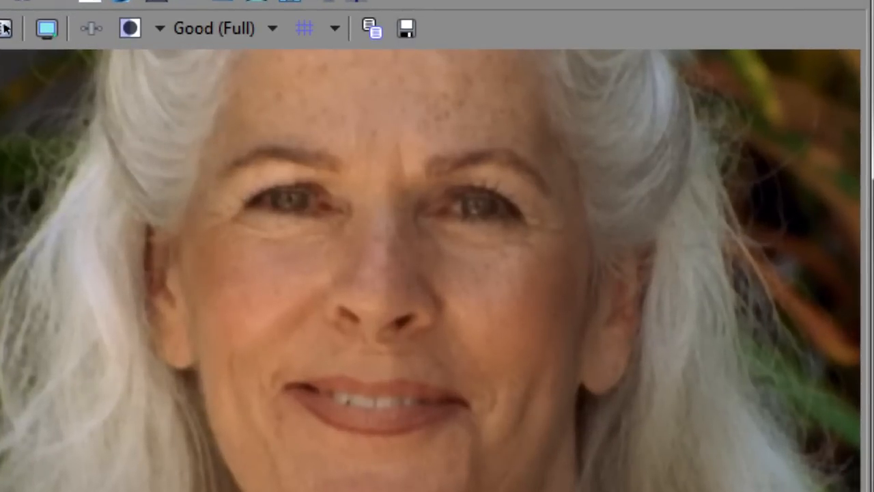
pyautogui.moveTo(171, 85)
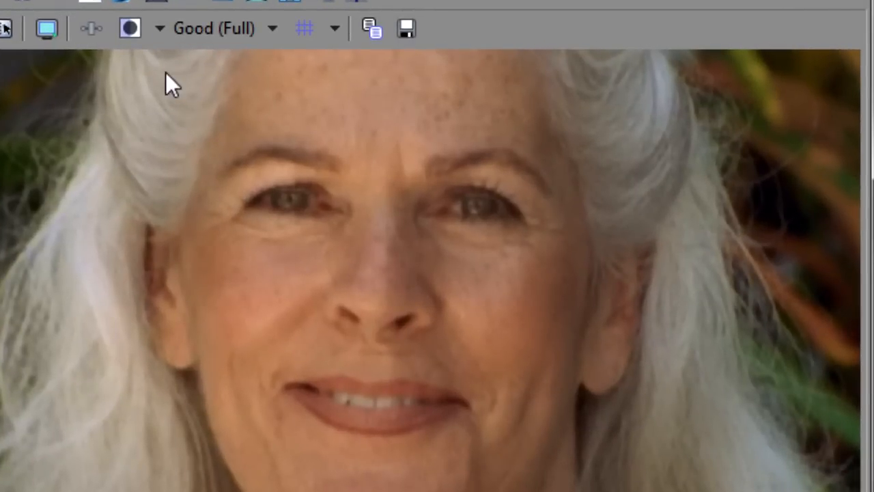
pyautogui.moveTo(6, 28)
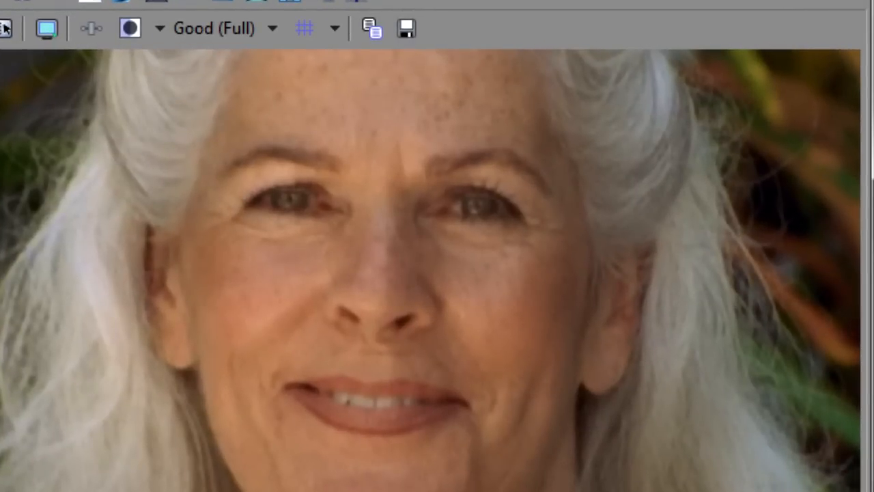
pyautogui.moveTo(144, 164)
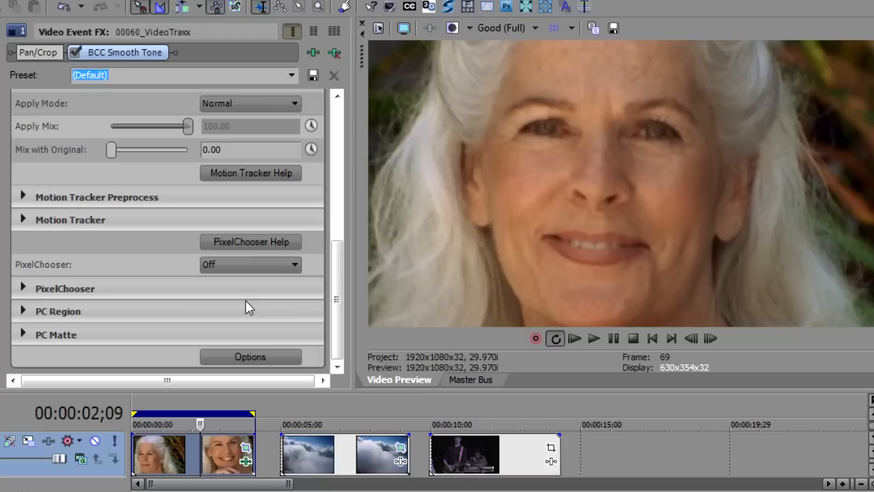
pyautogui.moveTo(30, 287)
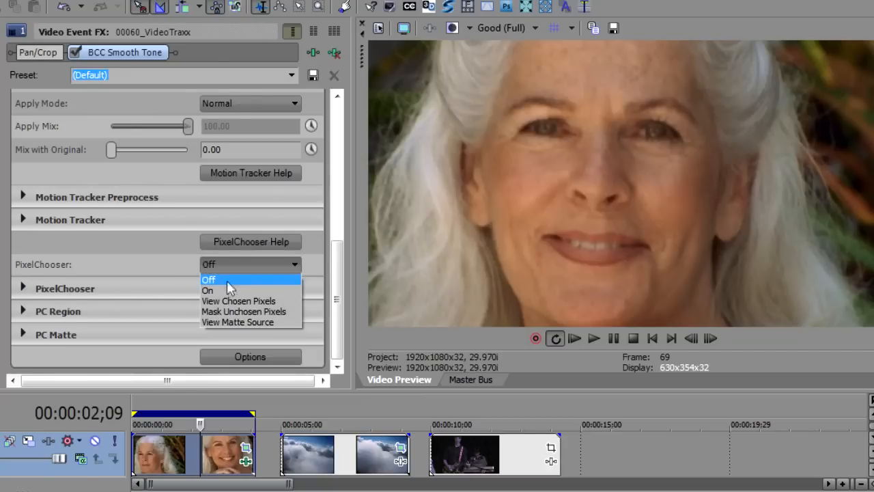
# - Set the PixelChooser to View Chosen Pixels, turning the preview white
pyautogui.click(238, 301)
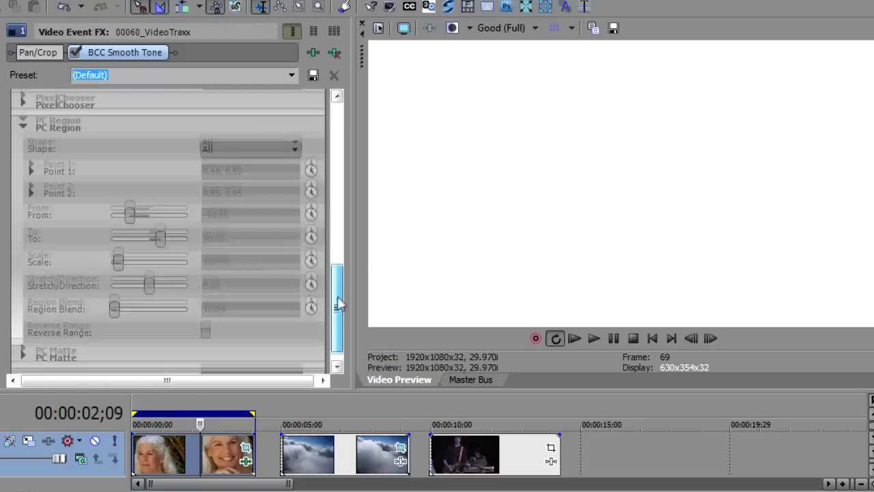
# - Set the PC Region shape to Inside Oval and move its first point toward the top
pyautogui.click(249, 140)
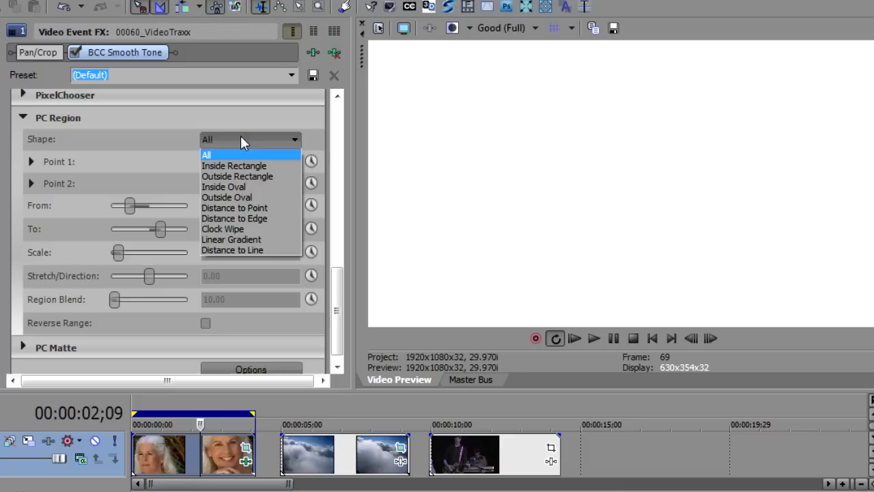
pyautogui.click(224, 186)
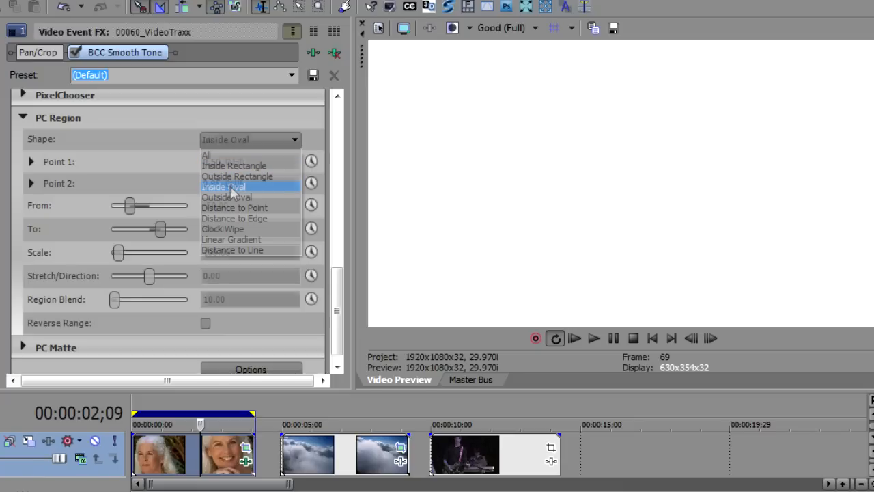
pyautogui.click(224, 186)
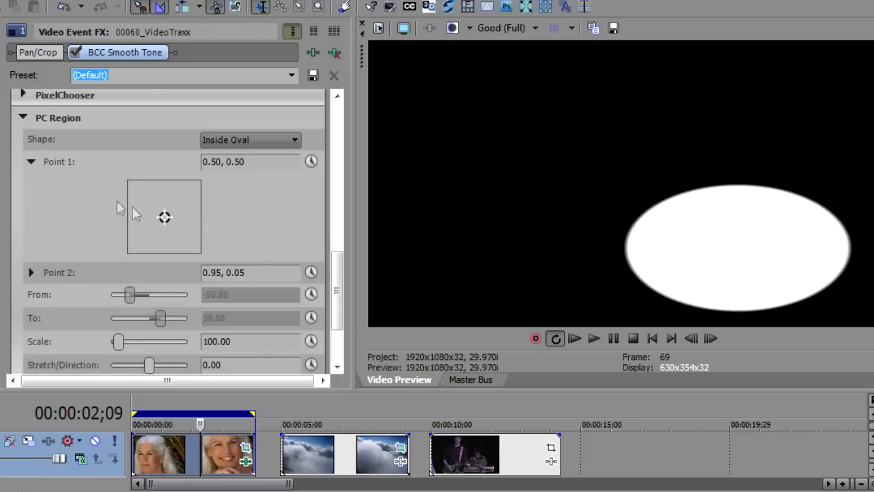
pyautogui.moveTo(163, 218); pyautogui.dragTo(150, 185)
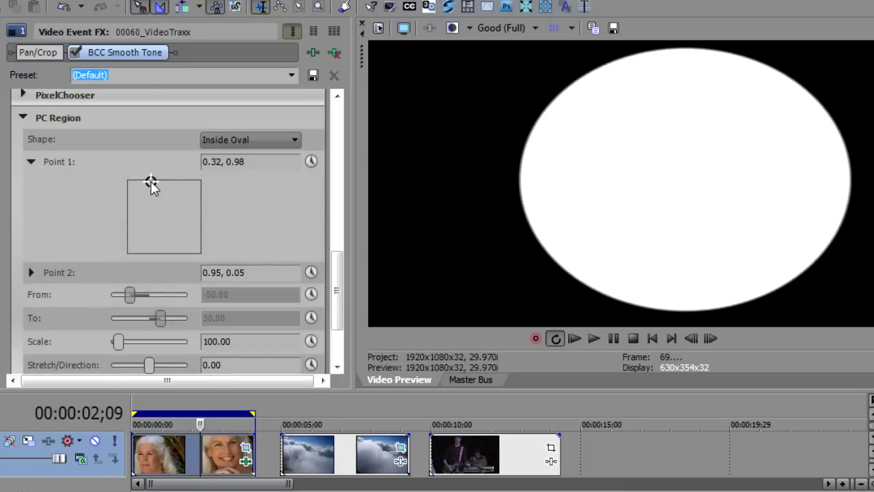
pyautogui.click(30, 271)
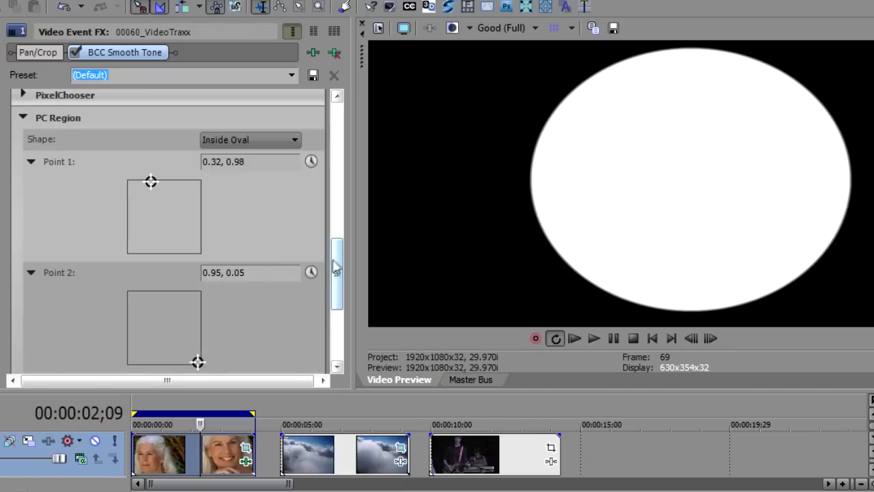
pyautogui.scroll(-3)
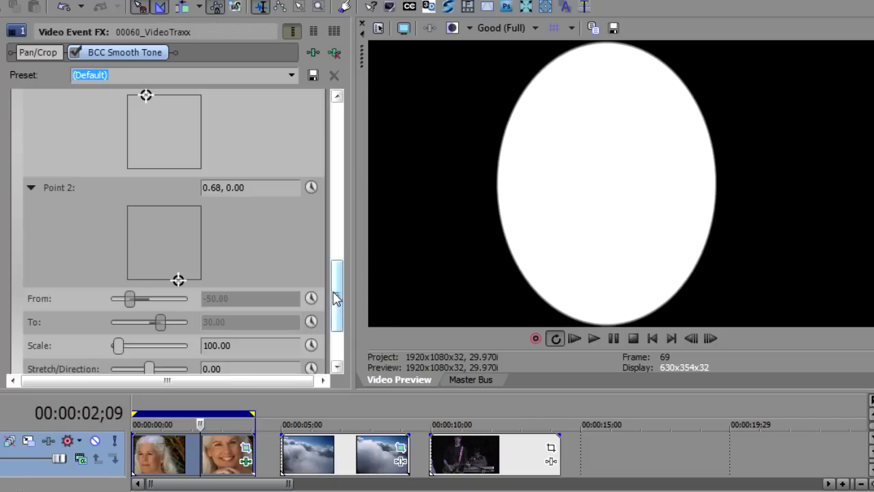
pyautogui.scroll(-3)
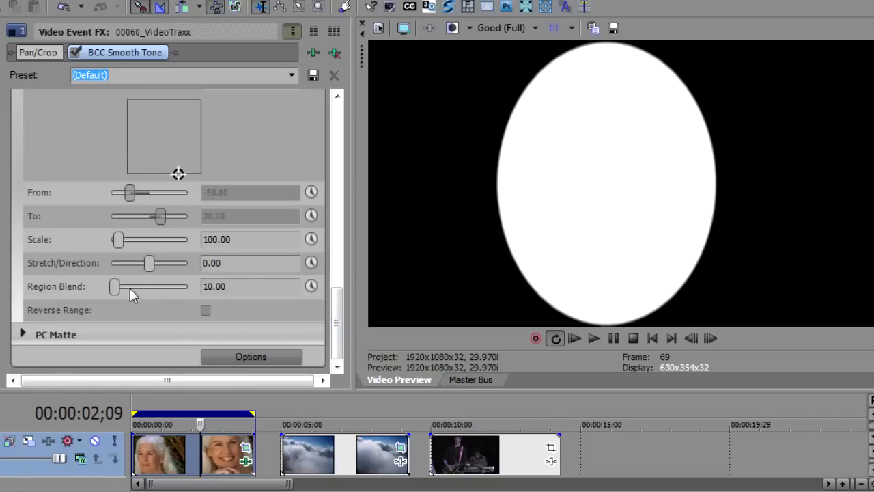
# - Soften the oval's edges with Region Blend, enlarge it with Scale and tweak its stretch
pyautogui.moveTo(115, 287); pyautogui.dragTo(131, 287)
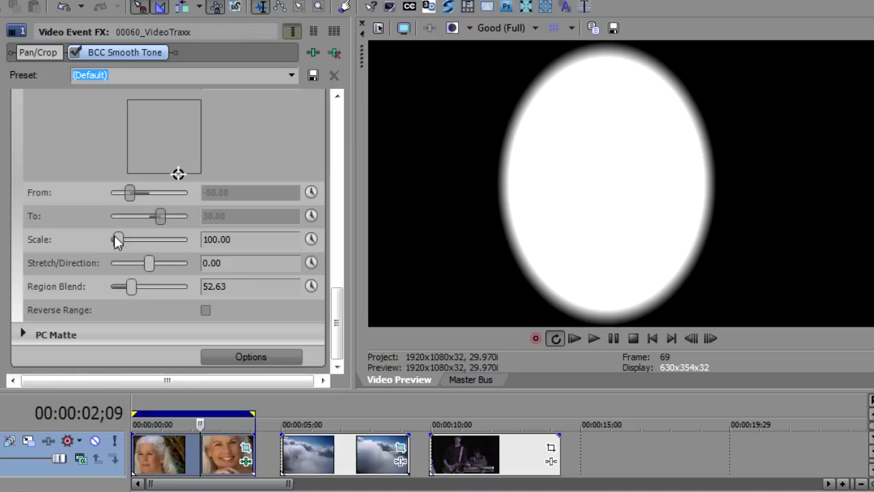
pyautogui.moveTo(117, 239); pyautogui.dragTo(123, 239)
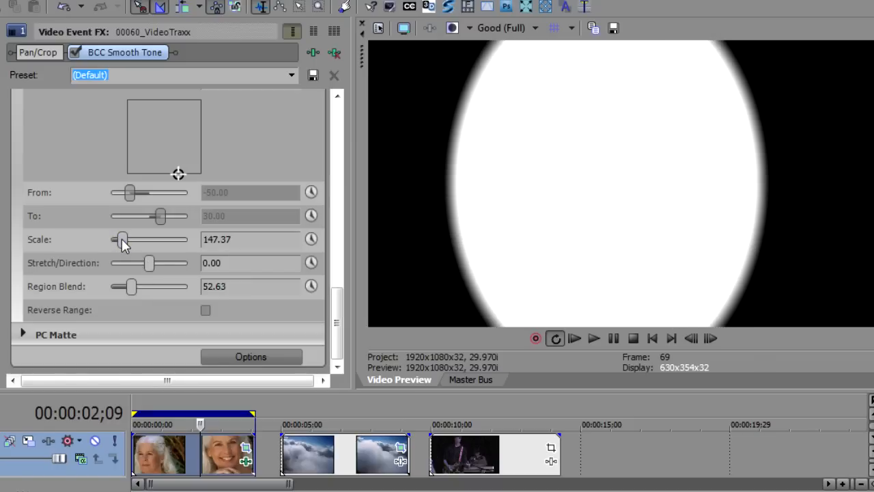
pyautogui.moveTo(149, 262)
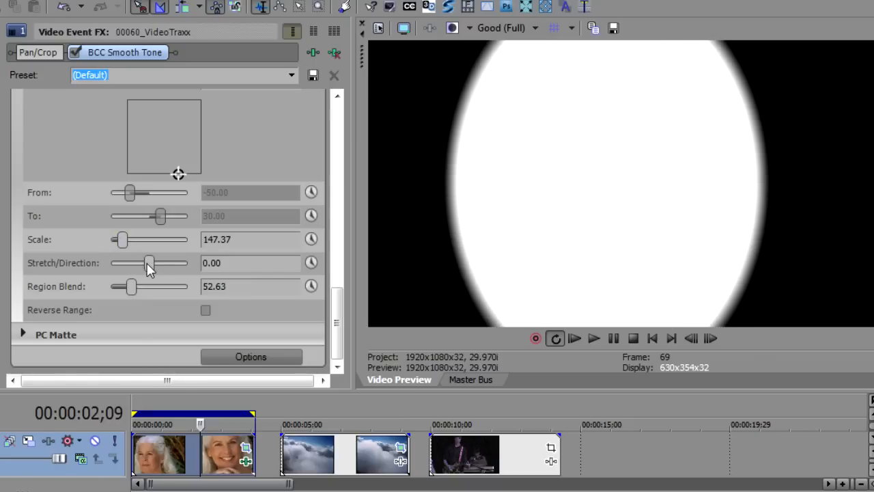
pyautogui.moveTo(150, 262); pyautogui.dragTo(148, 263)
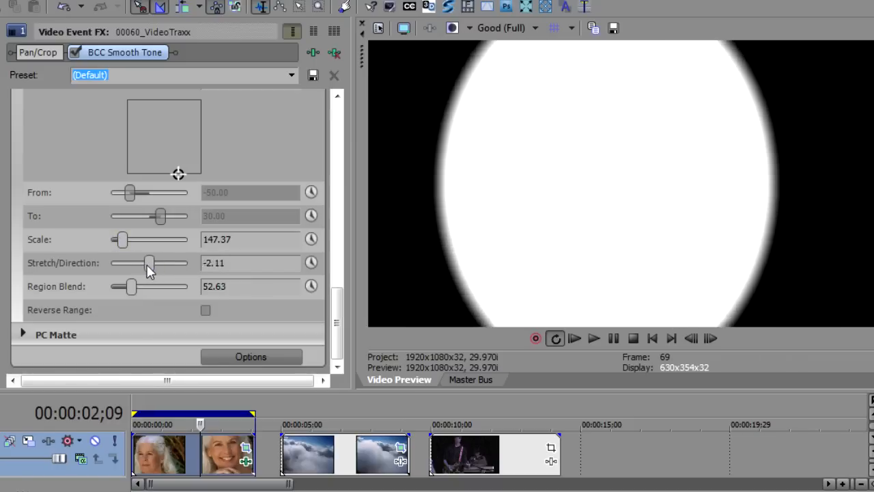
pyautogui.moveTo(149, 263); pyautogui.dragTo(149, 262)
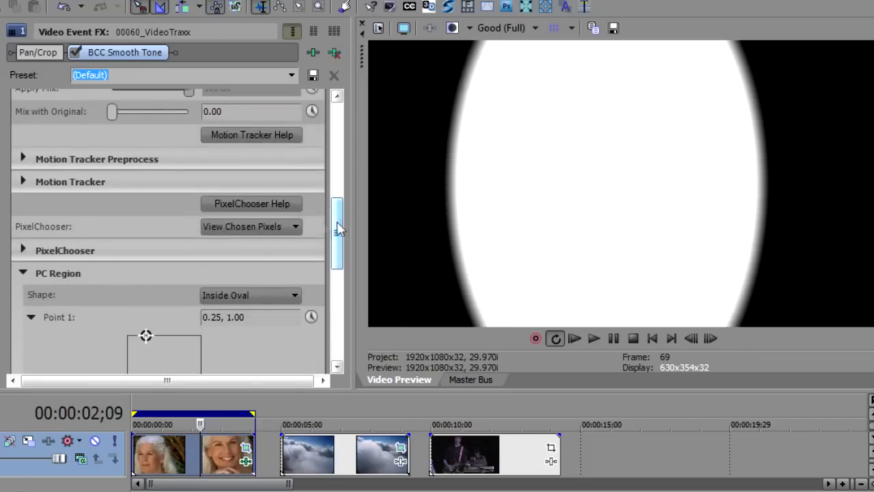
# - Set the PixelChooser from View Chosen Pixels to On so the face shows again
pyautogui.click(251, 226)
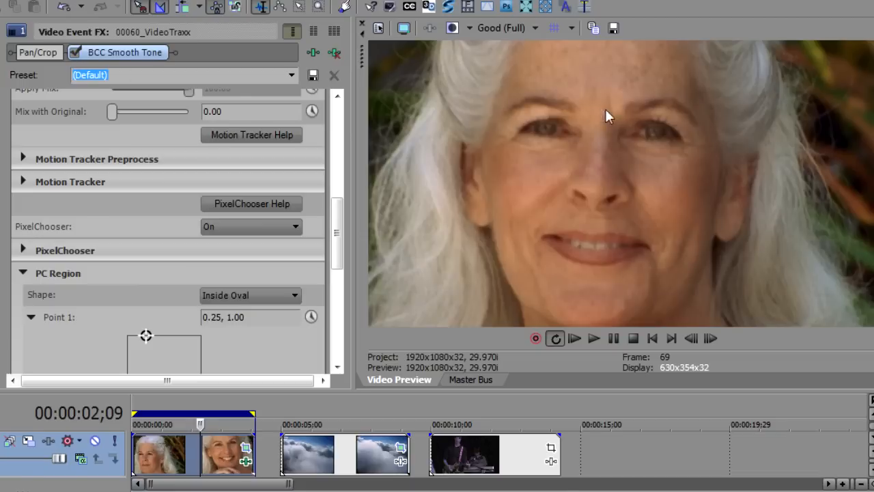
pyautogui.moveTo(600, 263)
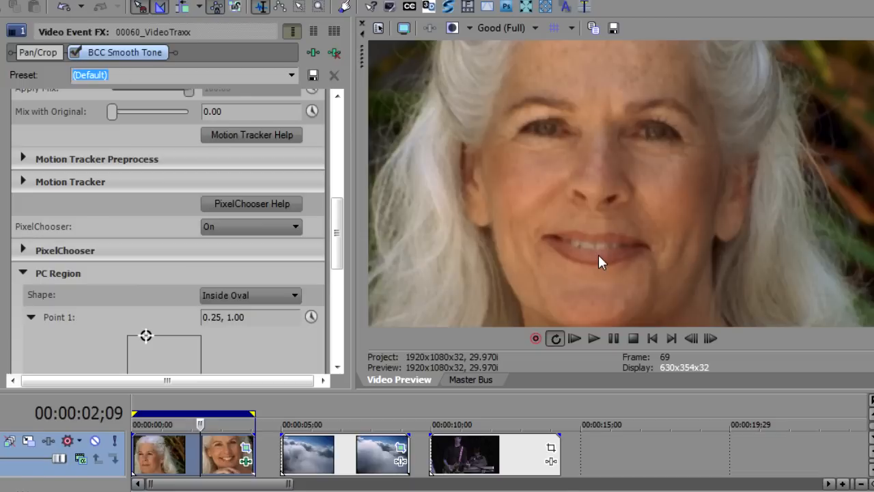
pyautogui.moveTo(348, 240)
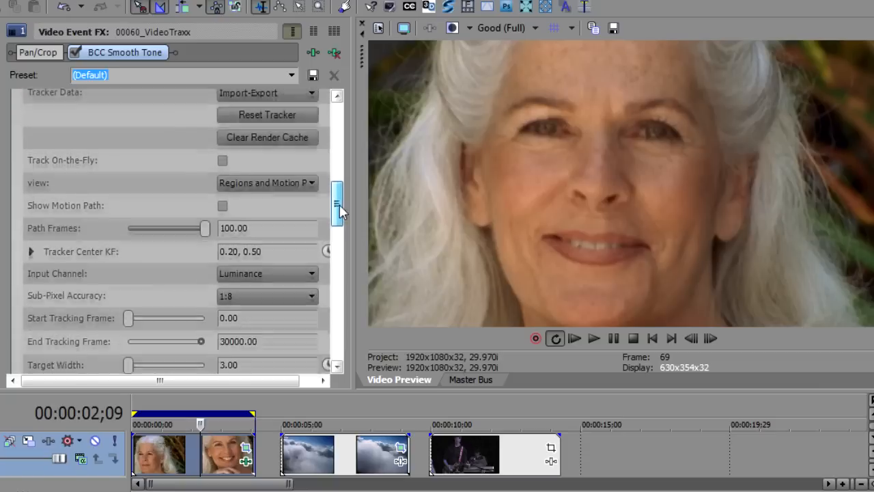
# - Enable Track On-the-Fly and set the preview quality to Preview > Half
pyautogui.scroll(-3)
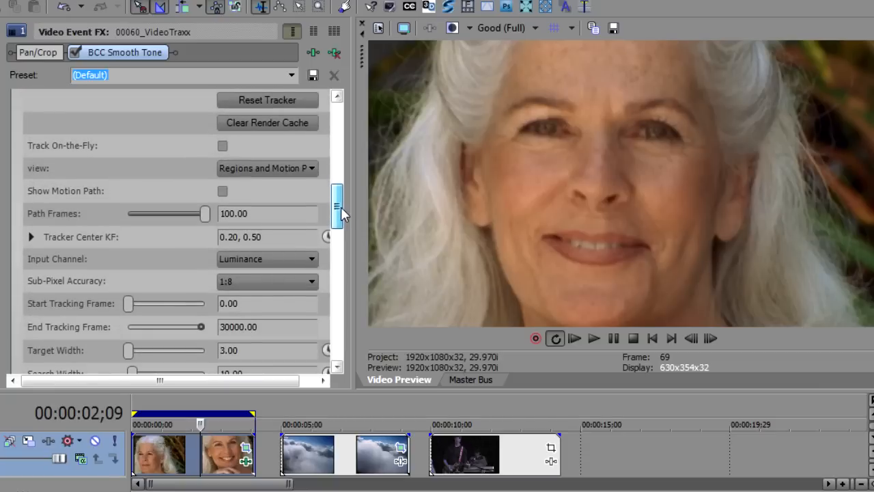
pyautogui.click(223, 145)
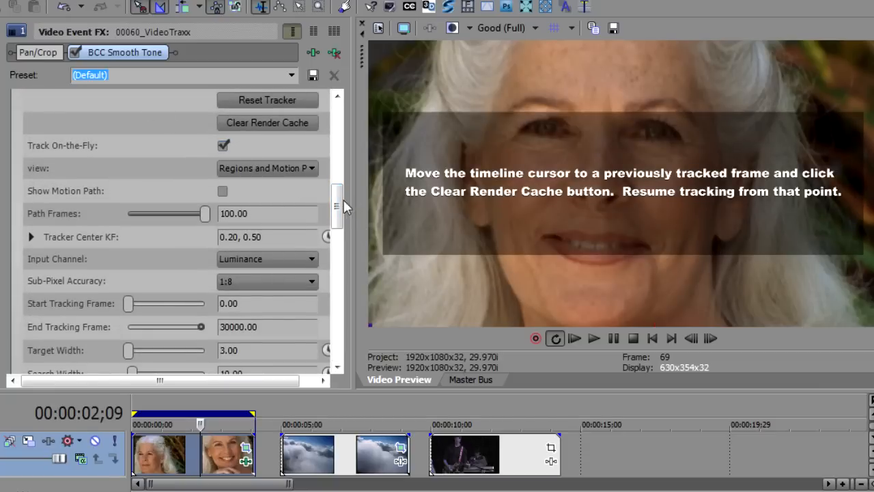
pyautogui.scroll(3)
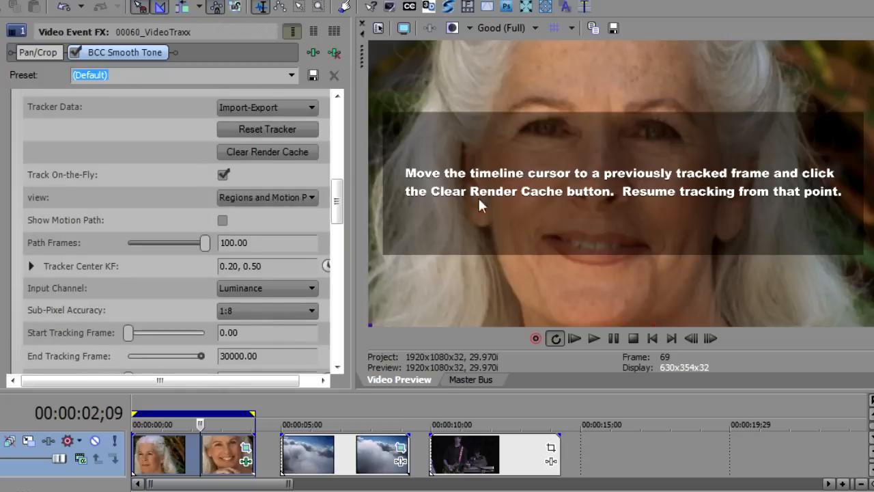
pyautogui.moveTo(157, 457)
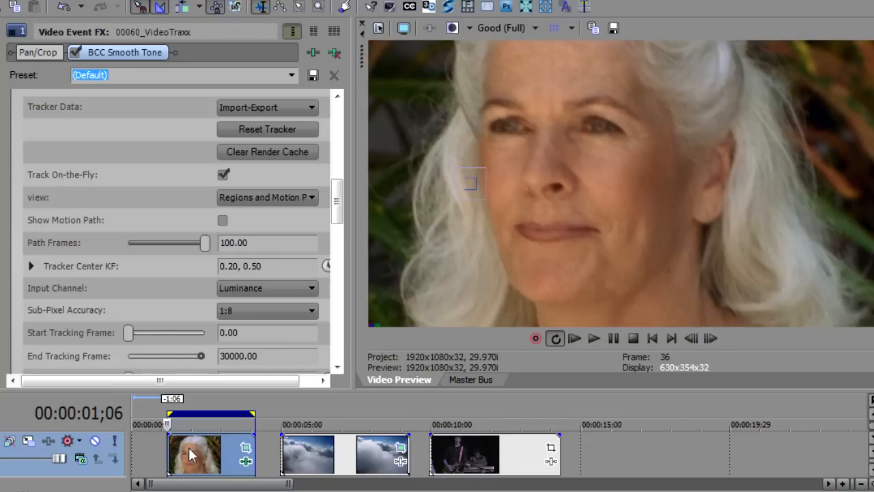
pyautogui.moveTo(473, 218)
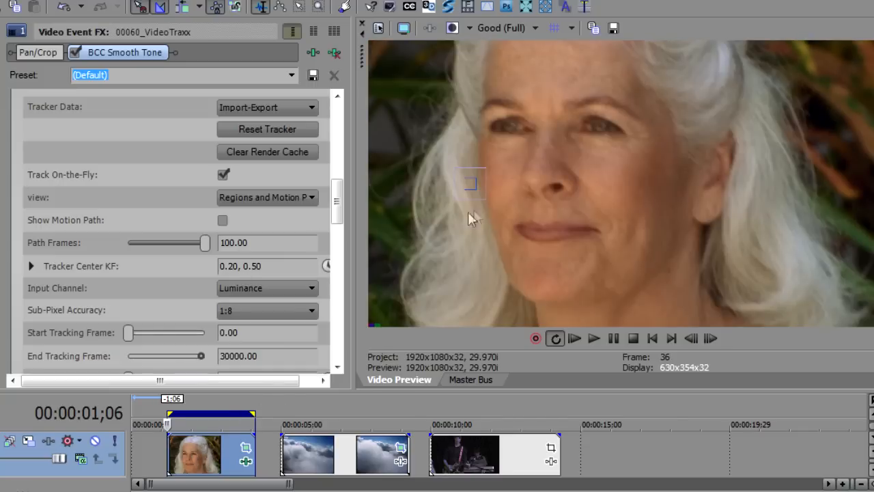
pyautogui.moveTo(498, 39)
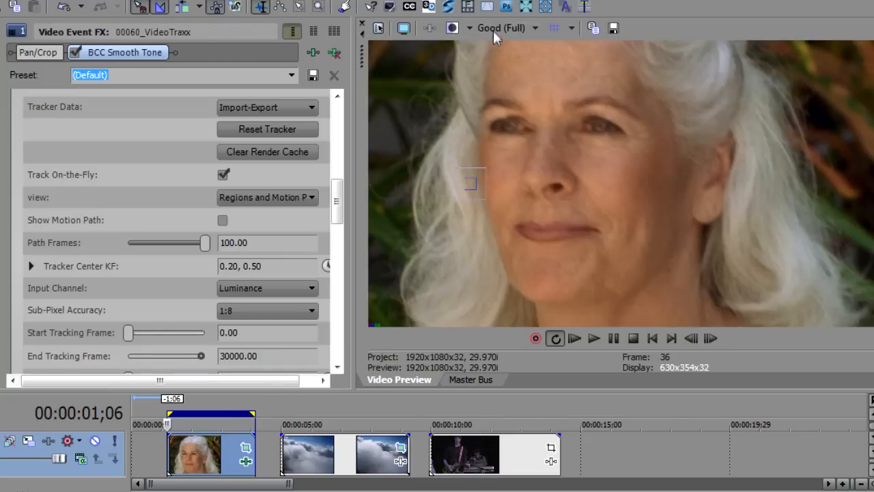
pyautogui.click(506, 28)
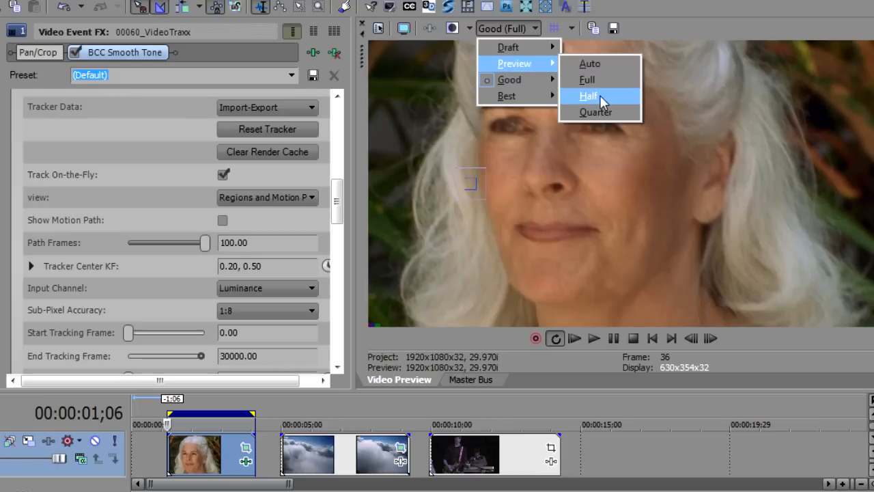
pyautogui.click(588, 95)
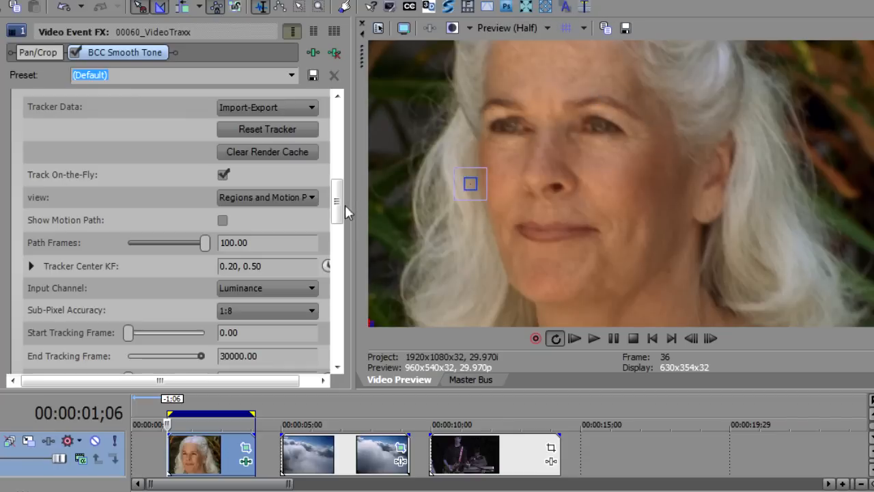
# - Move the Tracker Center KF point onto the woman's eye
pyautogui.click(30, 265)
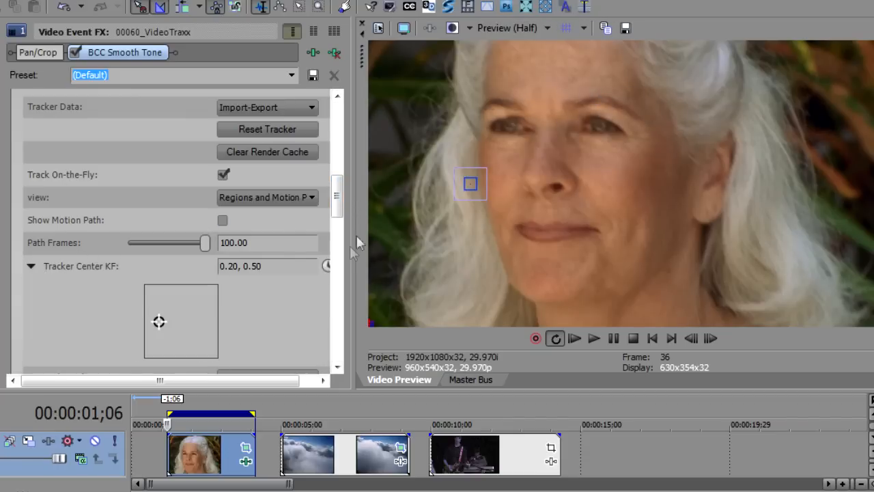
pyautogui.scroll(-3)
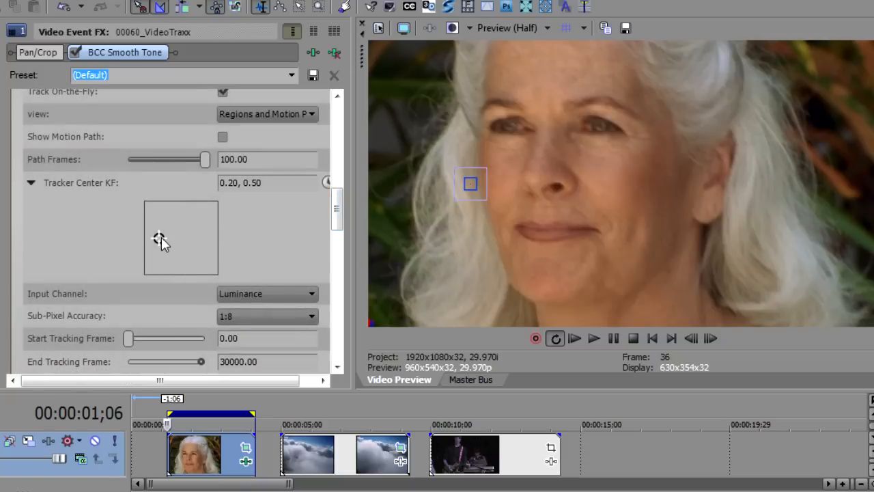
pyautogui.moveTo(470, 183); pyautogui.dragTo(518, 122)
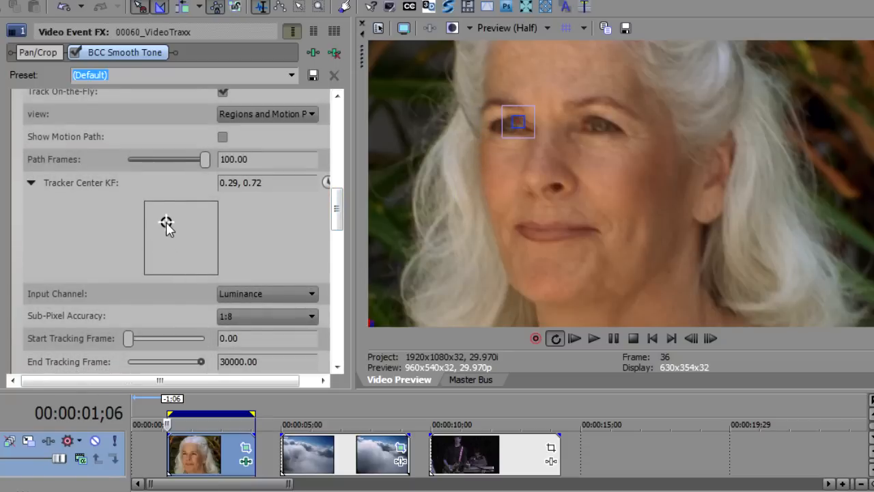
pyautogui.moveTo(518, 121); pyautogui.dragTo(507, 121)
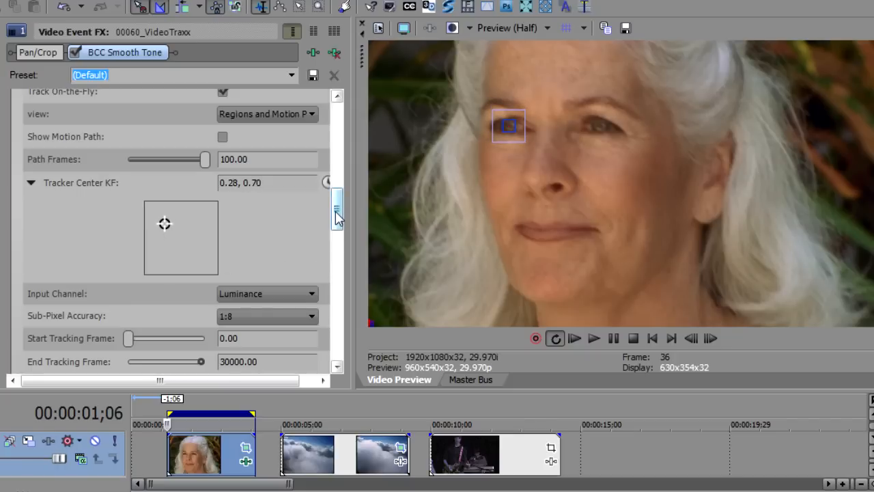
# - Widen the tracker Search Width to 10.80 and Target Width to 3.59
pyautogui.scroll(-3)
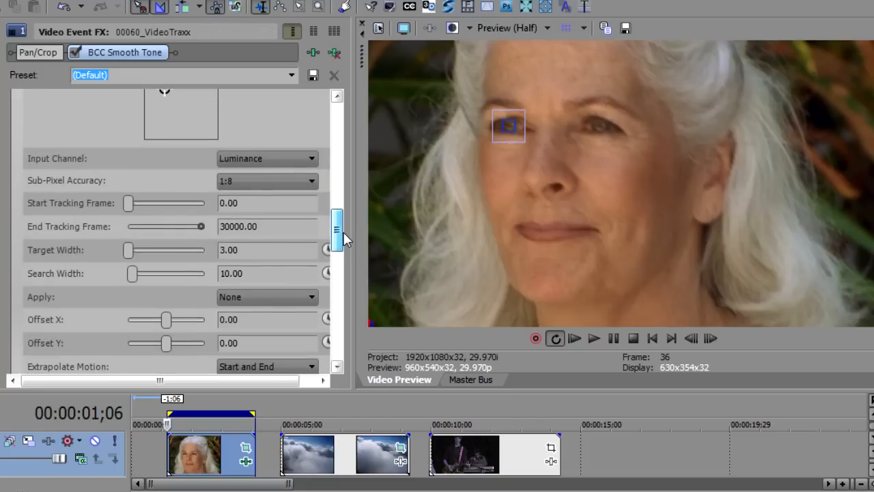
pyautogui.scroll(-3)
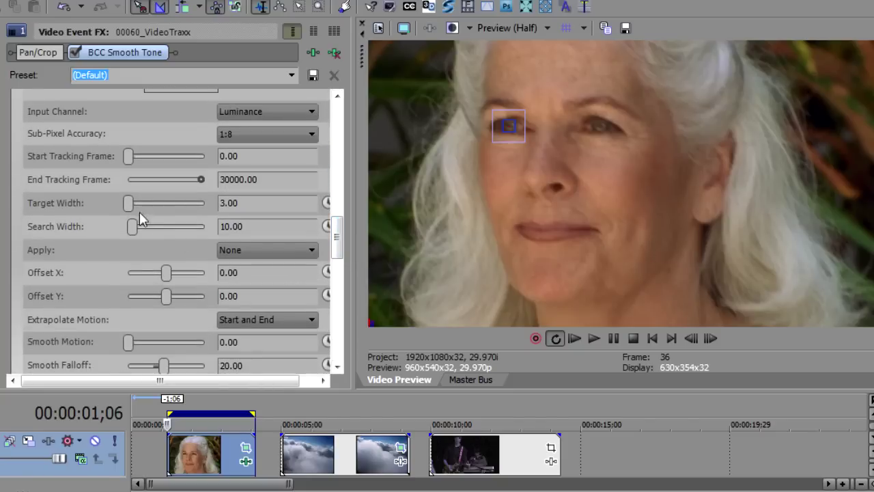
pyautogui.moveTo(132, 226); pyautogui.dragTo(134, 227)
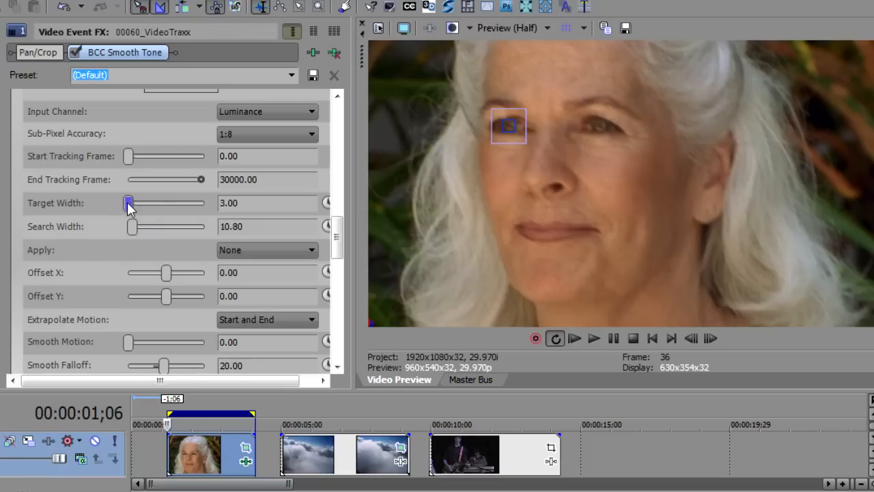
pyautogui.moveTo(128, 202); pyautogui.dragTo(137, 202)
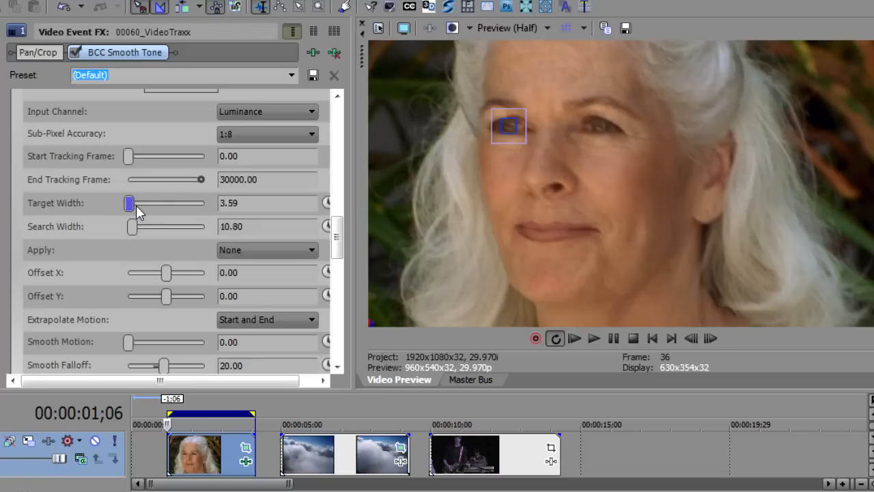
pyautogui.moveTo(194, 456)
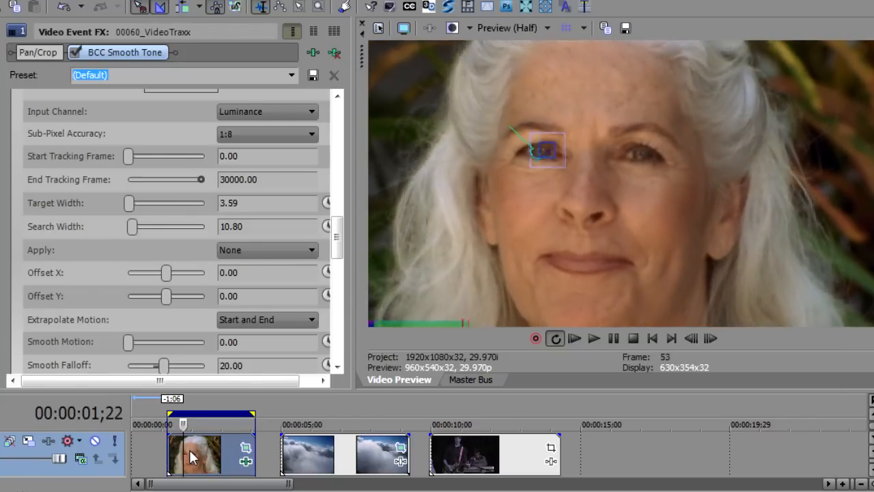
# - Play the portrait event so Track On-the-Fly records the eye's motion path to frame 117
pyautogui.click(592, 338)
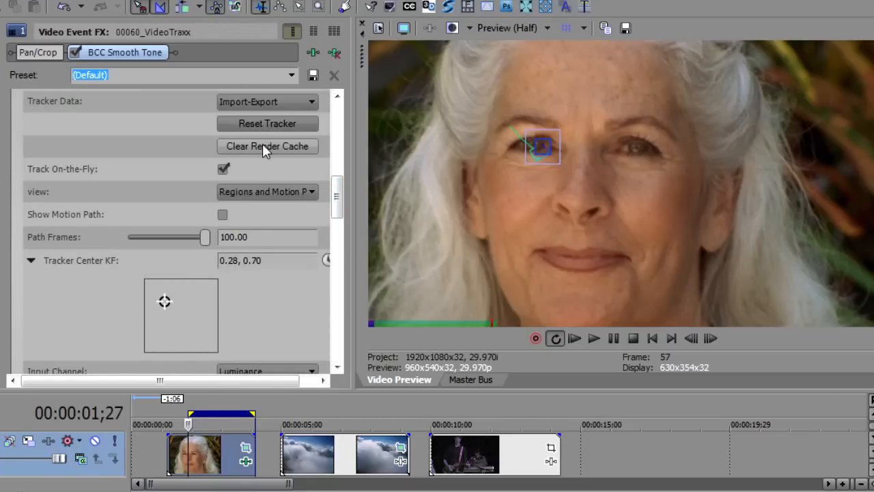
pyautogui.moveTo(194, 451)
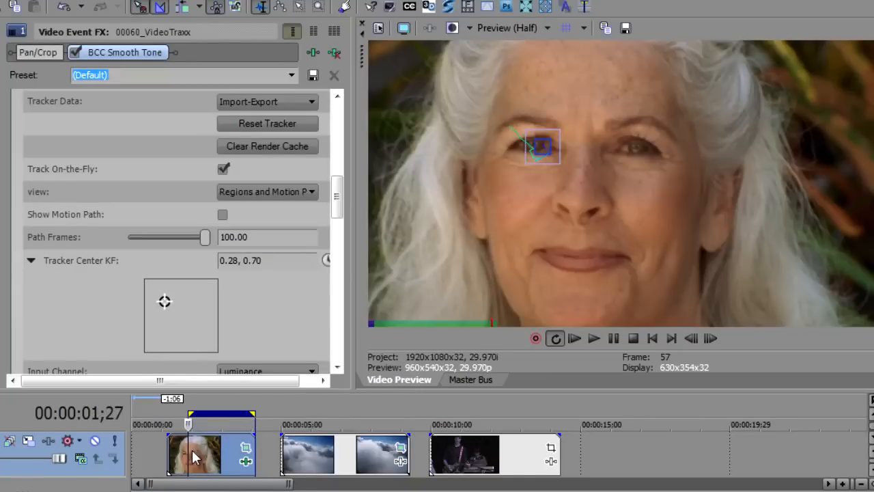
pyautogui.click(592, 338)
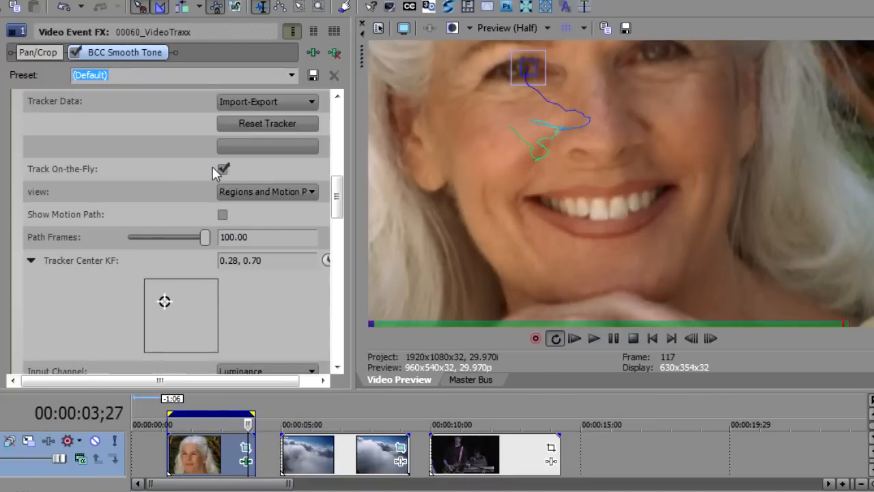
pyautogui.scroll(-3)
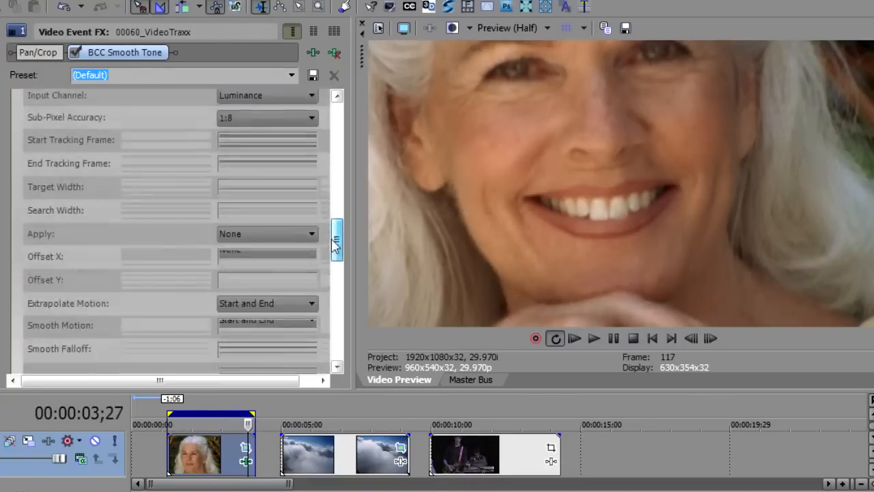
# - Set Smooth Tone's Apply dropdown so the tracking drives the PixelChooser
pyautogui.click(312, 234)
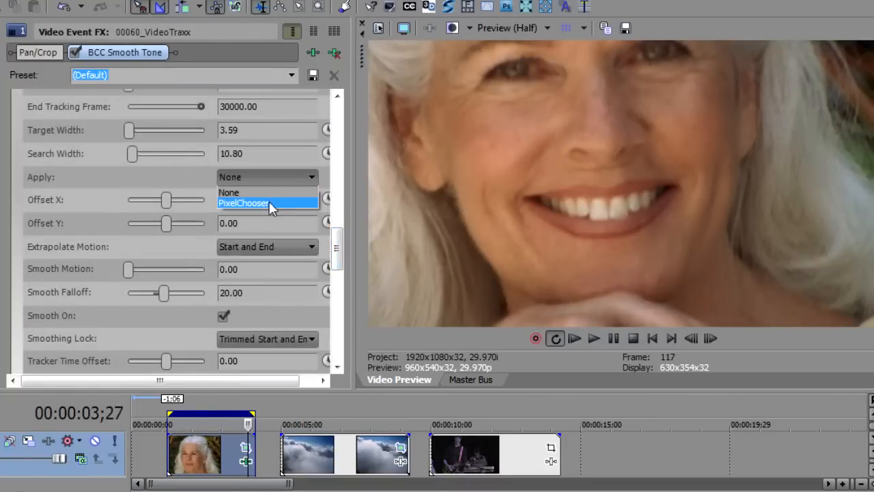
pyautogui.click(267, 202)
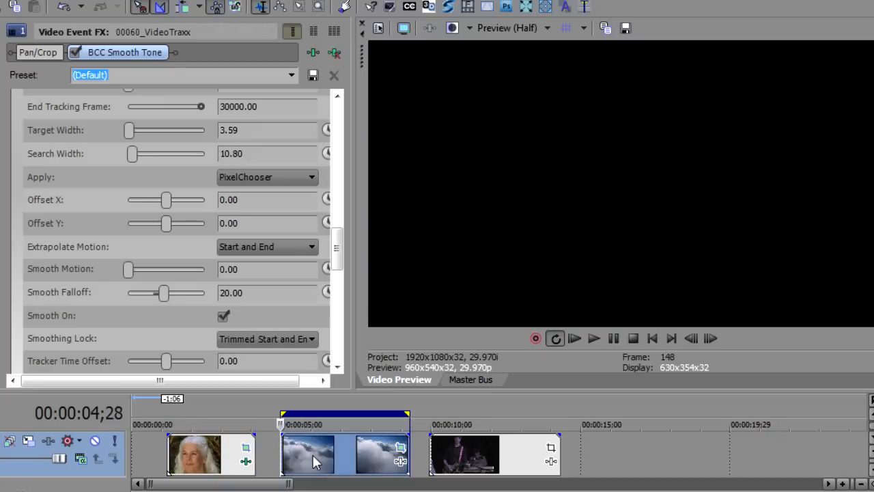
# - Select the FlyingClouds event and apply BCC Noise Reduction from BCC Effects
pyautogui.click(593, 339)
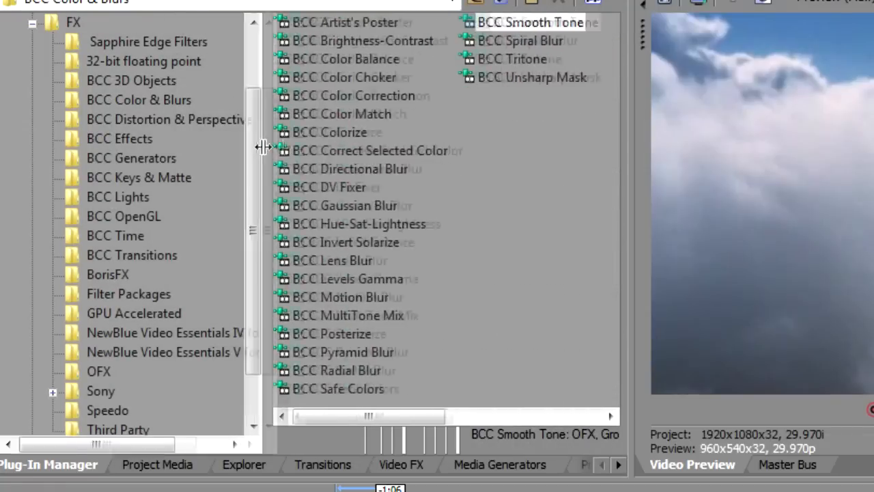
pyautogui.click(120, 139)
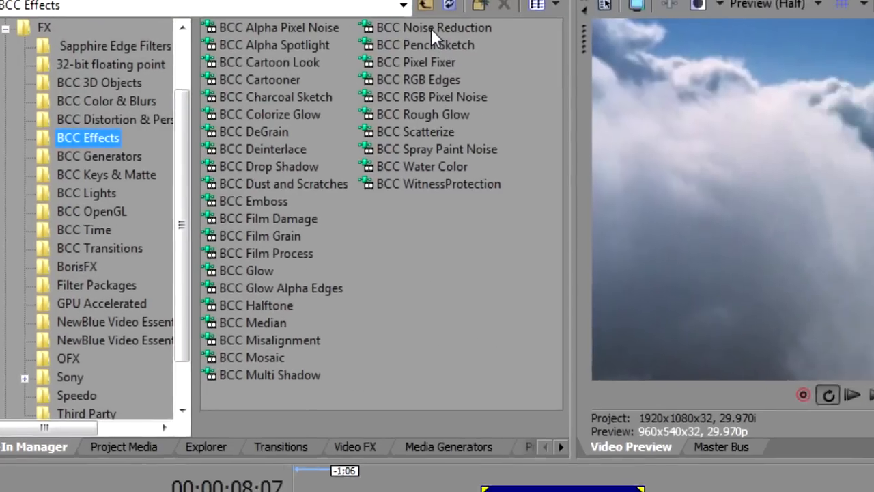
pyautogui.click(434, 27)
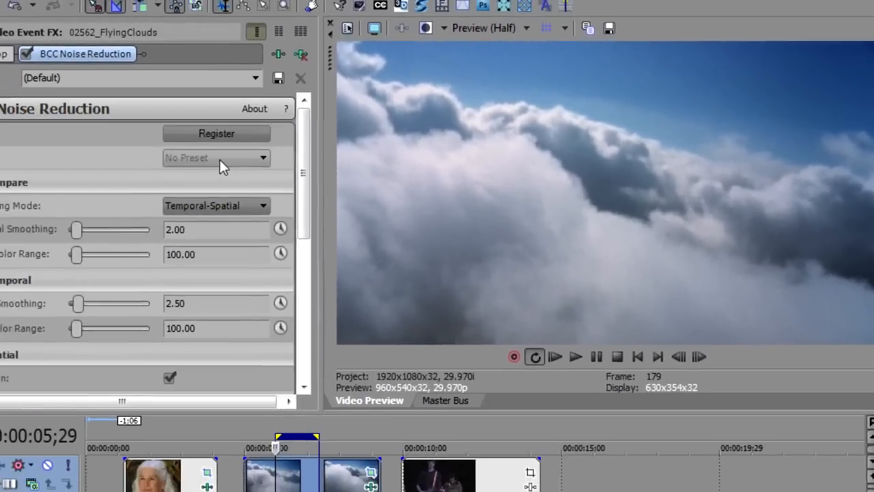
pyautogui.click(263, 157)
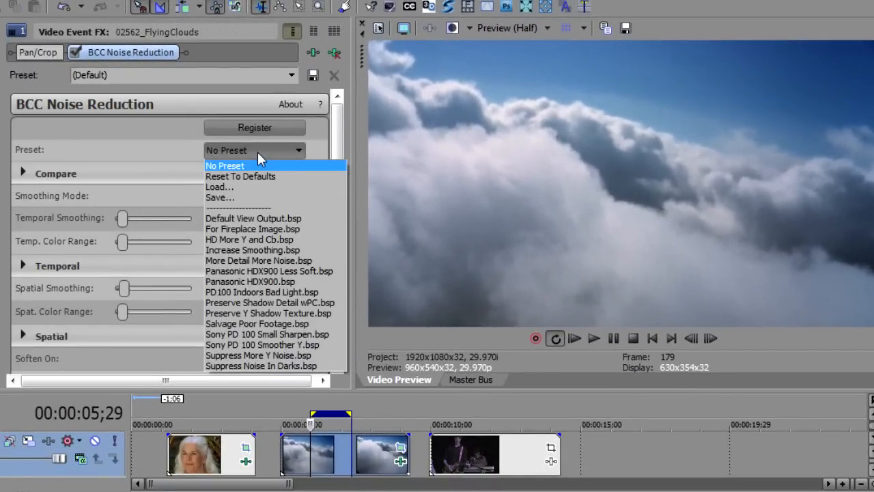
pyautogui.moveTo(250, 281)
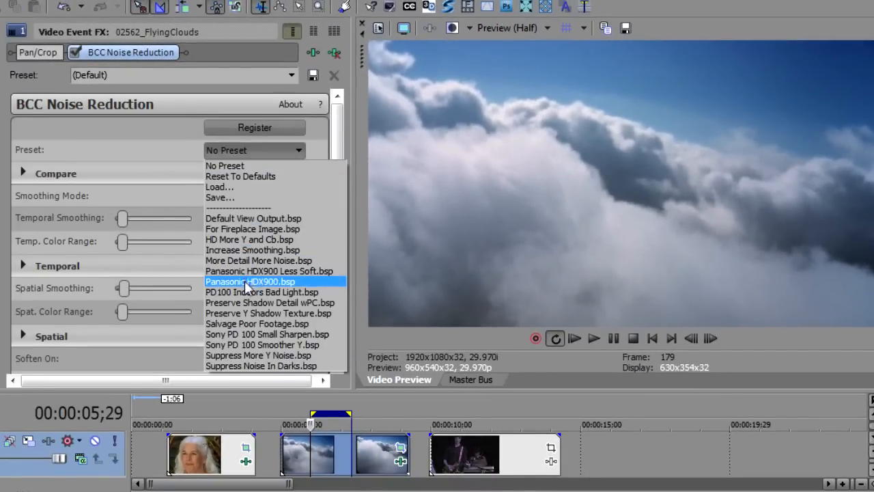
pyautogui.moveTo(262, 344)
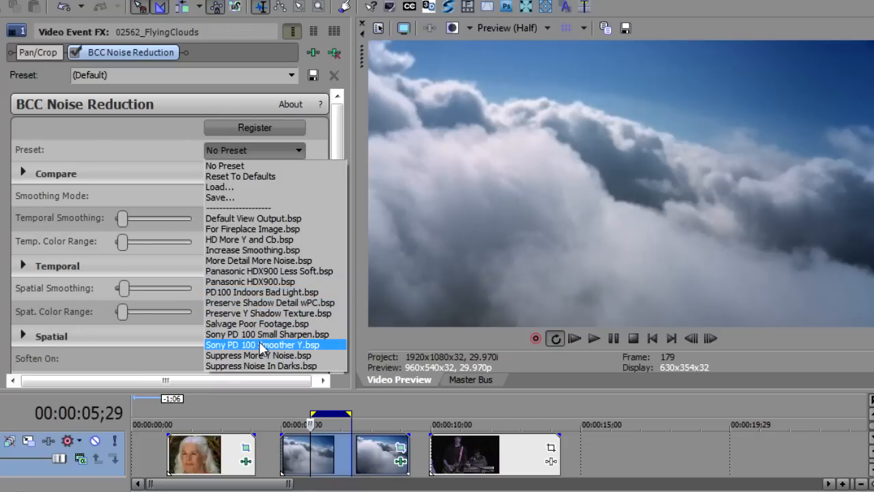
pyautogui.click(262, 344)
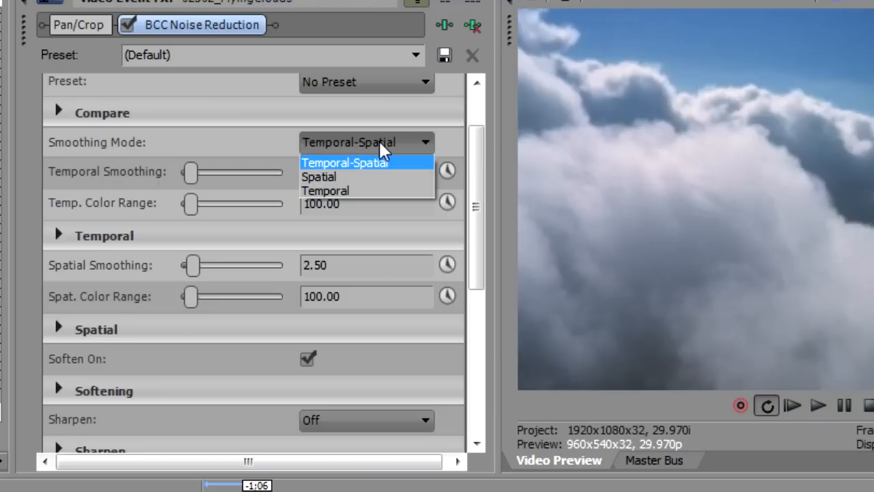
pyautogui.click(344, 163)
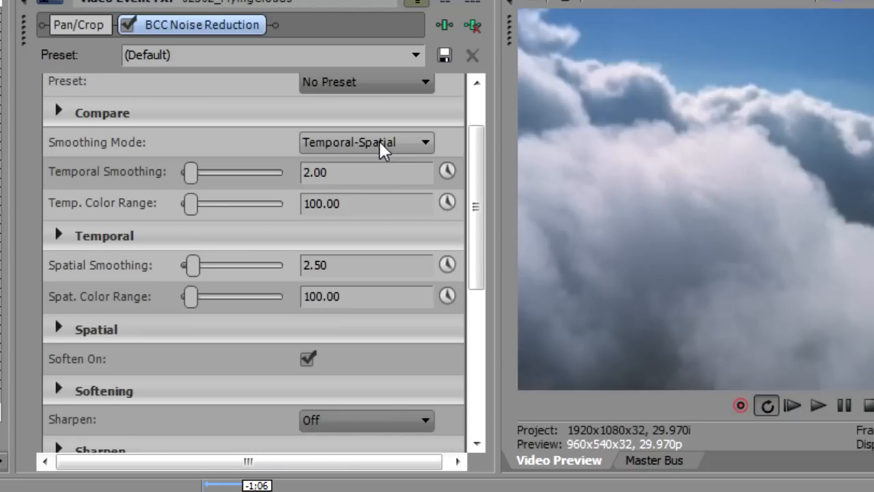
pyautogui.moveTo(478, 170)
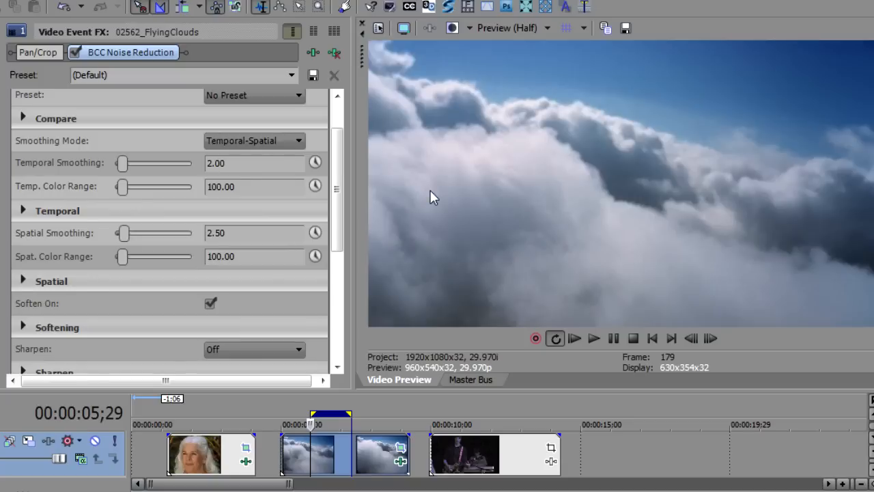
# - Expand the Temporal group and adjust Max Frames, showing Y 2.00, Cb 7.00, Cr 5.00 ranges
pyautogui.click(22, 210)
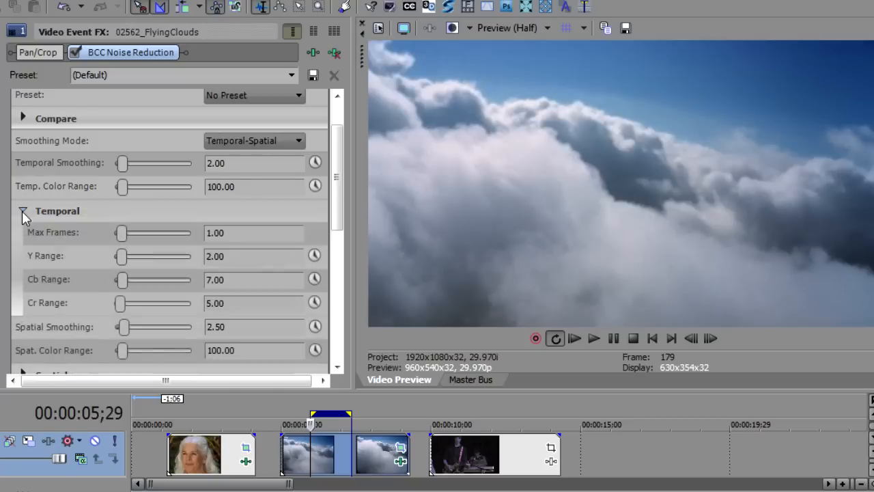
pyautogui.scroll(-3)
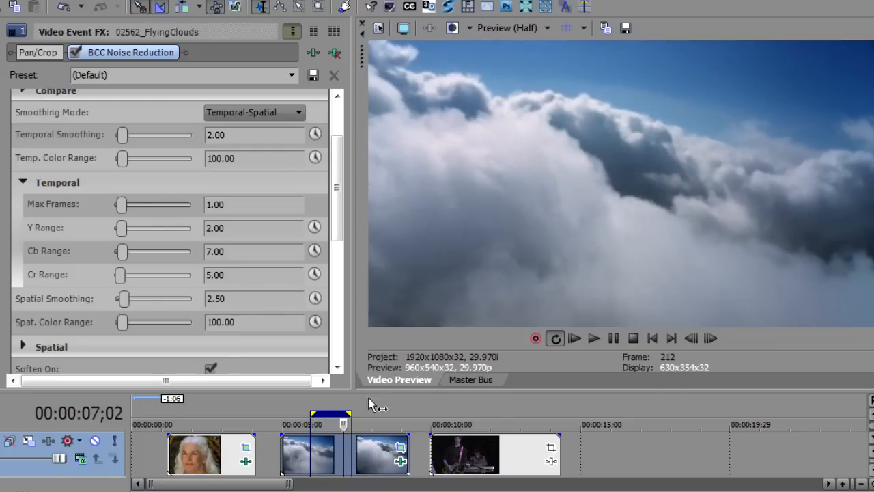
pyautogui.moveTo(458, 211)
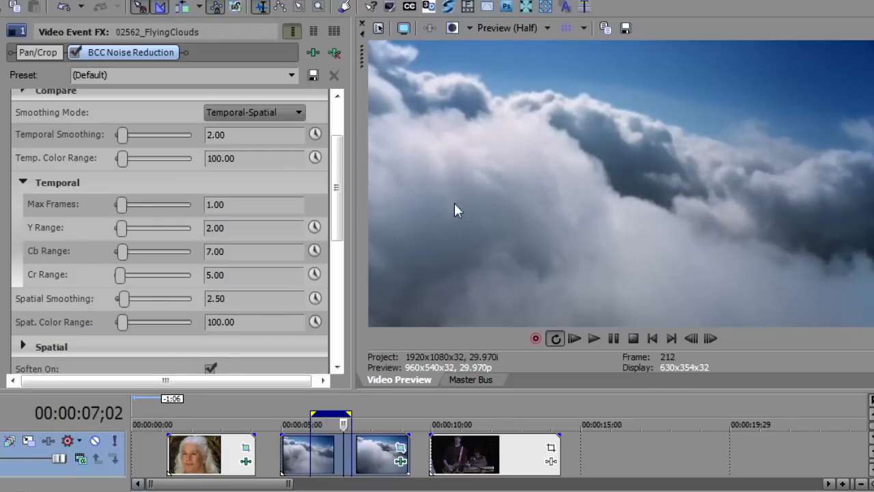
pyautogui.moveTo(323, 457)
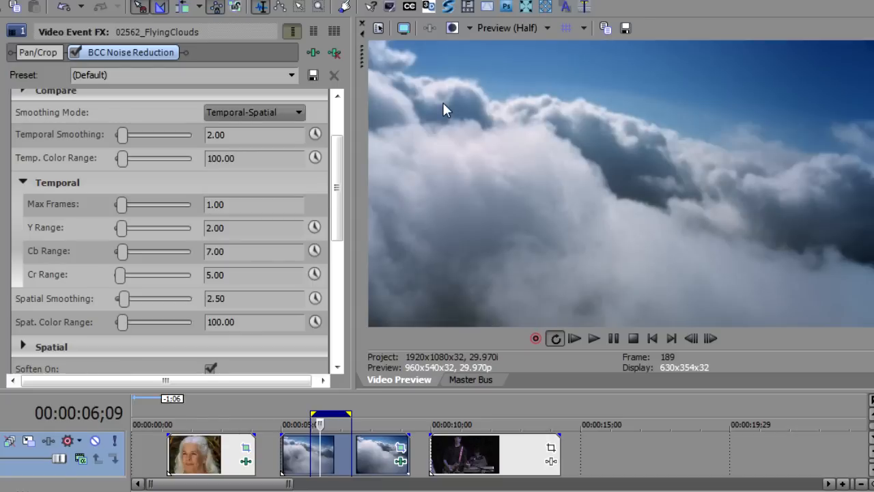
pyautogui.moveTo(307, 219)
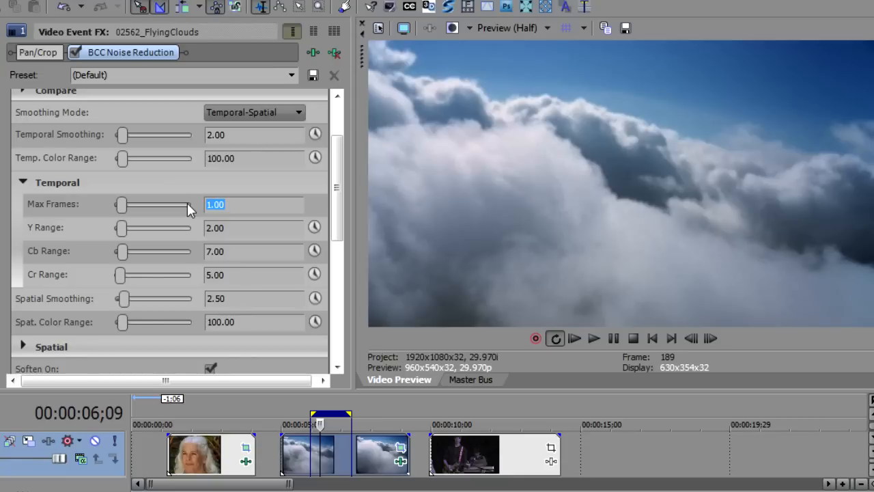
pyautogui.moveTo(120, 205); pyautogui.dragTo(137, 205)
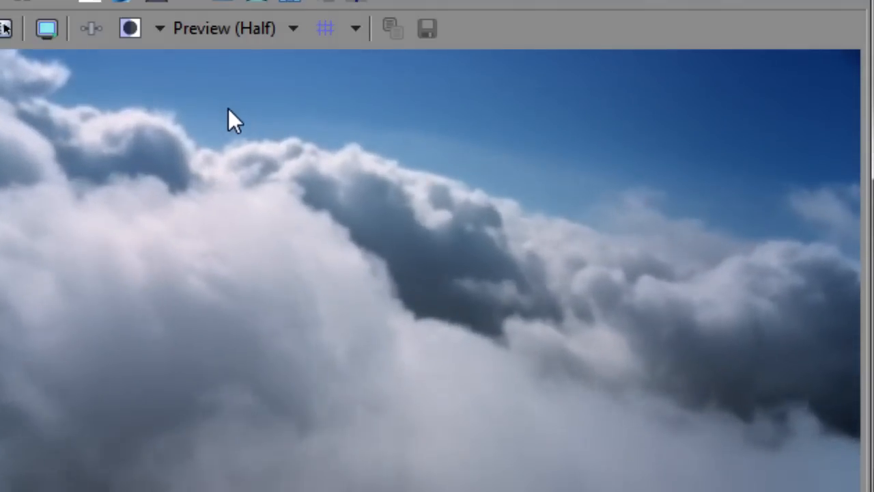
pyautogui.moveTo(608, 185)
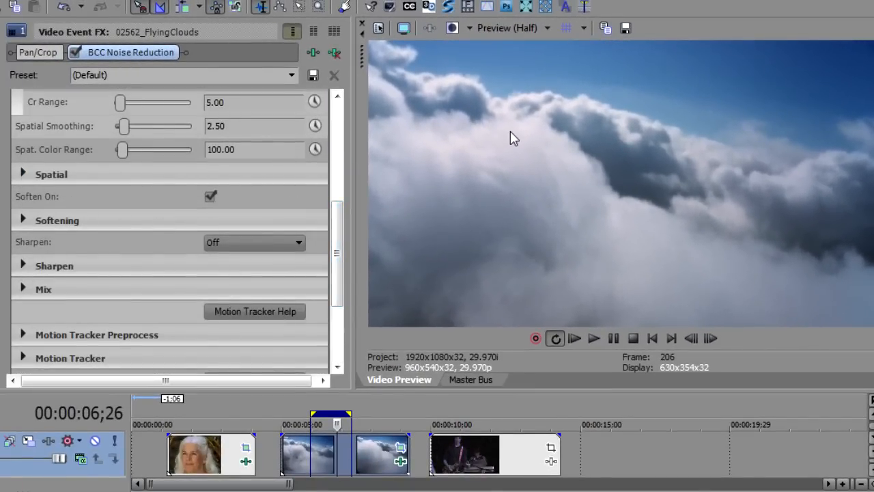
pyautogui.moveTo(385, 225)
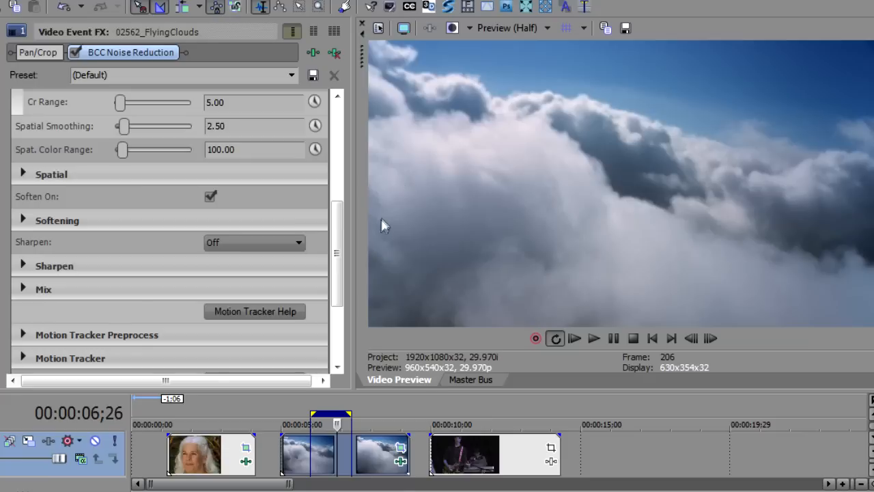
pyautogui.moveTo(327, 243)
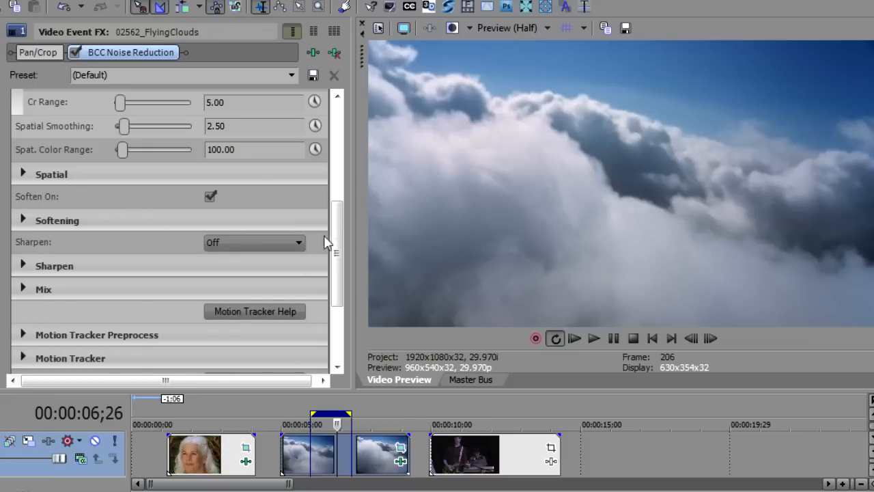
# - Expand Softening, test a Soften of 1.47 on the clouds, then switch Soften On off
pyautogui.scroll(-3)
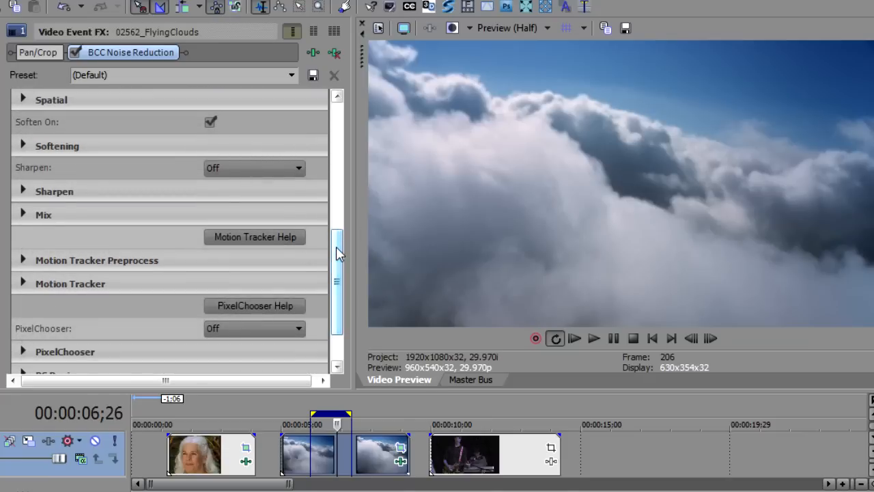
pyautogui.moveTo(25, 169)
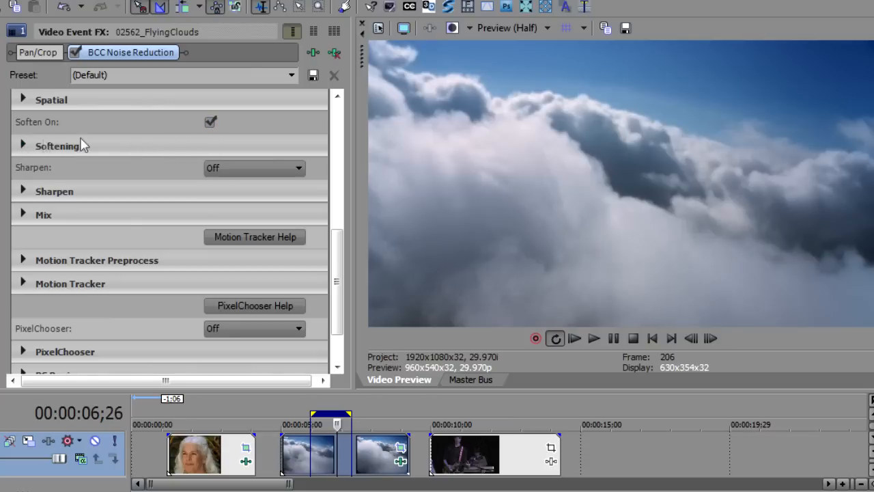
pyautogui.click(210, 122)
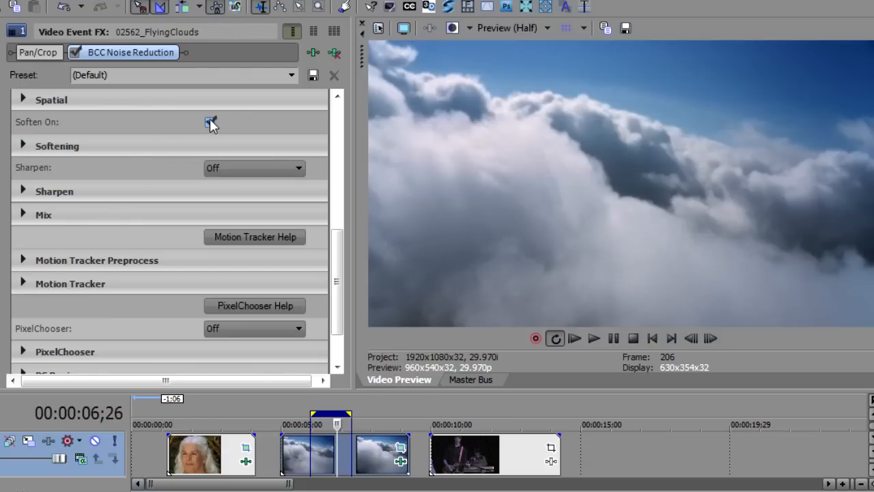
pyautogui.click(210, 121)
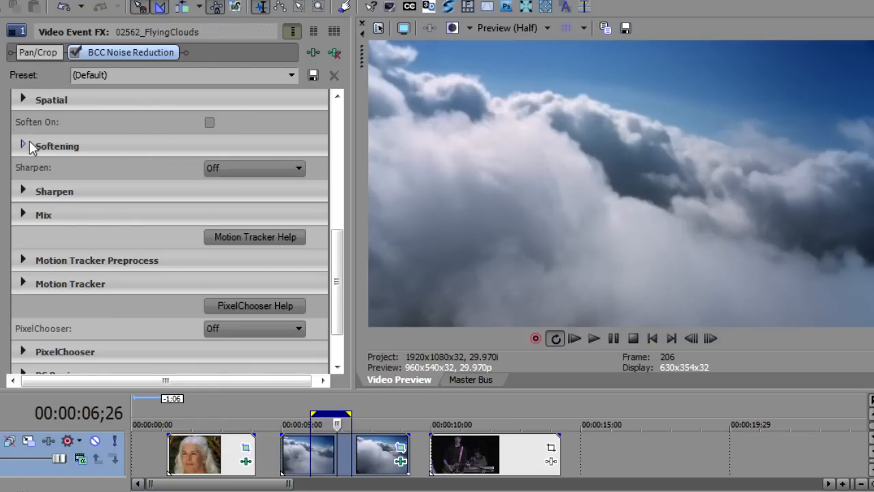
pyautogui.click(22, 145)
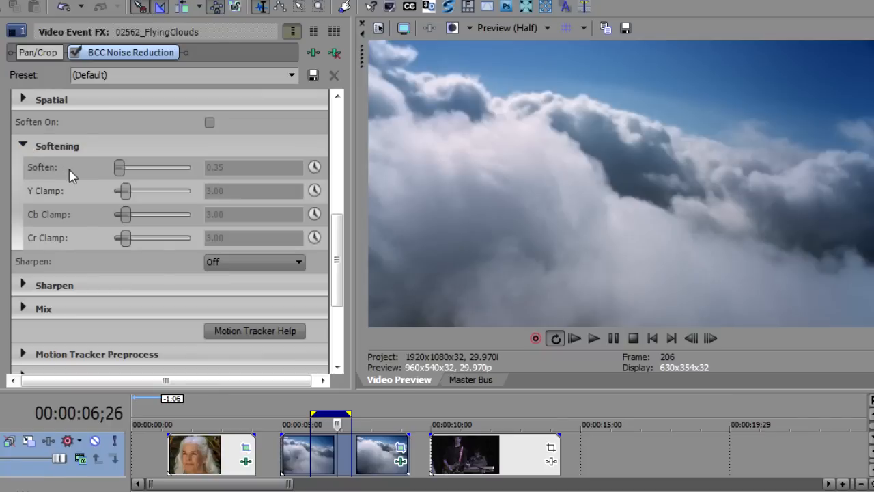
pyautogui.moveTo(75, 219)
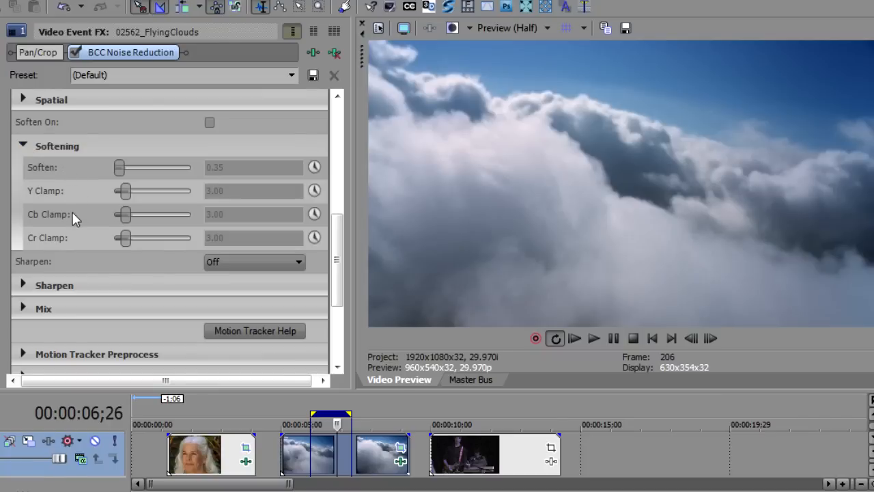
pyautogui.moveTo(71, 245)
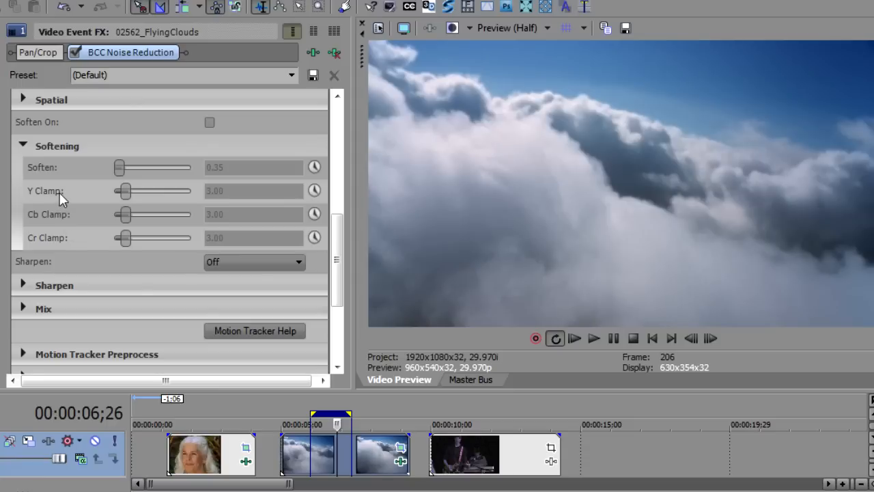
pyautogui.moveTo(207, 123)
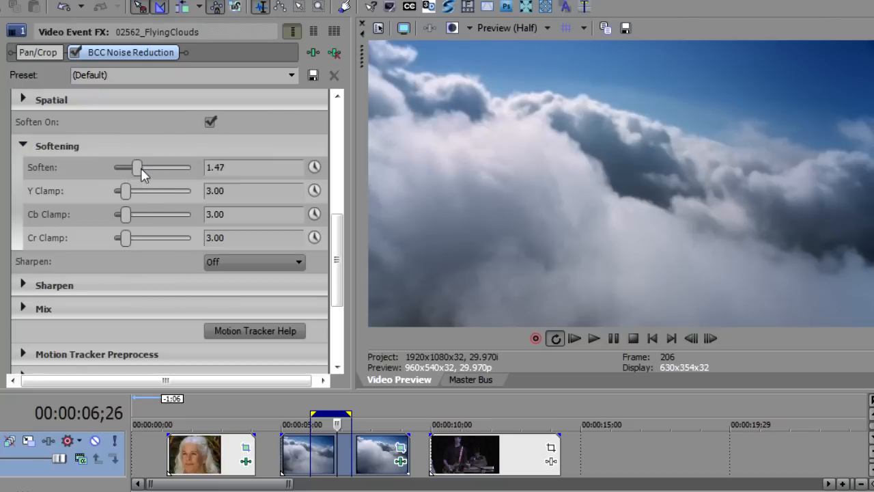
pyautogui.click(210, 122)
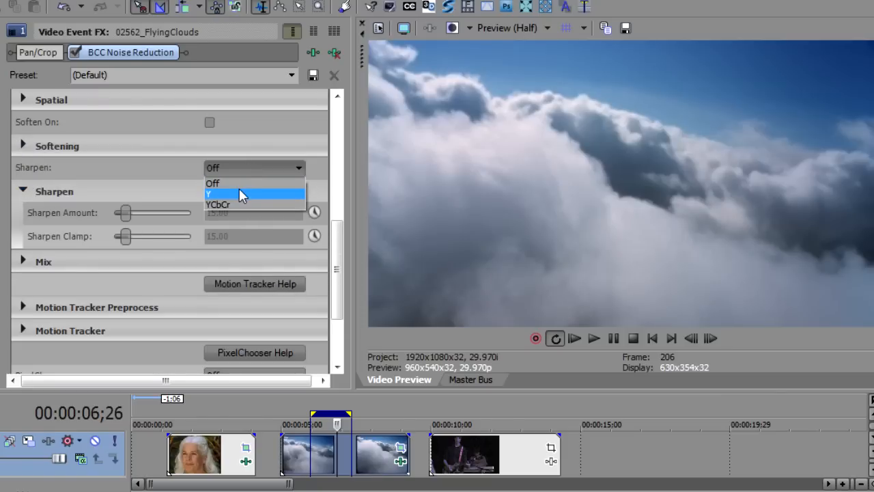
# - Try YCbCr sharpening at about 58, then set Sharpen to Off and re-enable Soften On
pyautogui.click(219, 205)
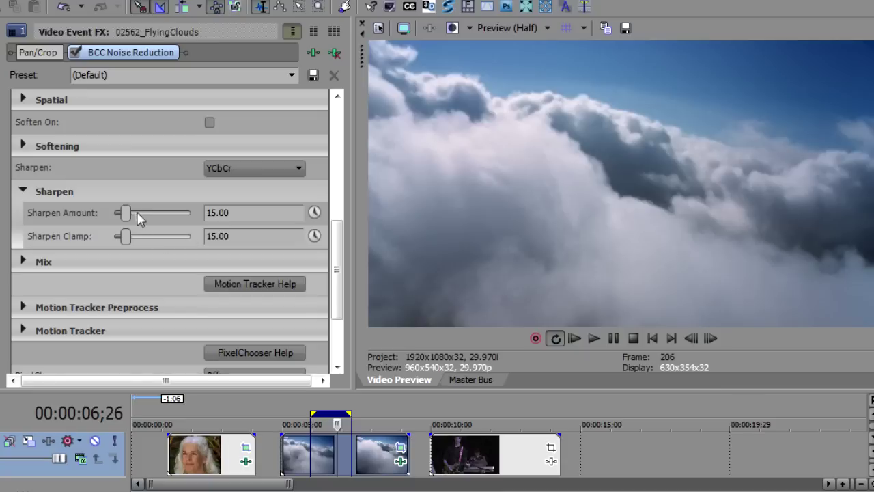
pyautogui.moveTo(126, 213); pyautogui.dragTo(159, 214)
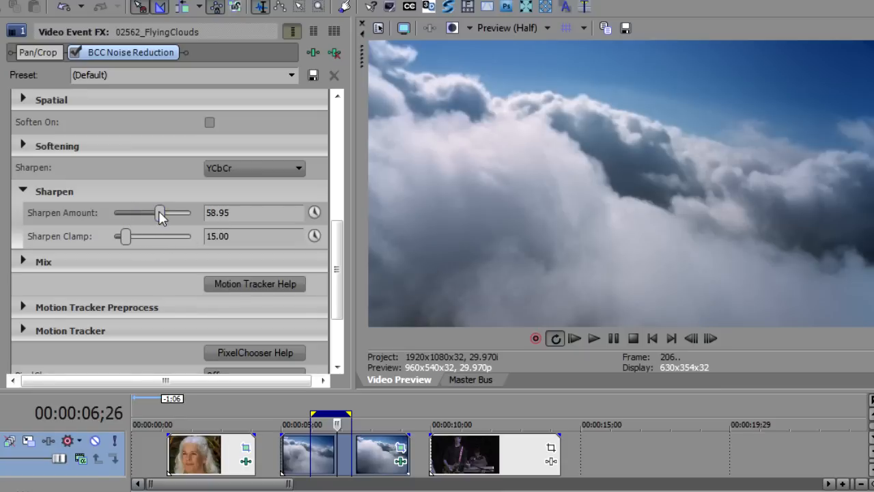
pyautogui.moveTo(158, 213); pyautogui.dragTo(158, 213)
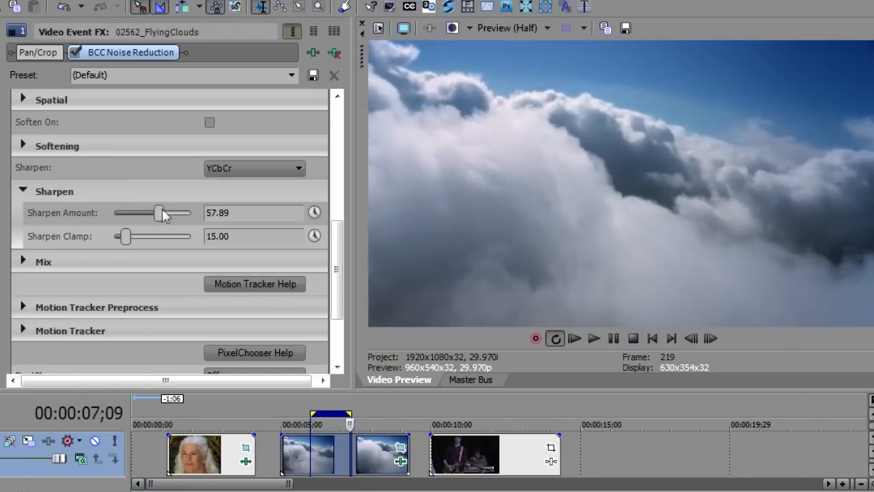
pyautogui.click(210, 123)
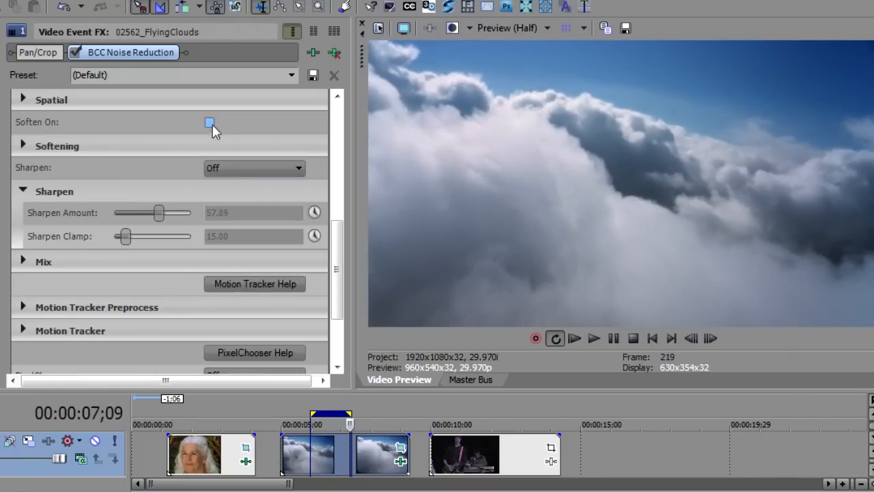
pyautogui.click(210, 122)
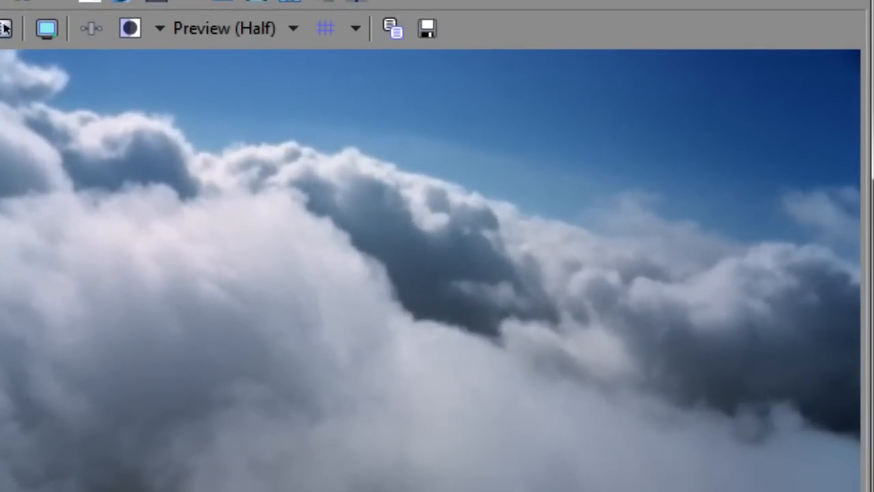
pyautogui.moveTo(225, 349)
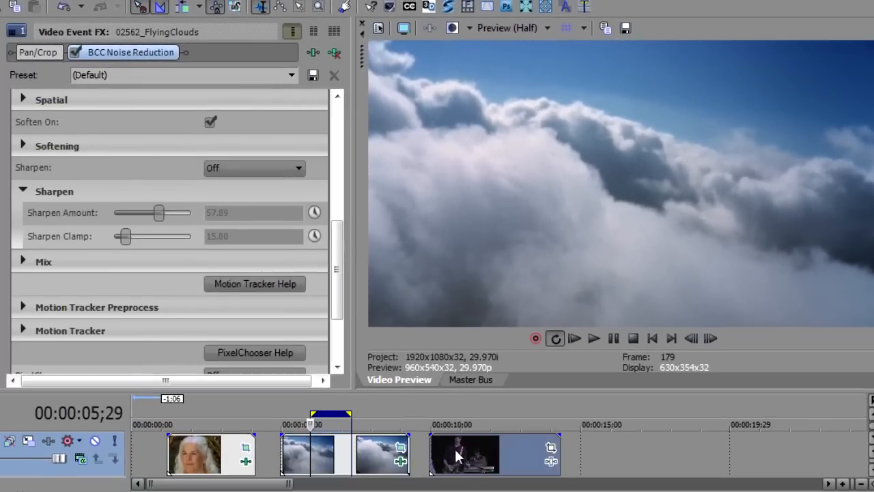
# - Bring up the SONY-A1U band clip's BCC Noise Reduction settings via its event FX button
pyautogui.click(456, 423)
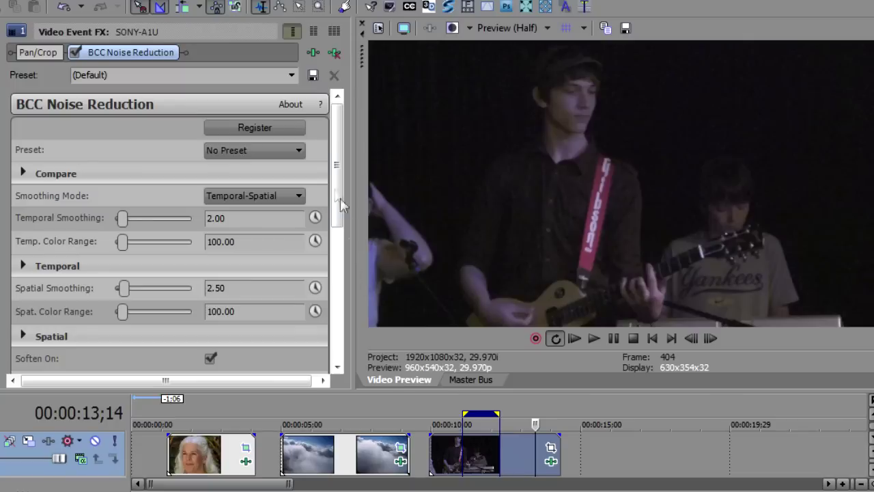
# - Set the band clip's Temporal Max Frames to 2
pyautogui.scroll(-3)
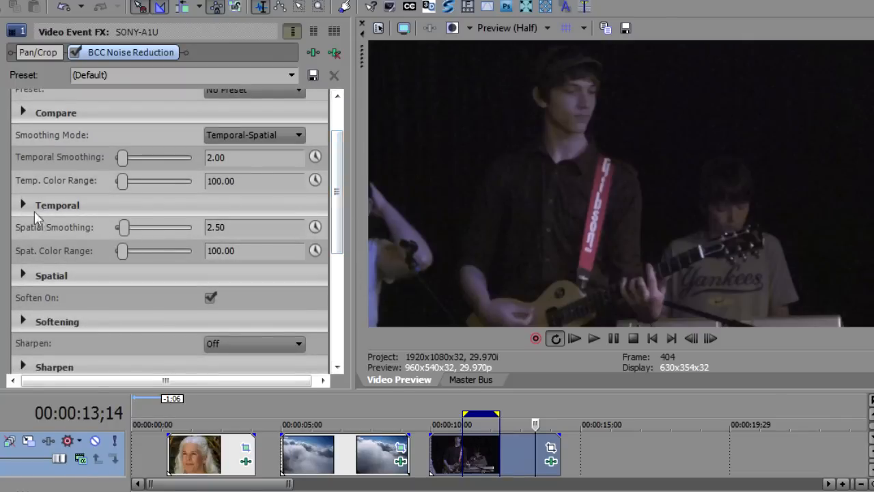
pyautogui.click(22, 205)
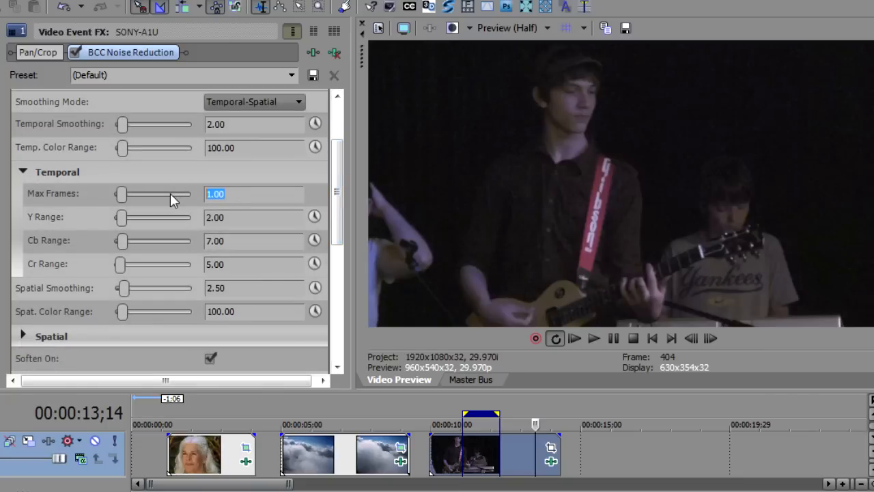
pyautogui.write('2')
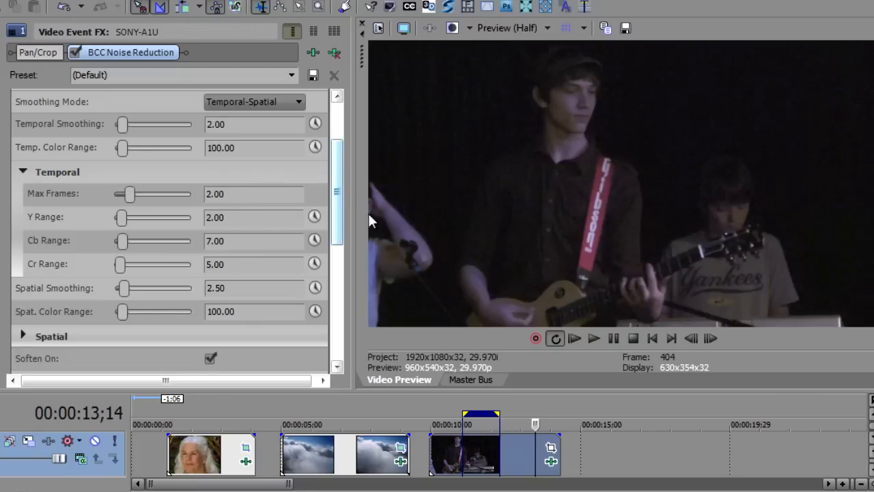
pyautogui.moveTo(481, 417)
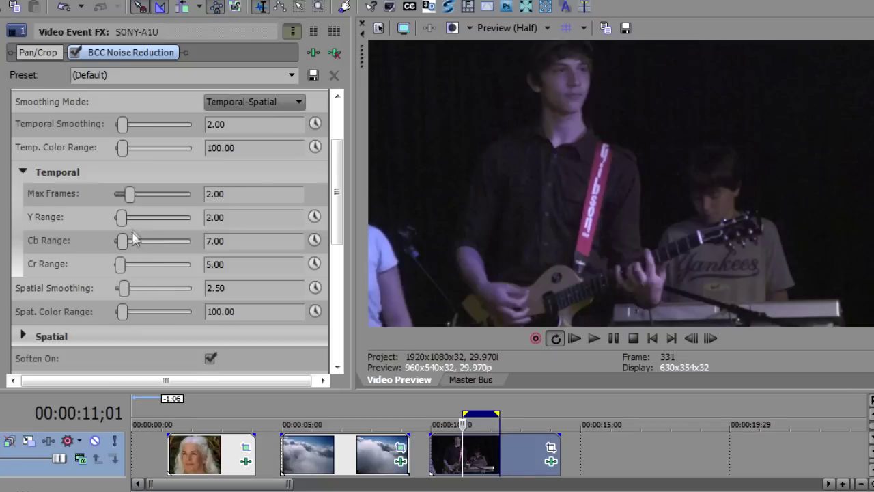
pyautogui.moveTo(122, 222)
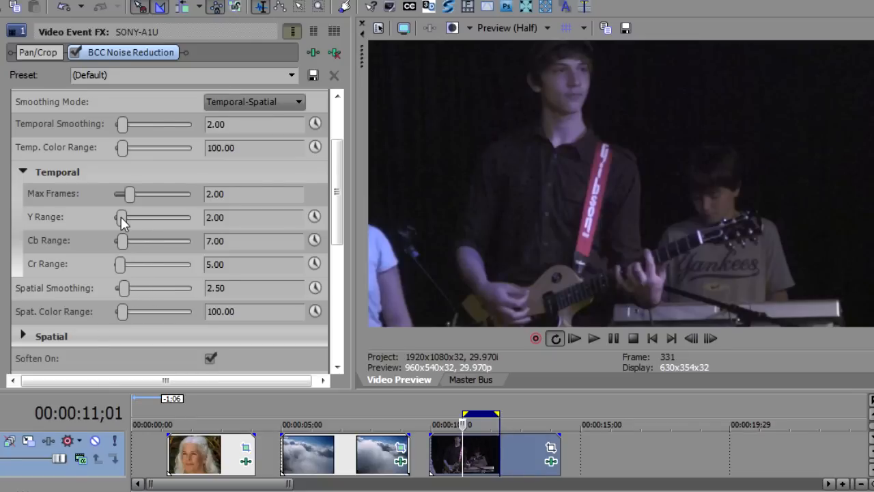
# - Raise the temporal Y Range to about 7.64
pyautogui.moveTo(121, 218); pyautogui.dragTo(128, 217)
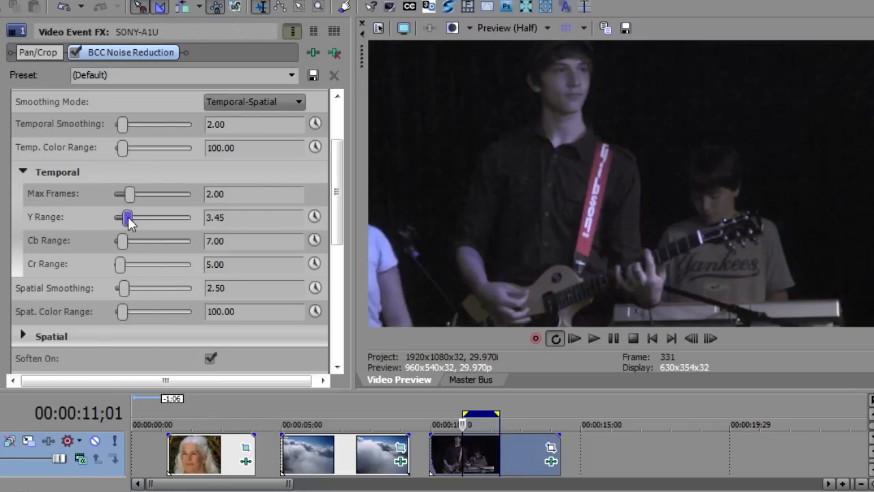
pyautogui.moveTo(129, 217); pyautogui.dragTo(143, 217)
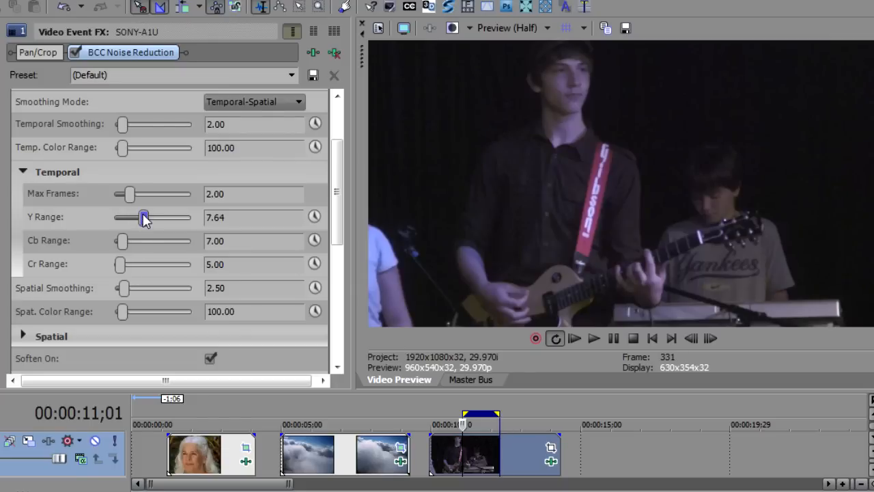
pyautogui.moveTo(143, 217); pyautogui.dragTo(149, 218)
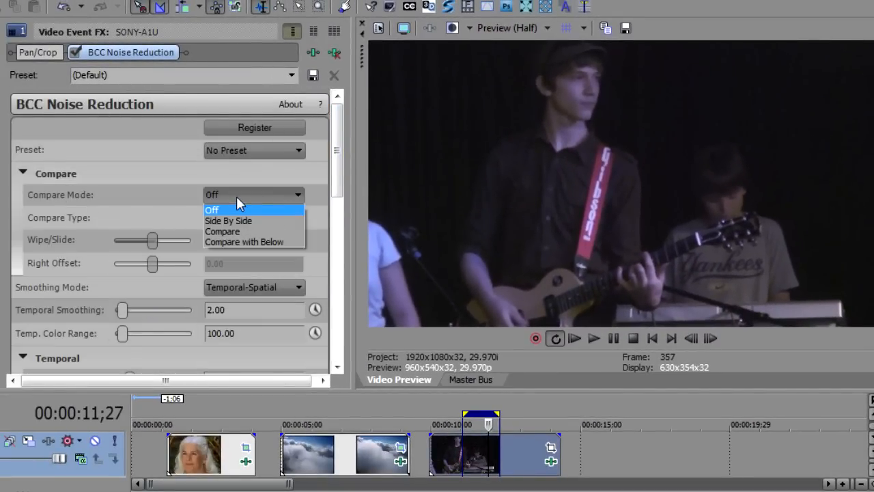
# - Enable Compare mode with Effect type and the wipe split at about 51.58
pyautogui.click(222, 230)
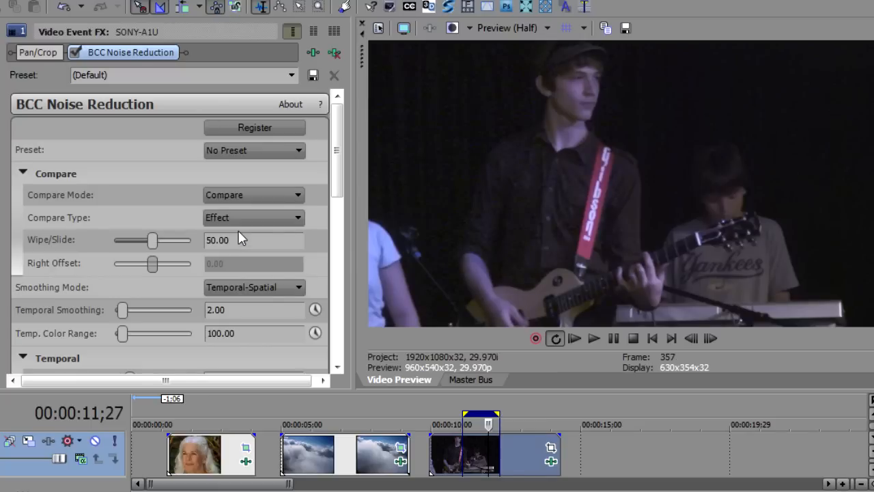
pyautogui.moveTo(152, 244)
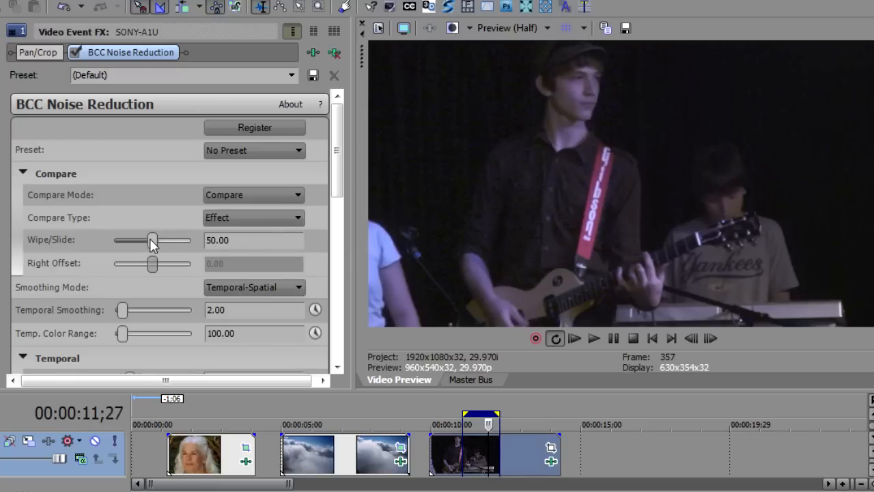
pyautogui.moveTo(151, 241); pyautogui.dragTo(156, 240)
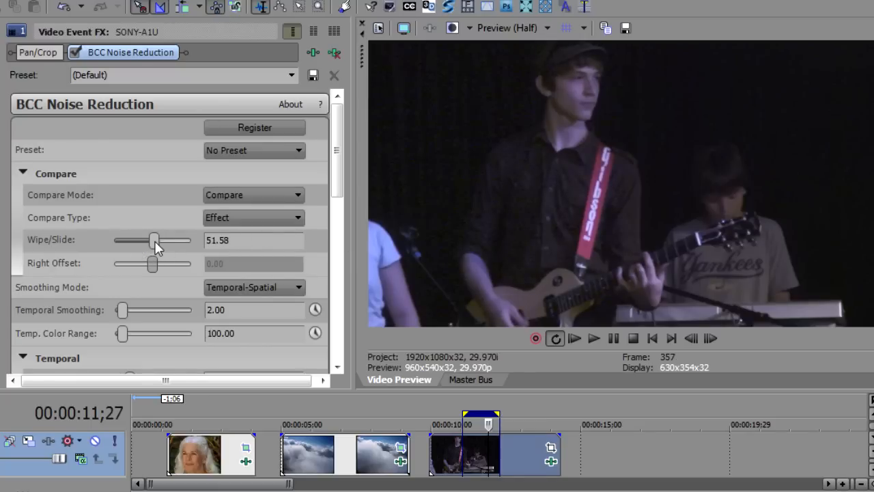
pyautogui.moveTo(676, 126)
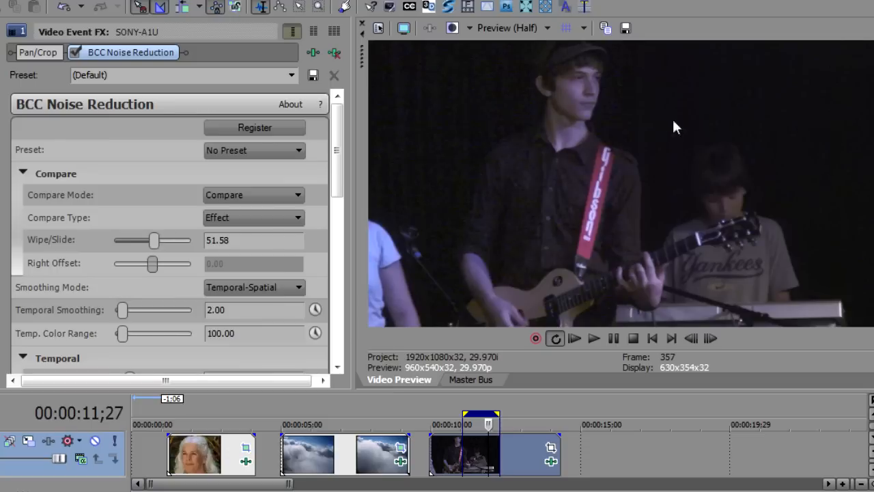
pyautogui.moveTo(486, 421)
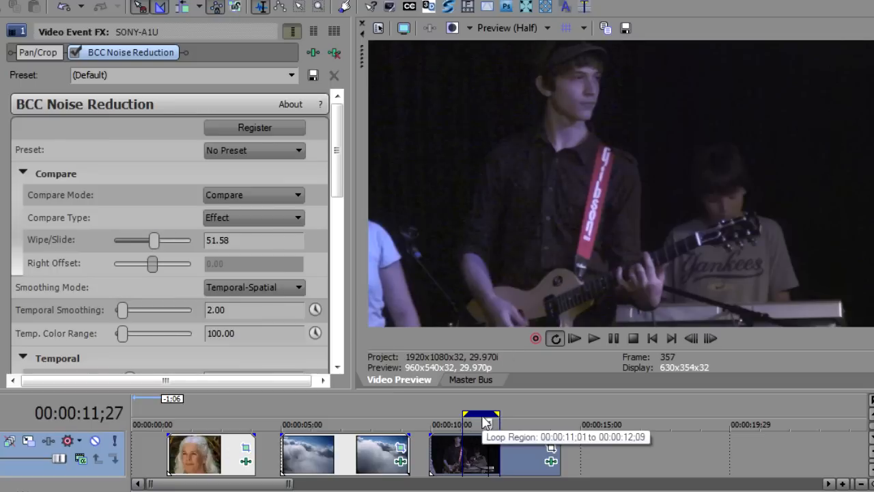